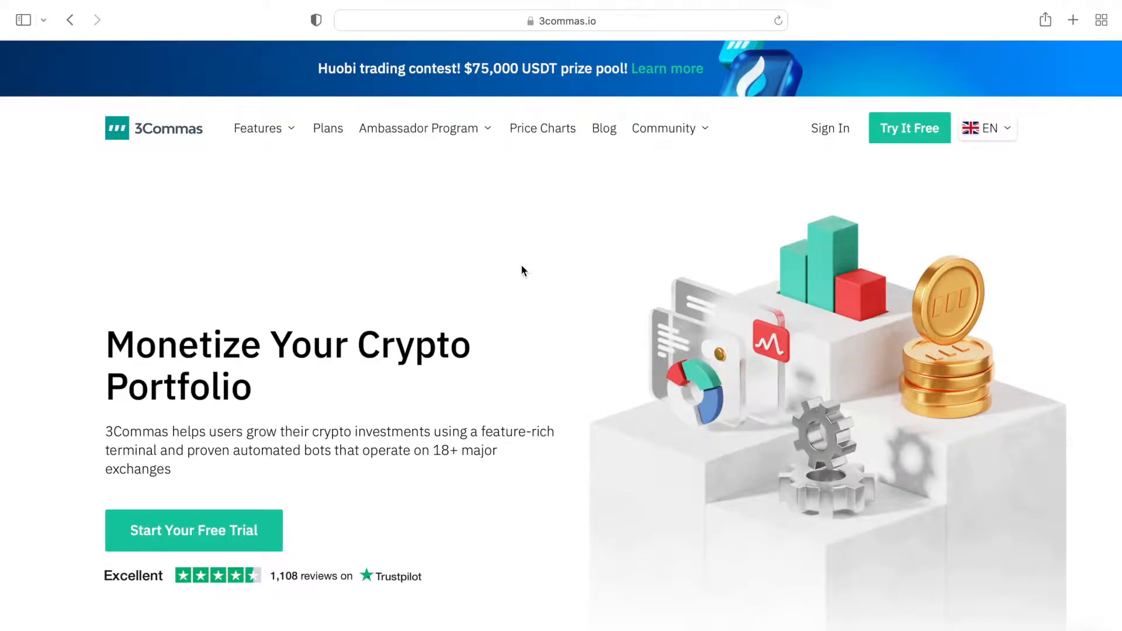
mouse_move(257, 128)
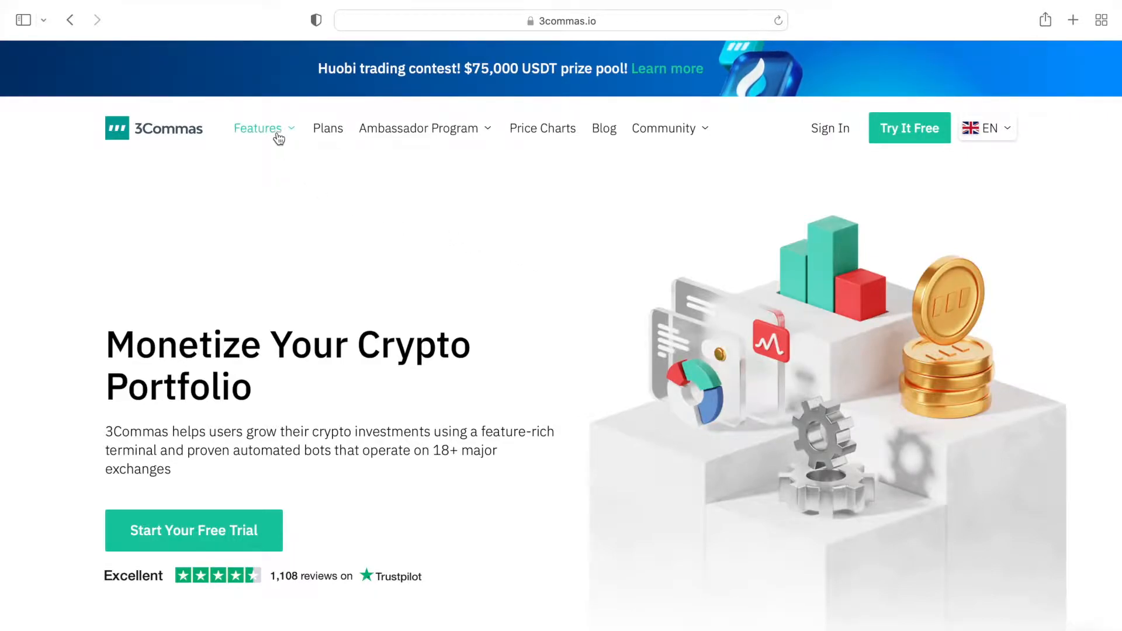
Step: View the 3Commas Plans page comparing Free, Starter, Advanced and Pro pricing
click(259, 127)
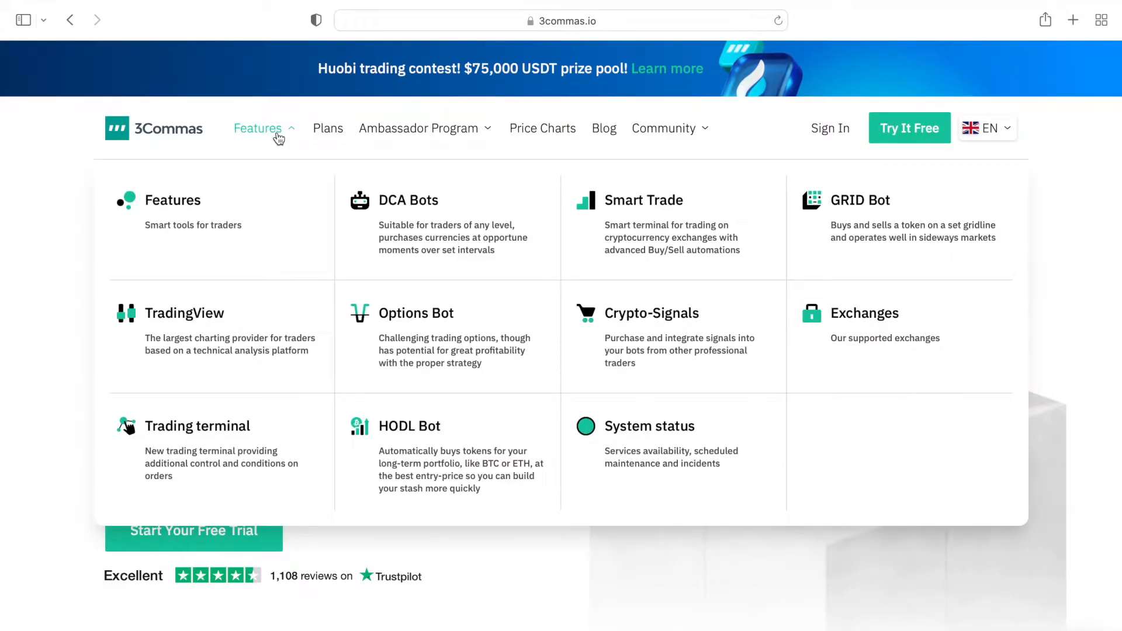
mouse_move(281, 199)
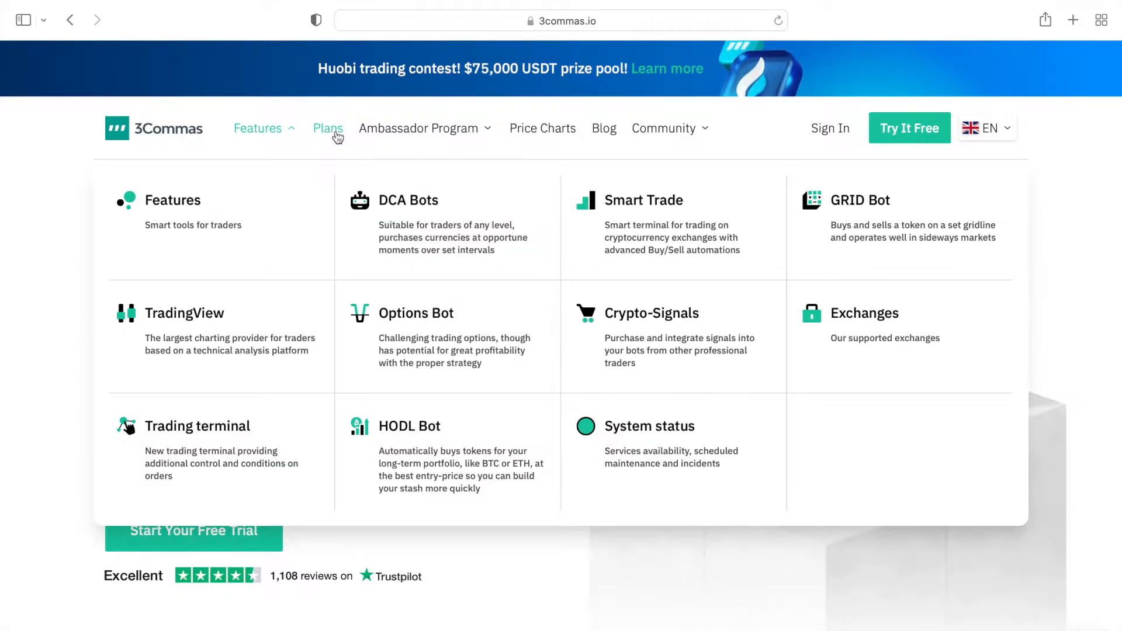
click(328, 128)
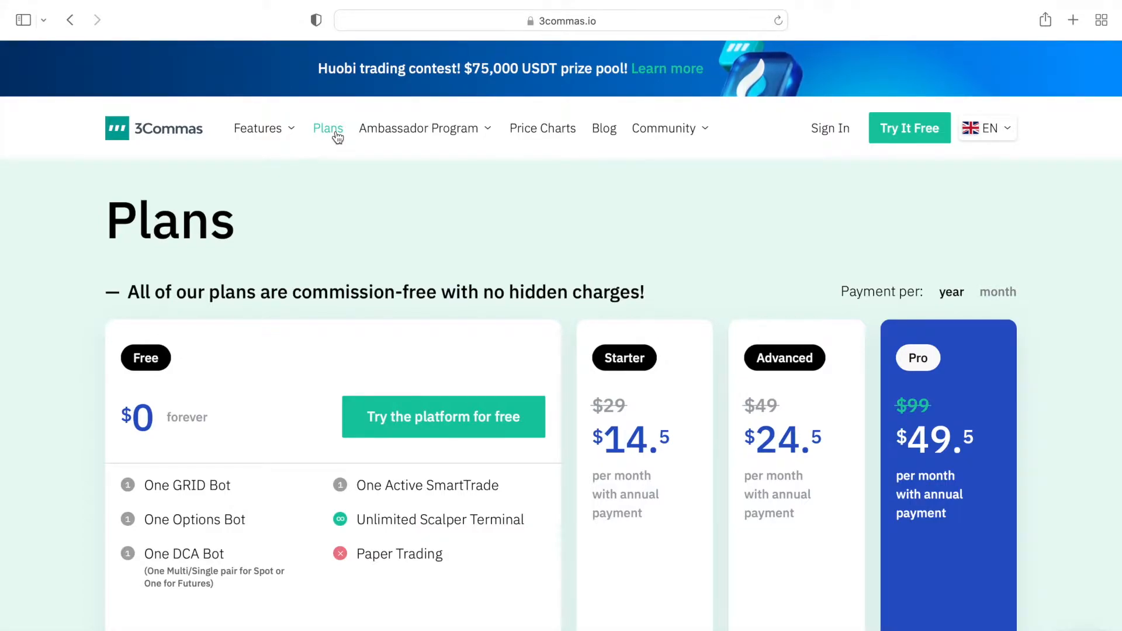
mouse_move(332, 208)
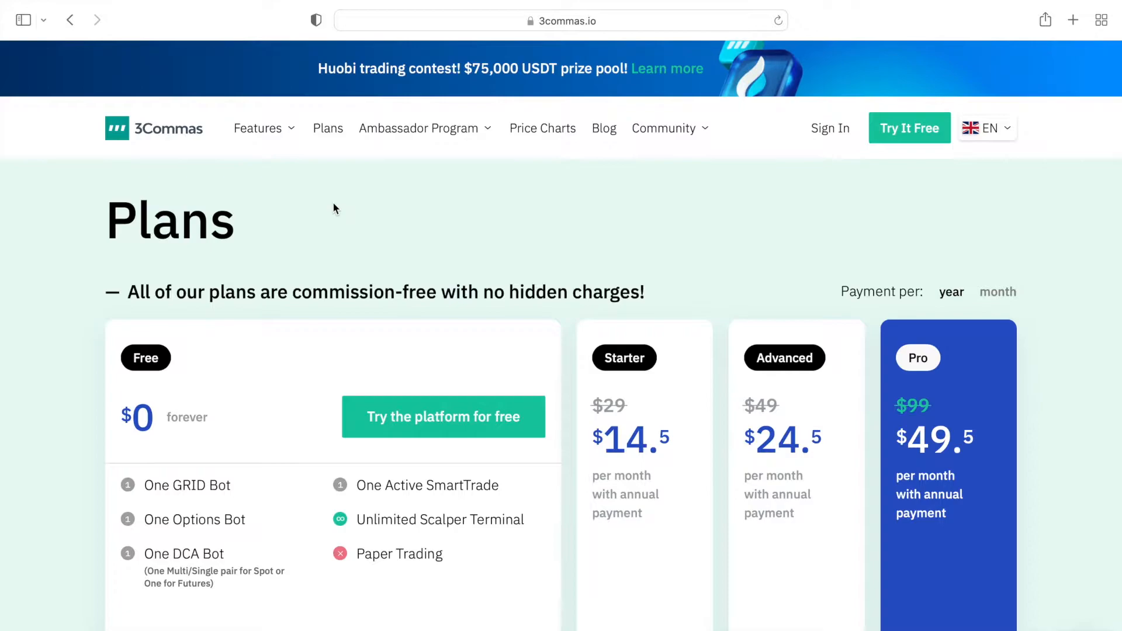
scroll(down, 3)
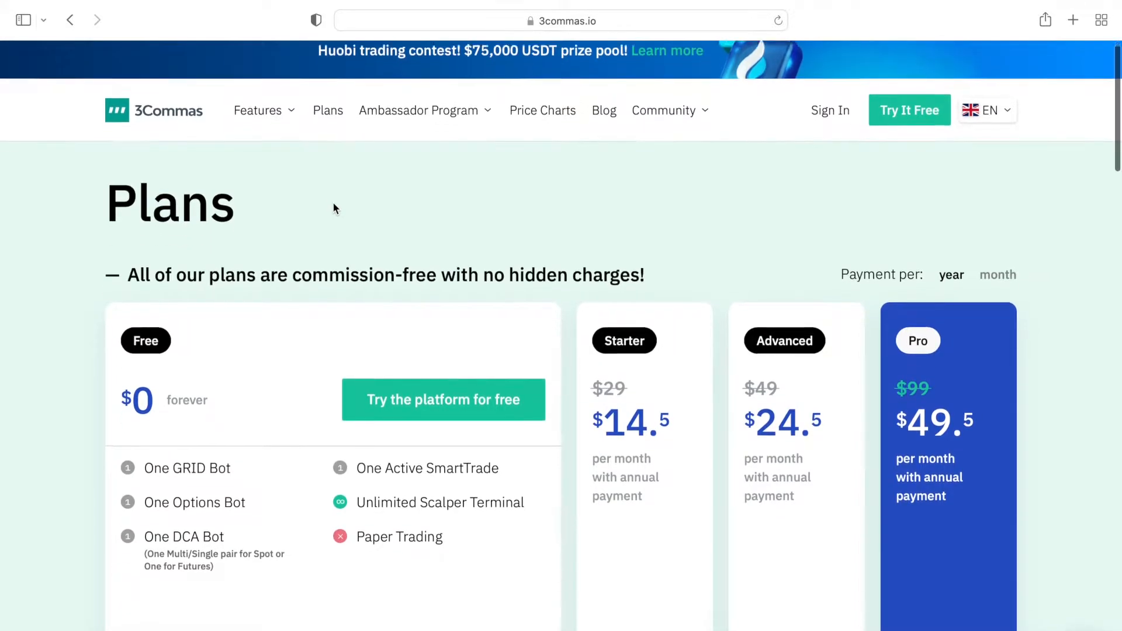
scroll(down, 3)
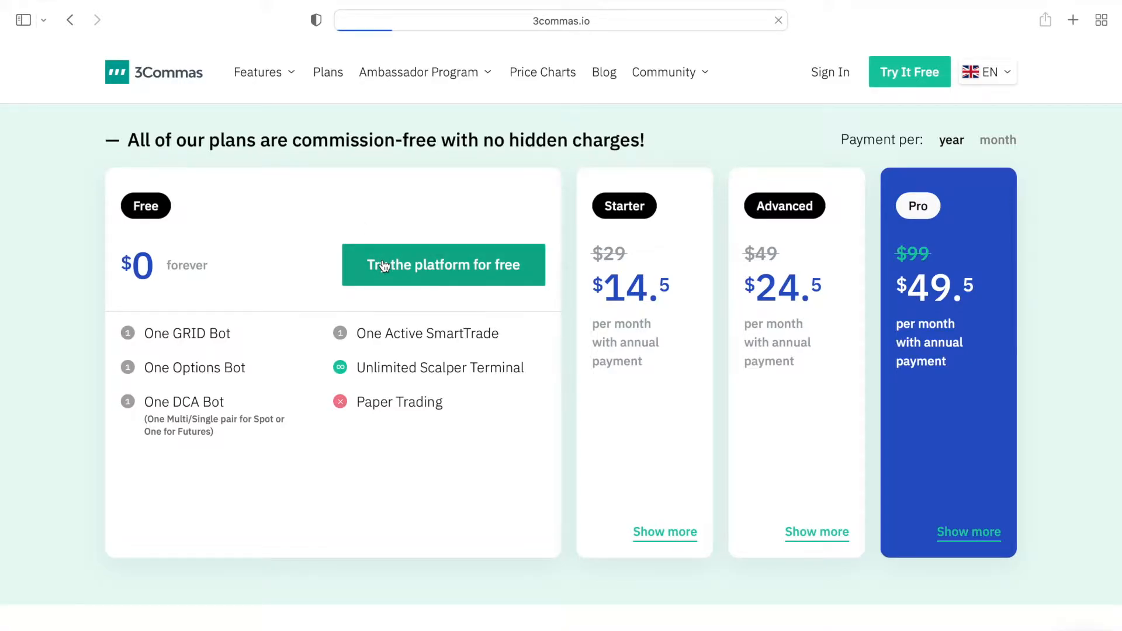
click(443, 264)
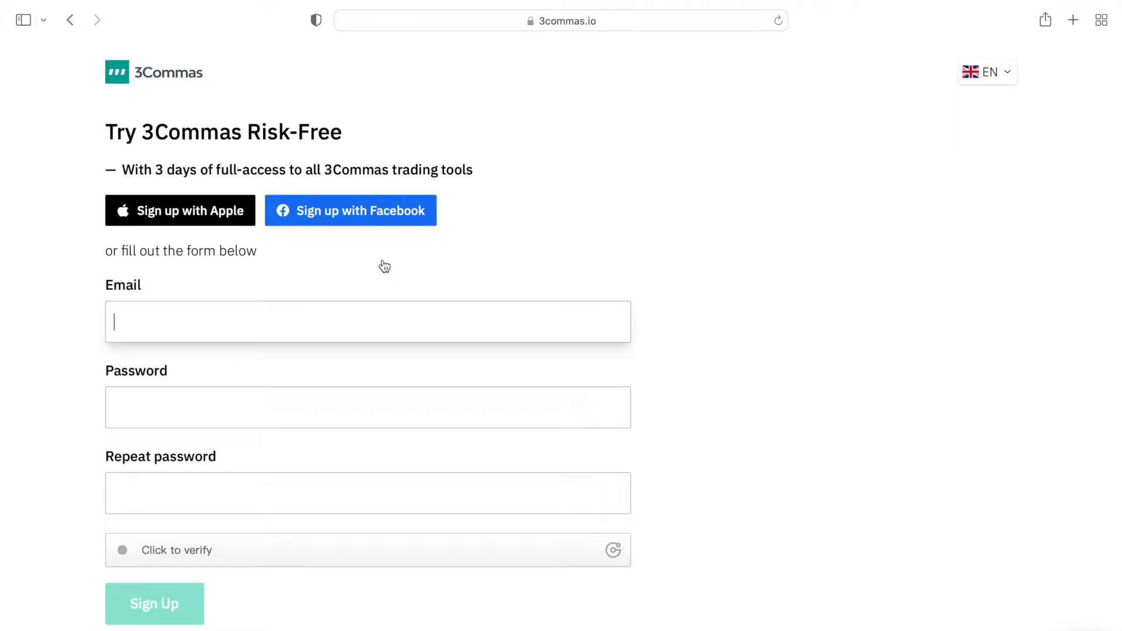
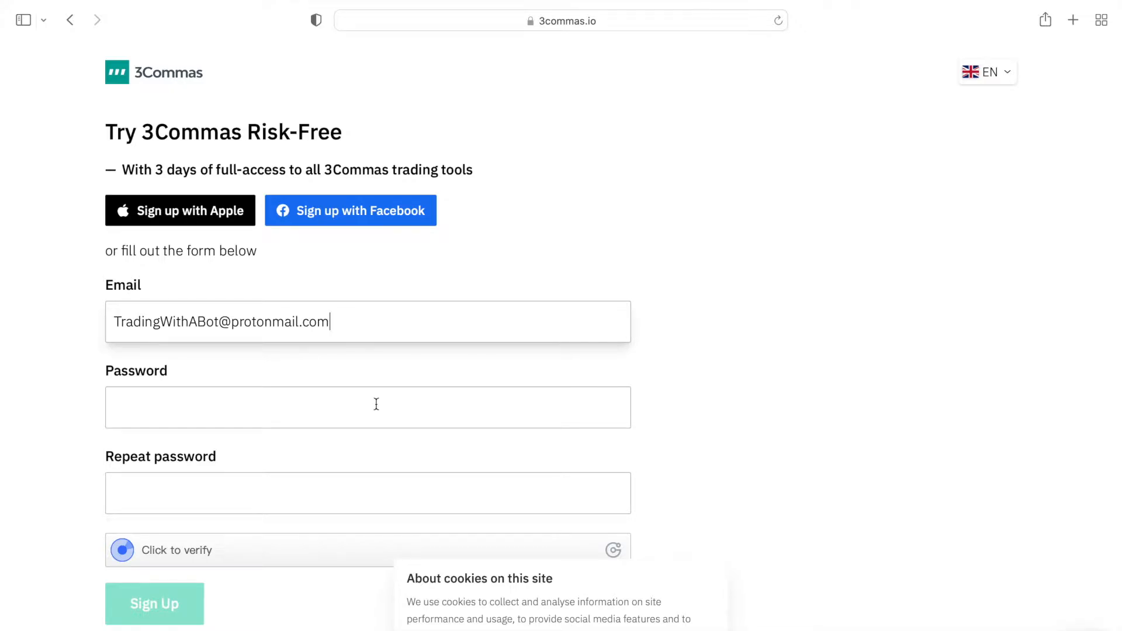
scroll(down, 3)
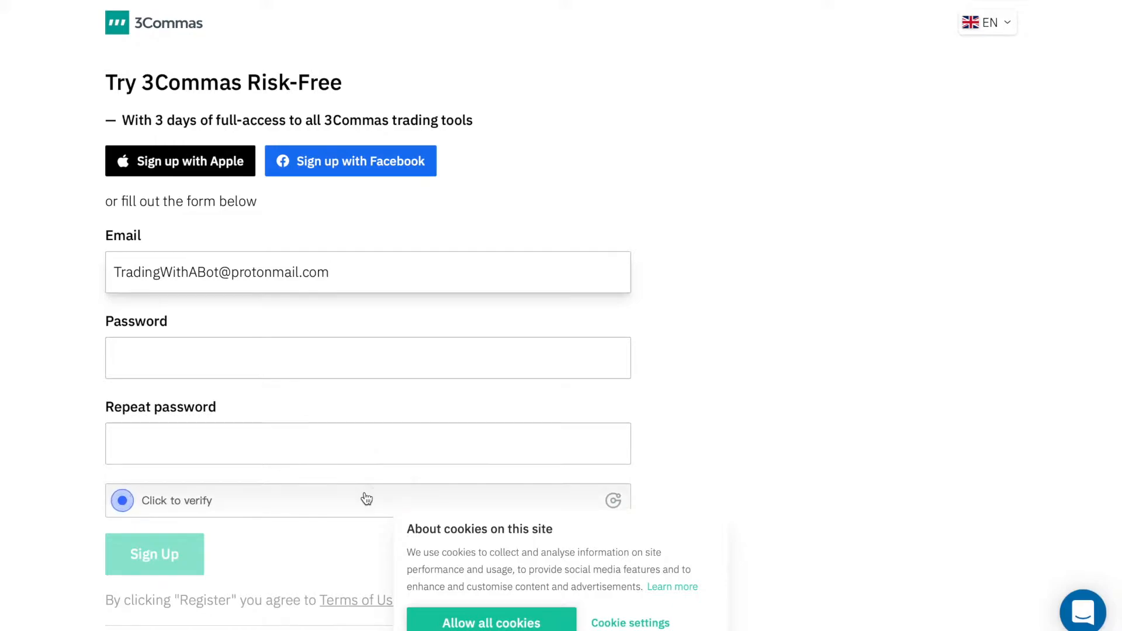
click(491, 622)
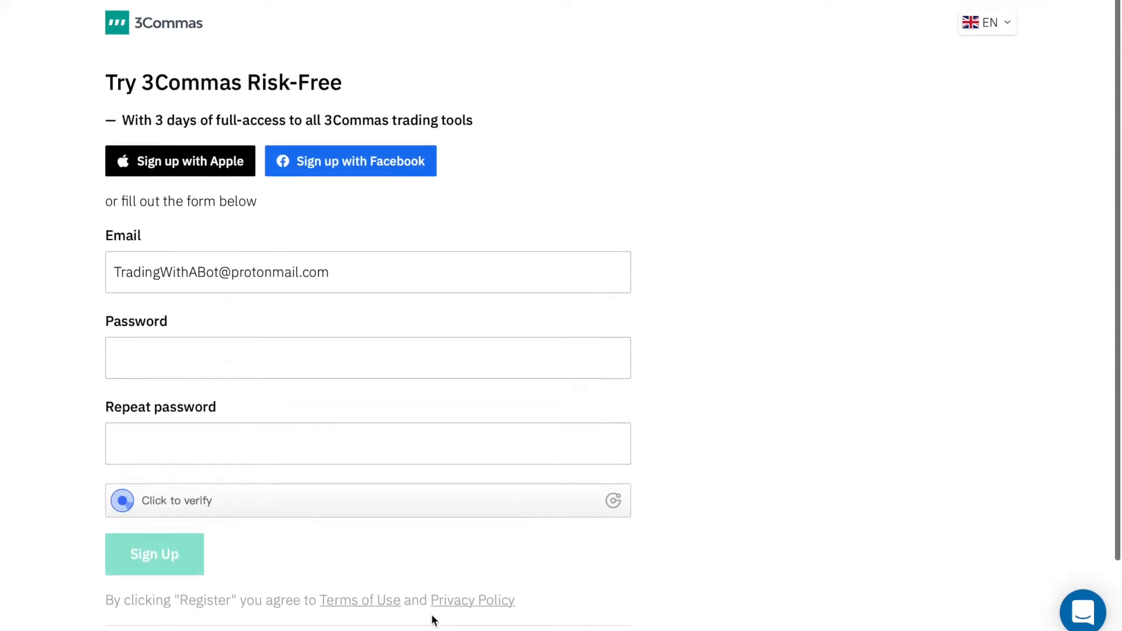
Step: Switch the sign-up page language to French (FR)
click(987, 22)
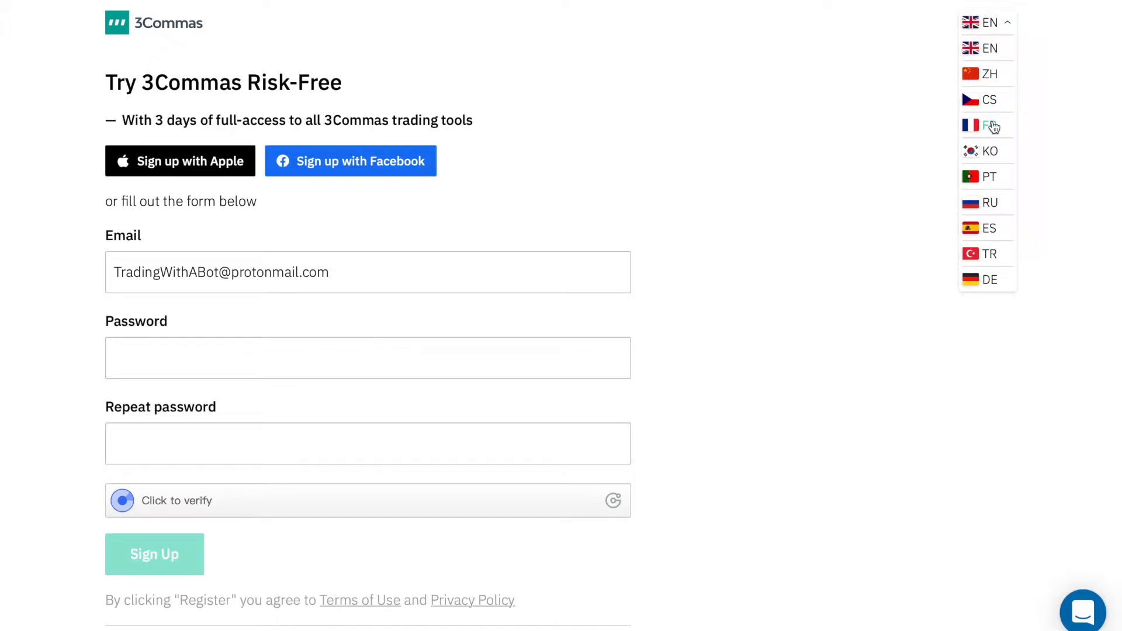
click(988, 125)
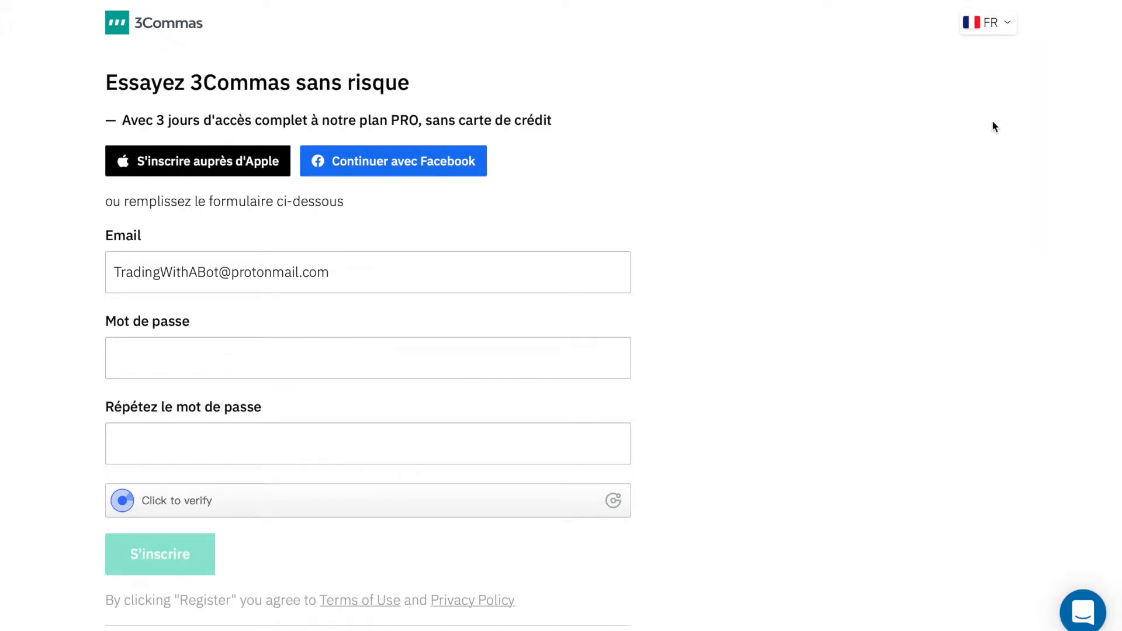
click(159, 554)
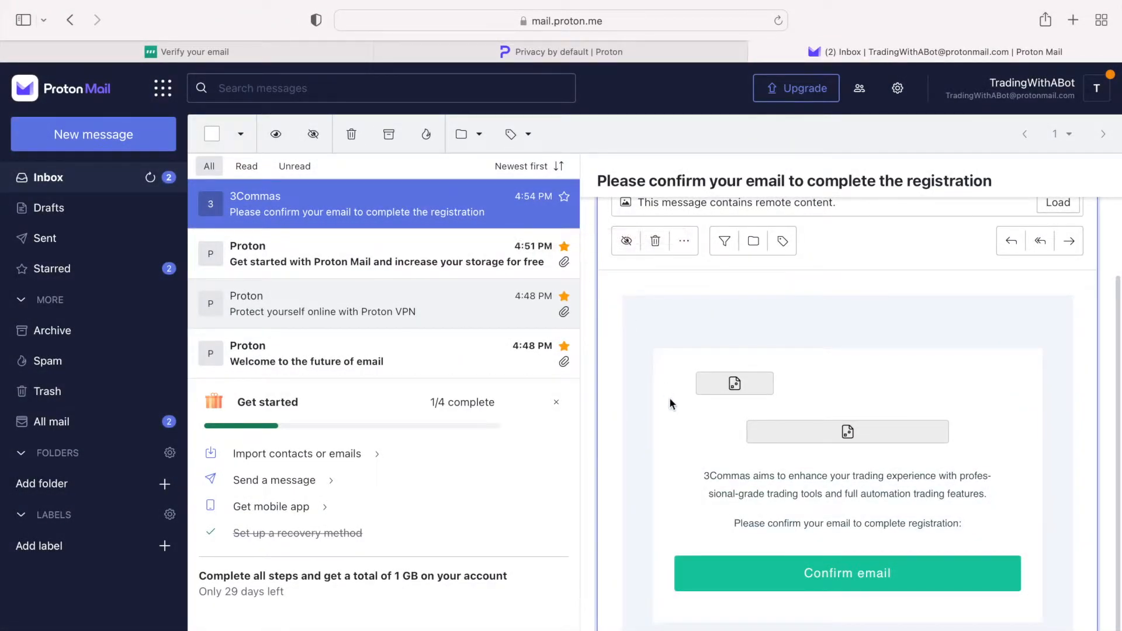
mouse_move(717, 578)
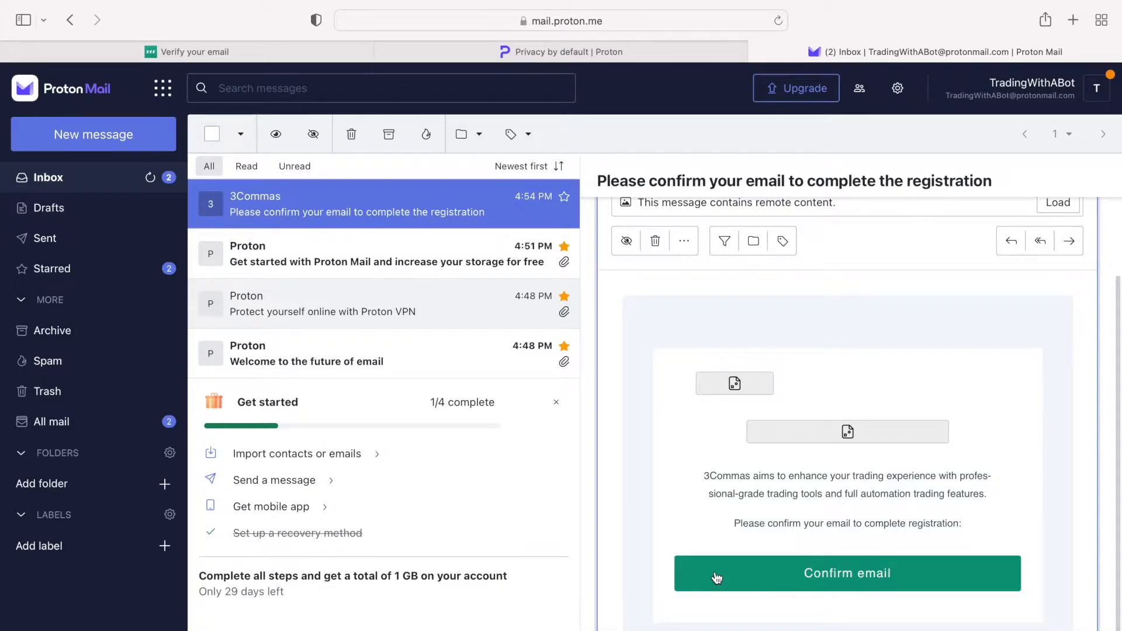
Step: Confirm the 3Commas email from Proton Mail, allowing the link to open
click(847, 573)
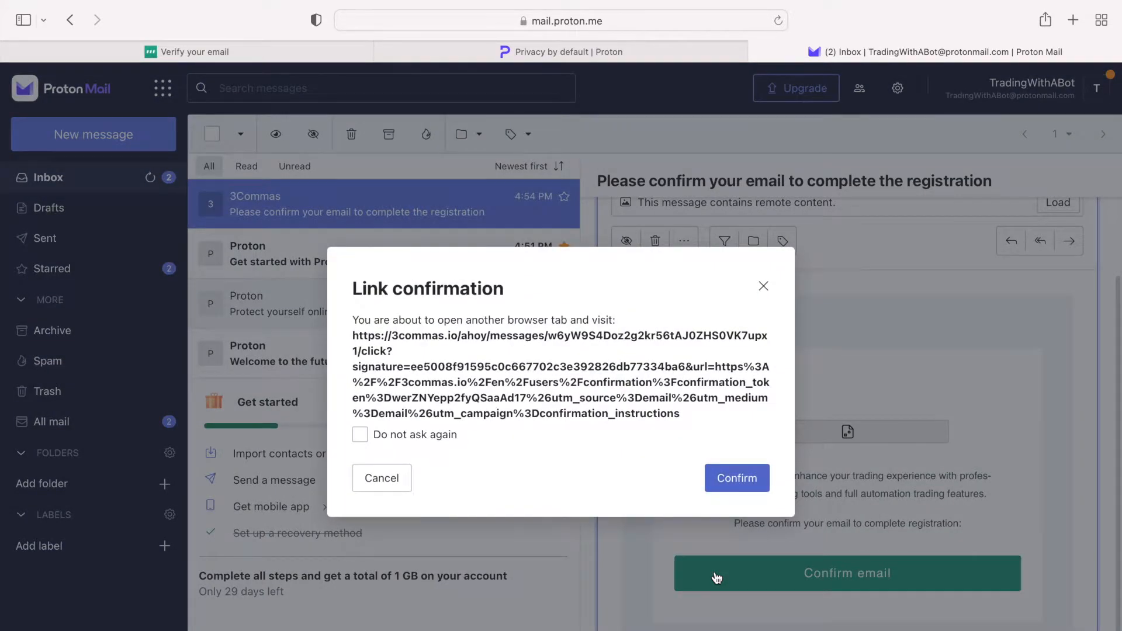
click(736, 478)
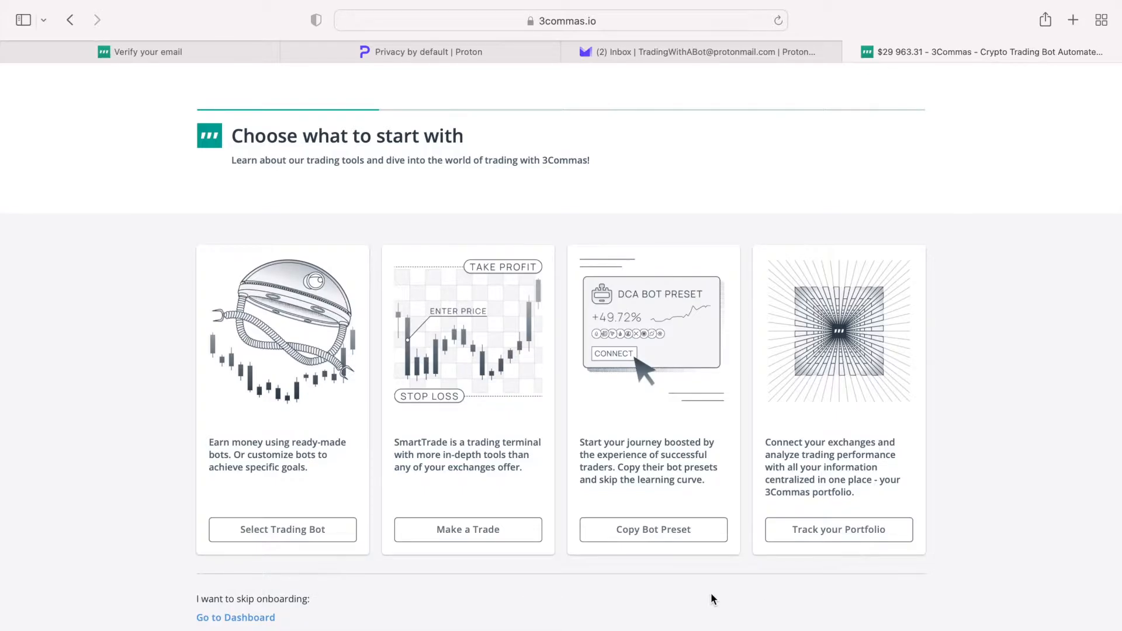
Step: Skip onboarding and go to the 3Commas dashboard
scroll(down, 3)
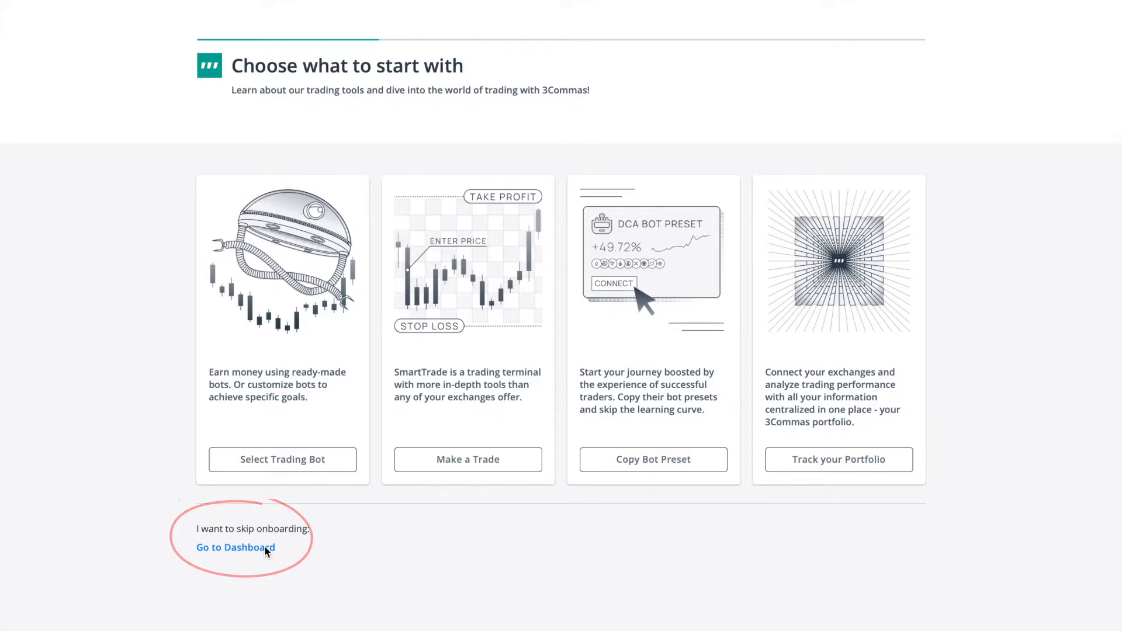
click(235, 548)
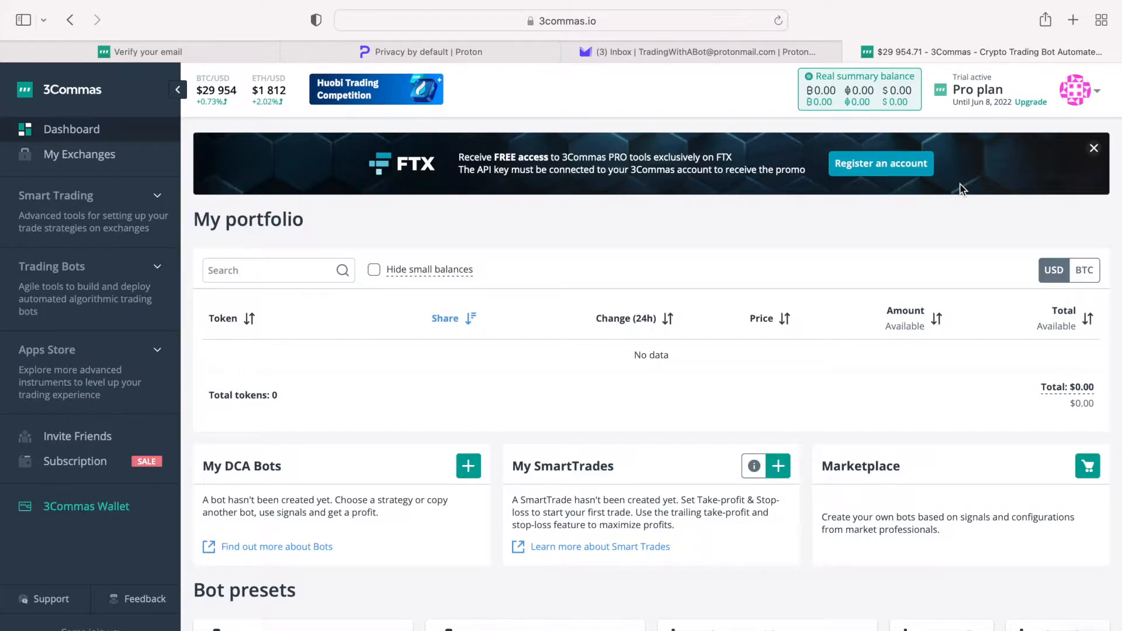
mouse_move(927, 177)
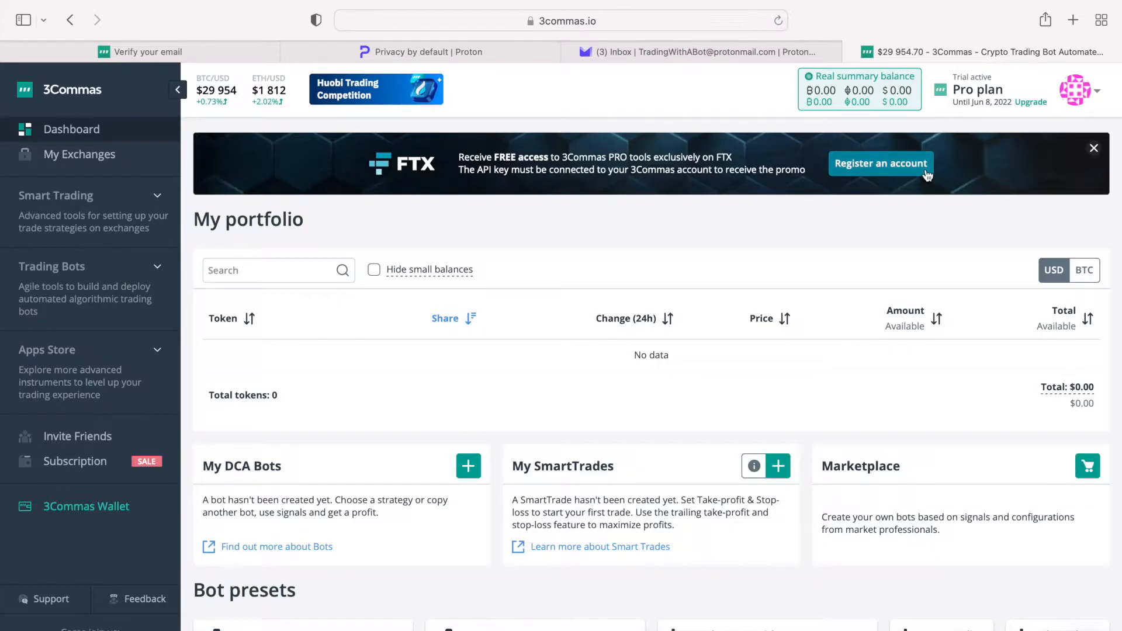
Step: Start registering an FTX account from the dashboard's FTX promo banner
click(881, 163)
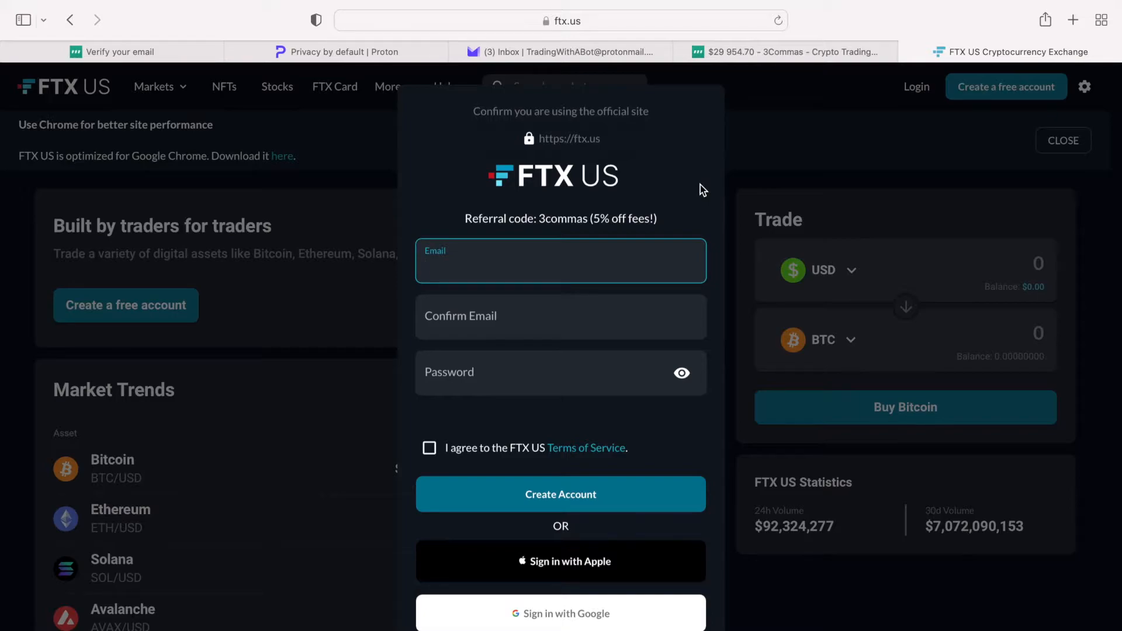
mouse_move(563, 230)
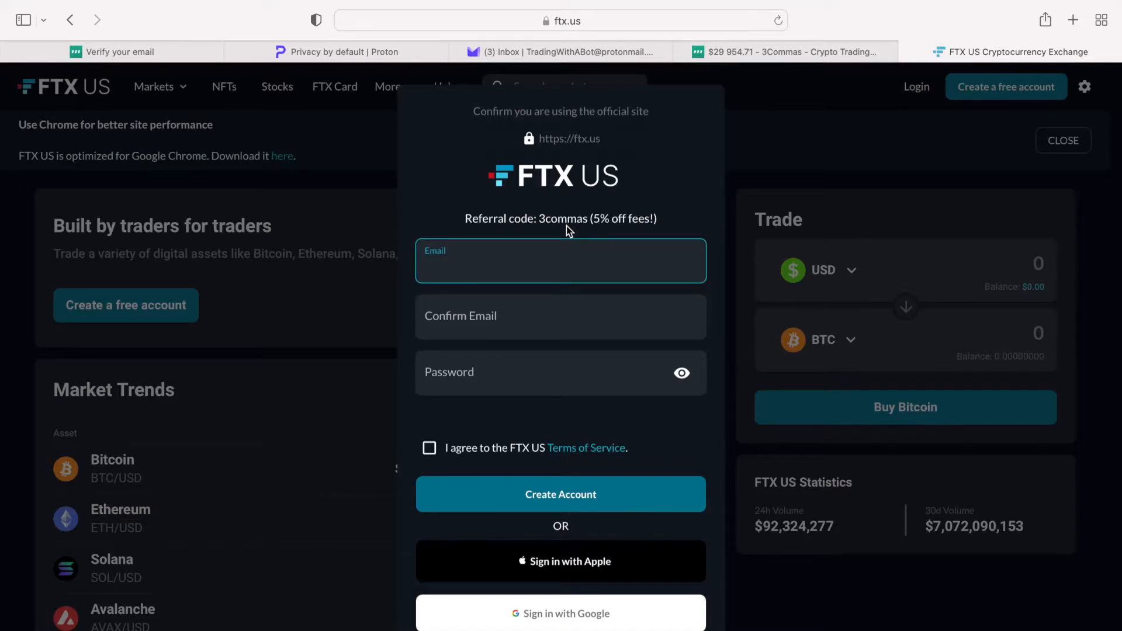
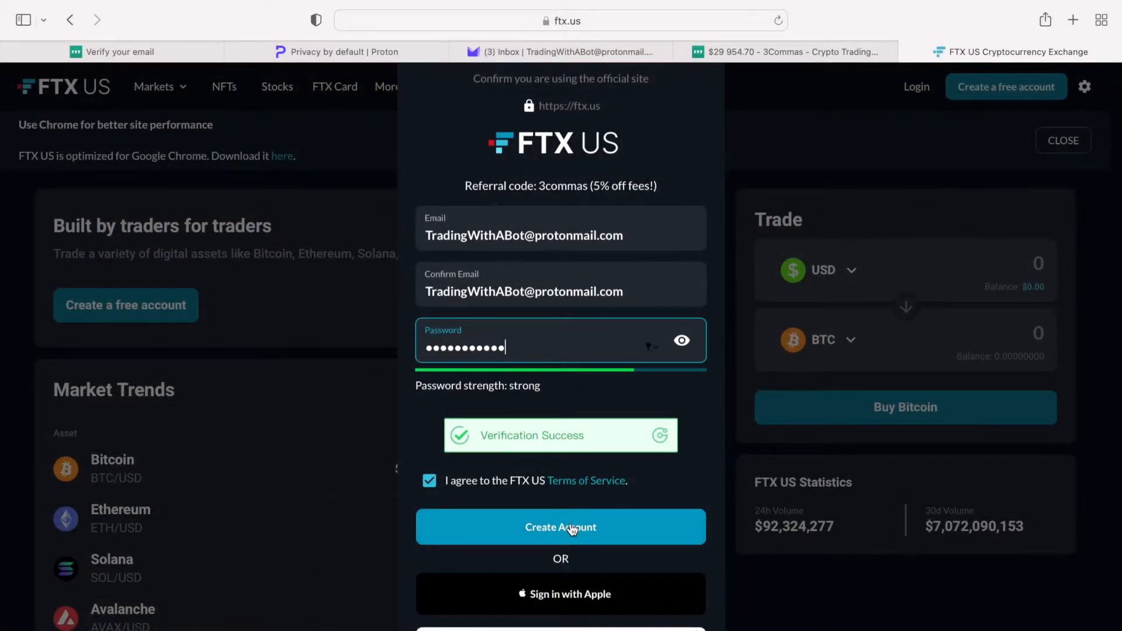
click(561, 527)
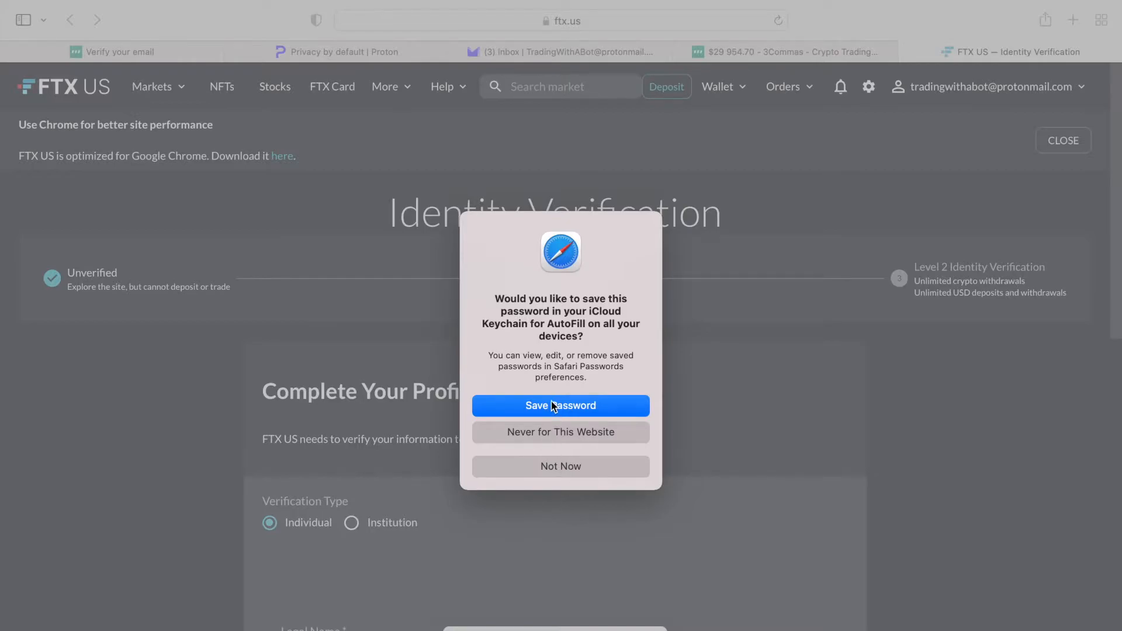
Step: Save the password to the keychain and review the Level 1 identity verification form
click(560, 405)
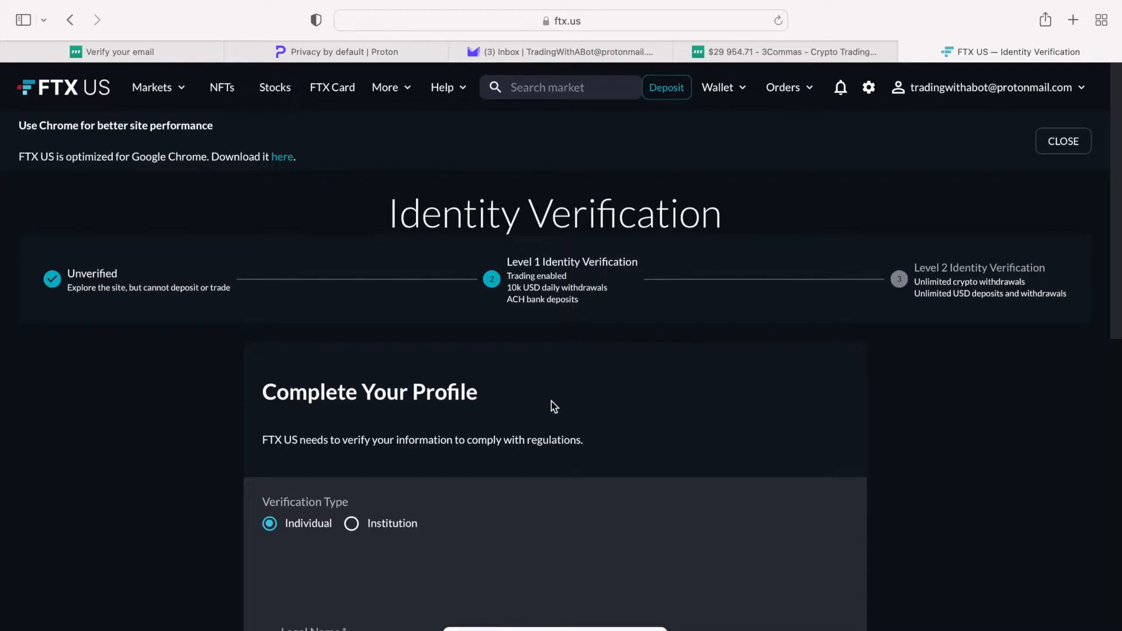
click(1061, 141)
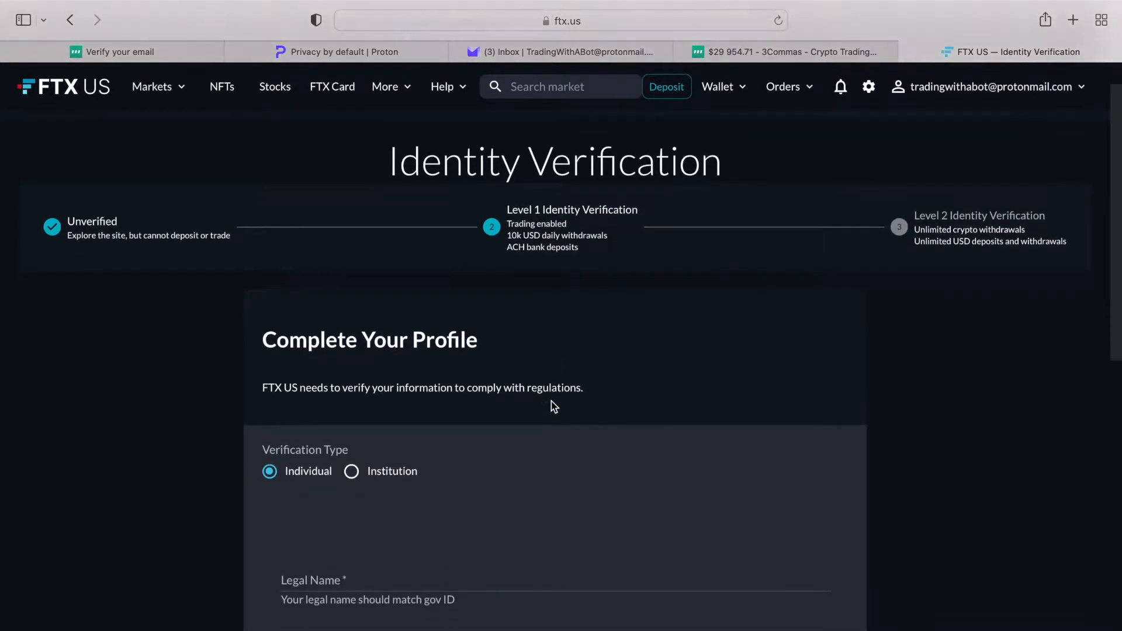
scroll(down, 3)
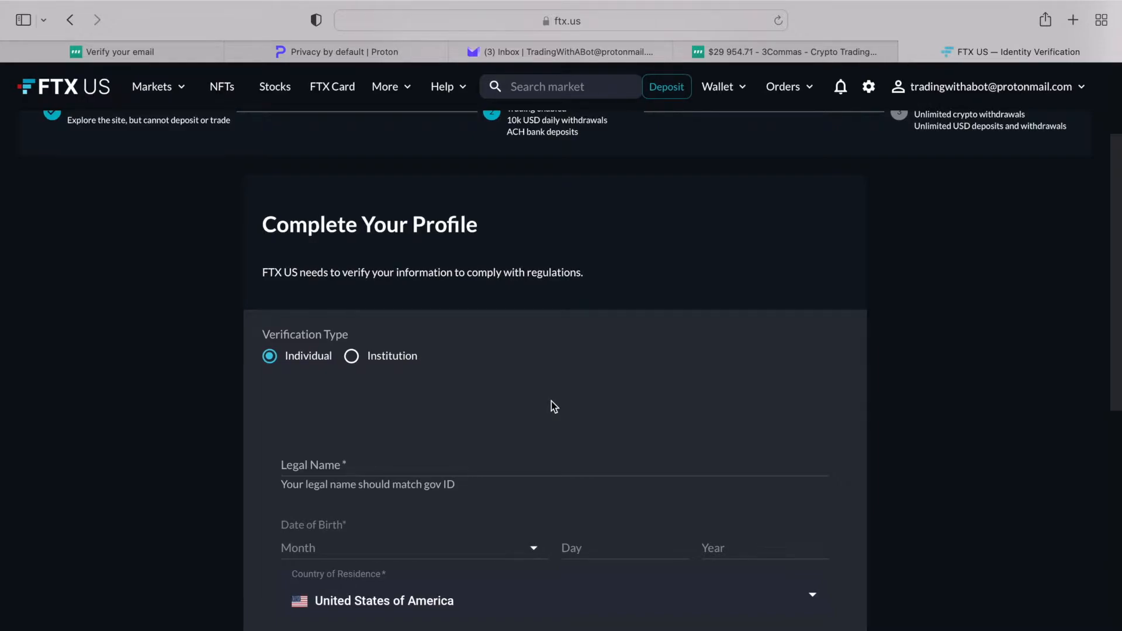
scroll(down, 3)
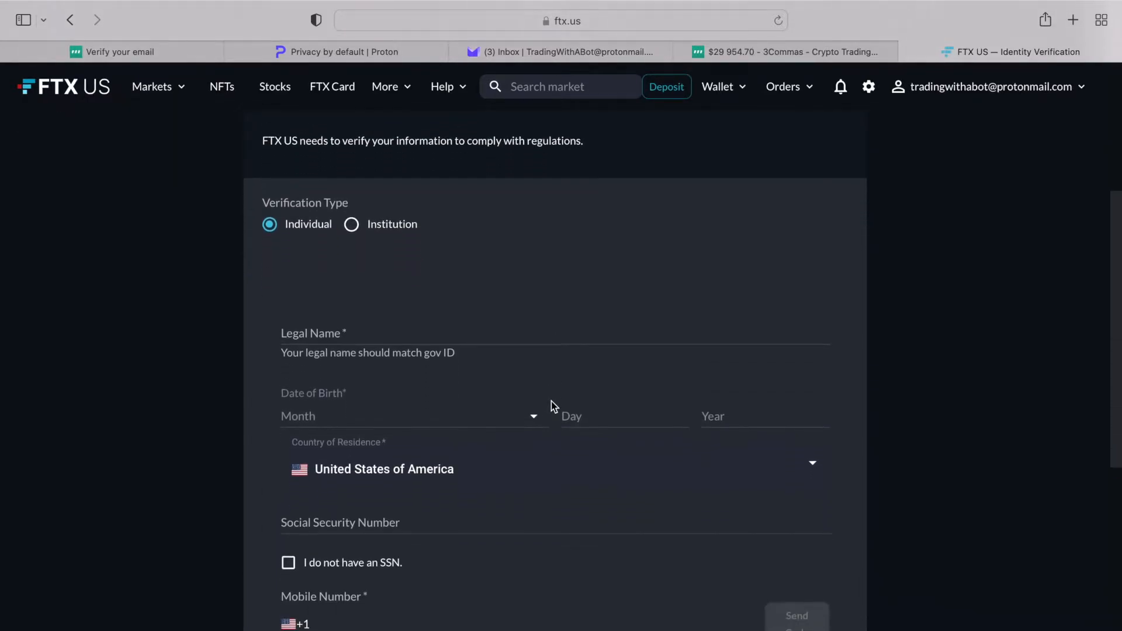
scroll(down, 3)
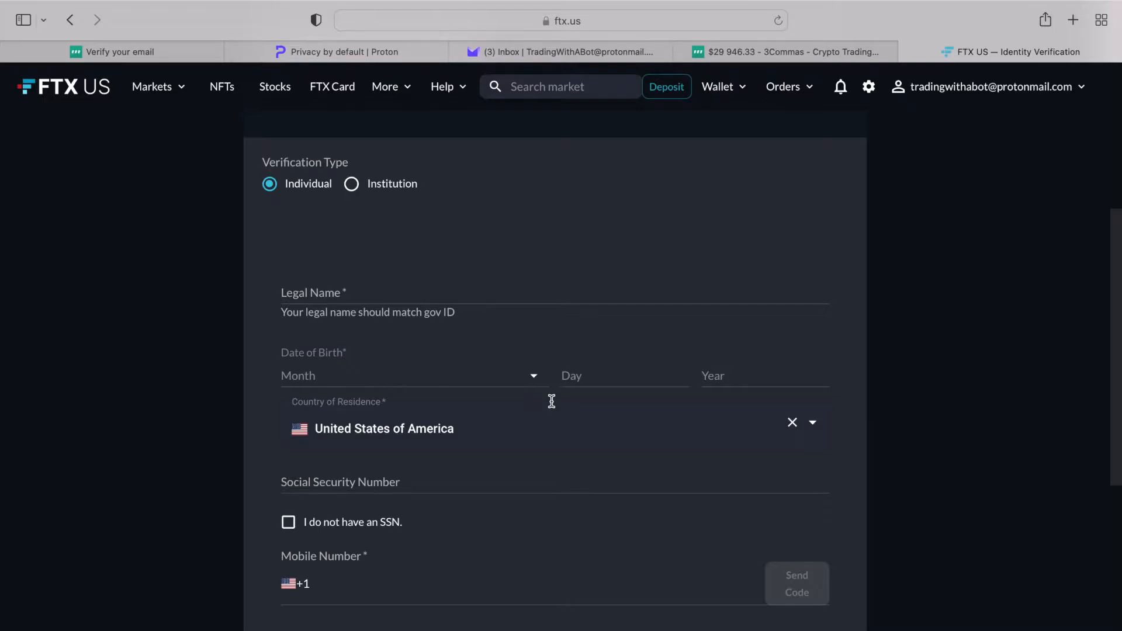
scroll(down, 3)
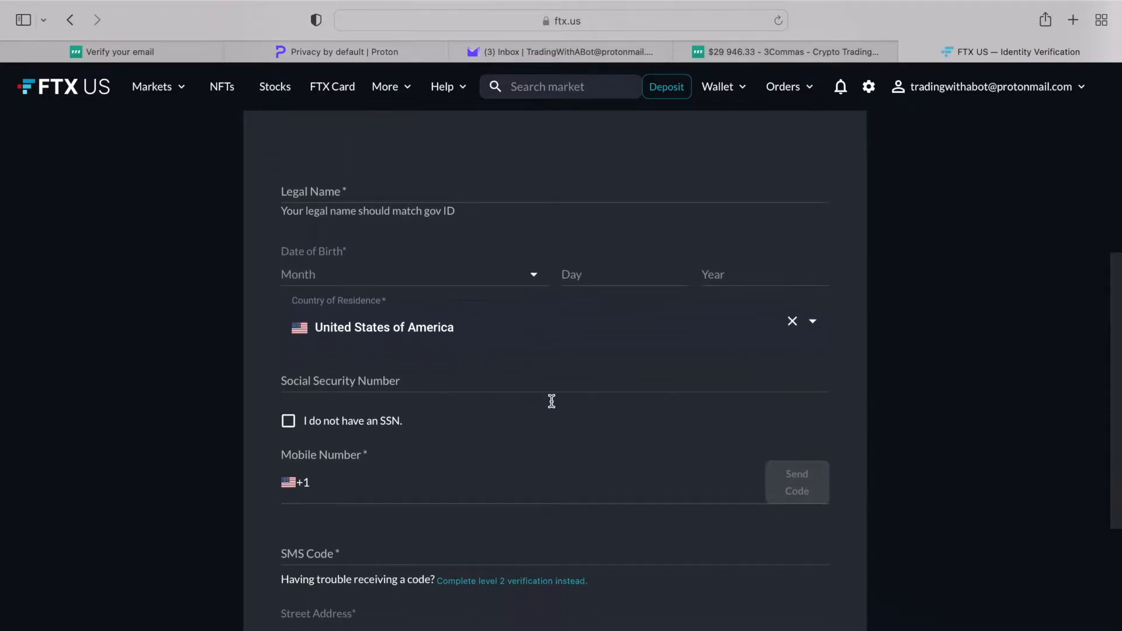
scroll(down, 3)
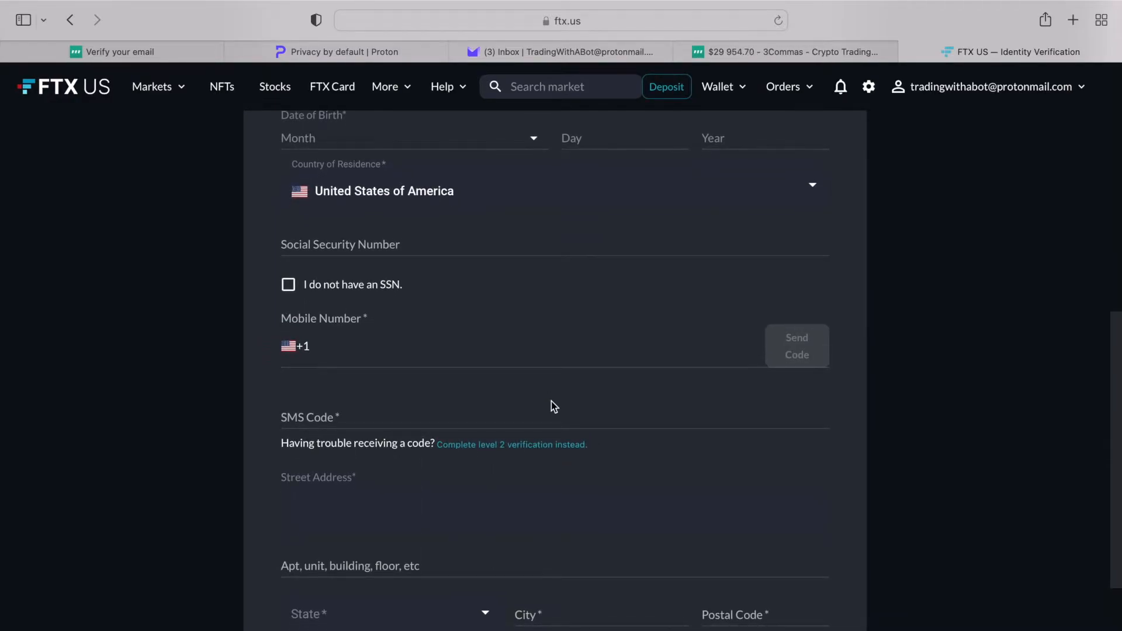
scroll(down, 3)
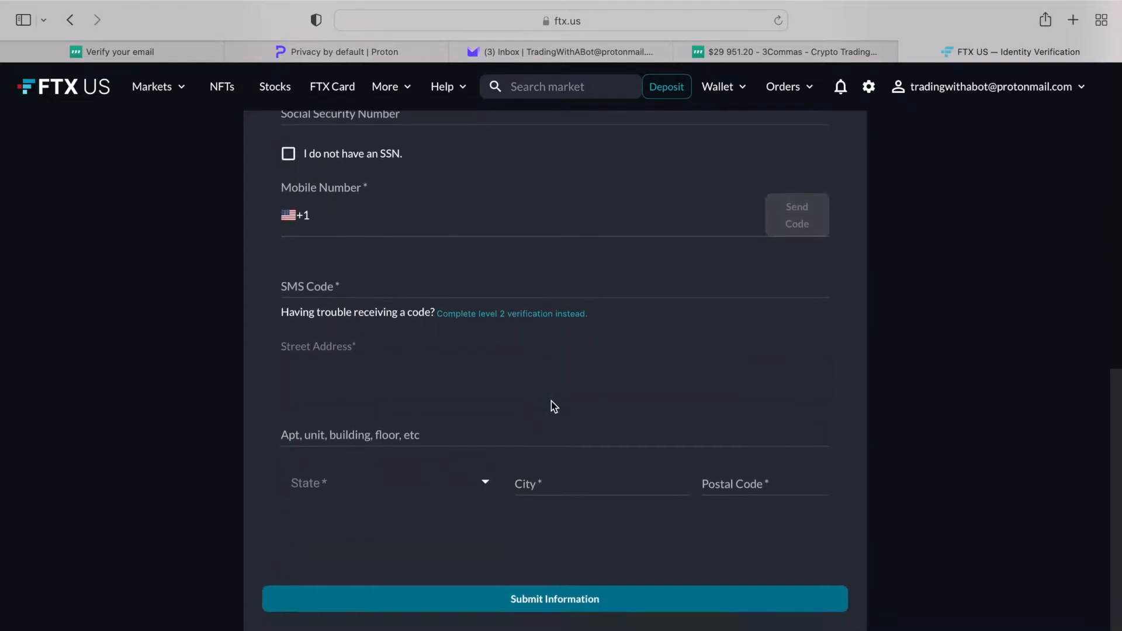
scroll(down, 3)
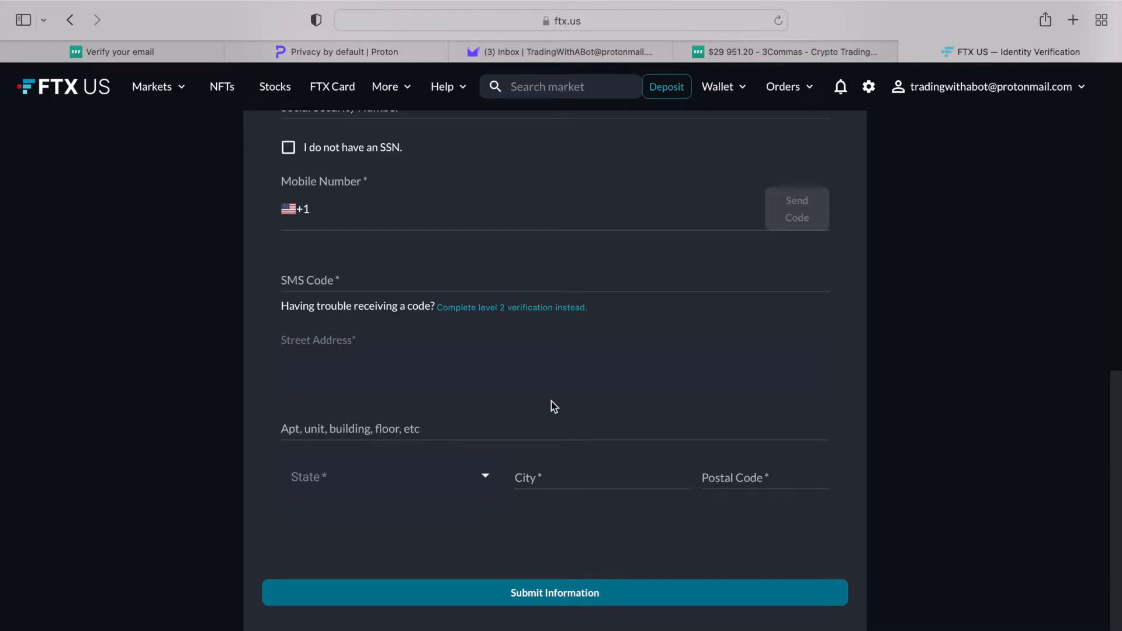
mouse_move(551, 574)
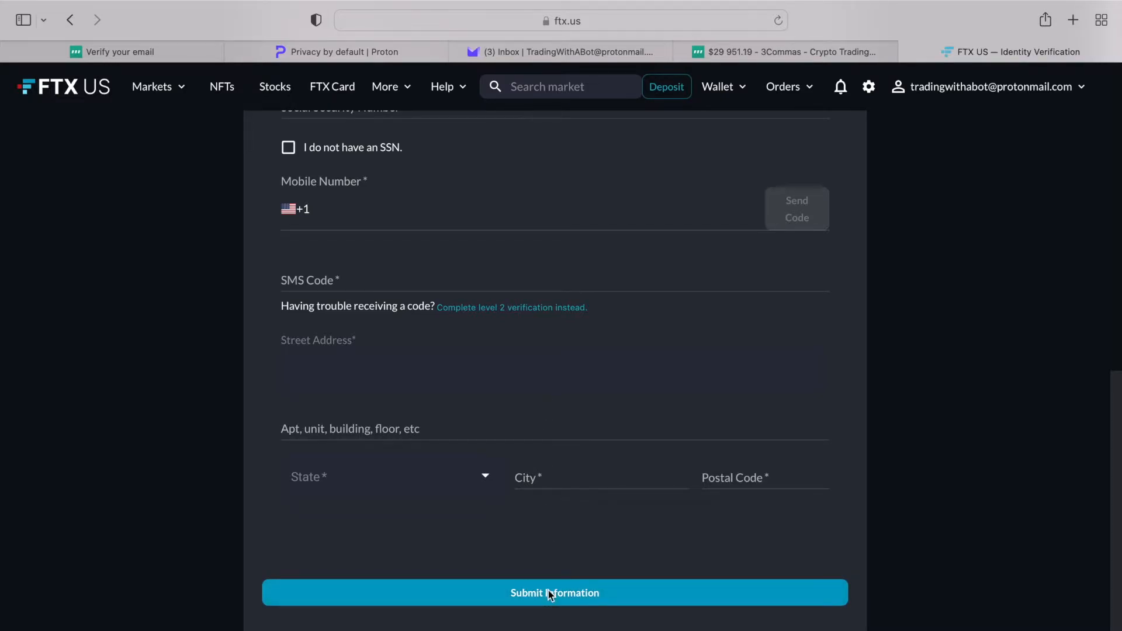
scroll(down, 3)
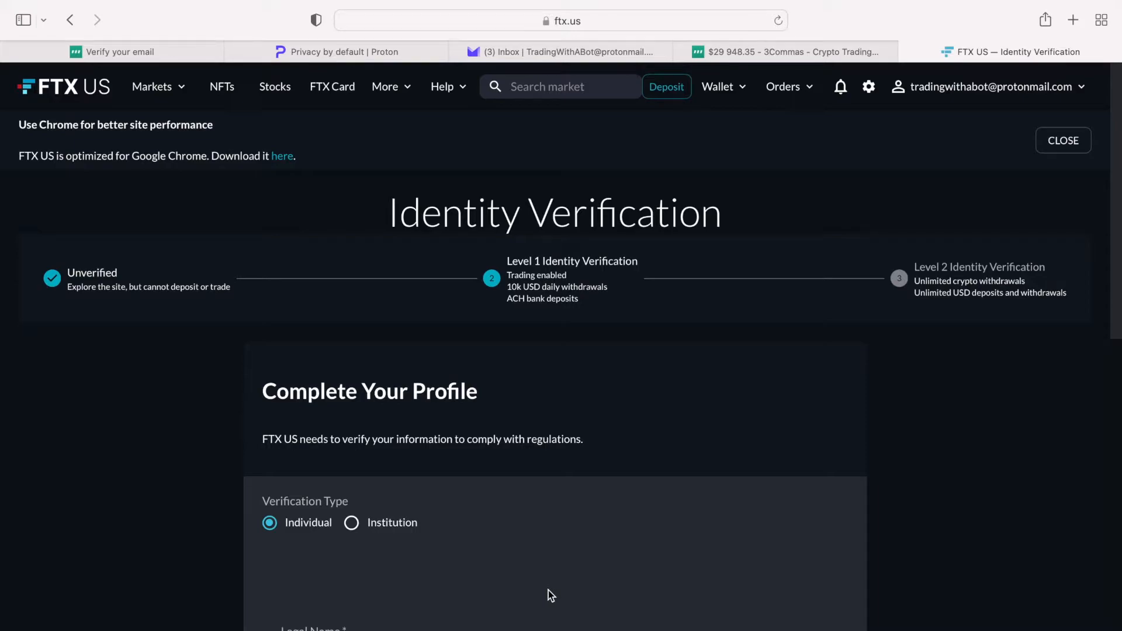
mouse_move(471, 481)
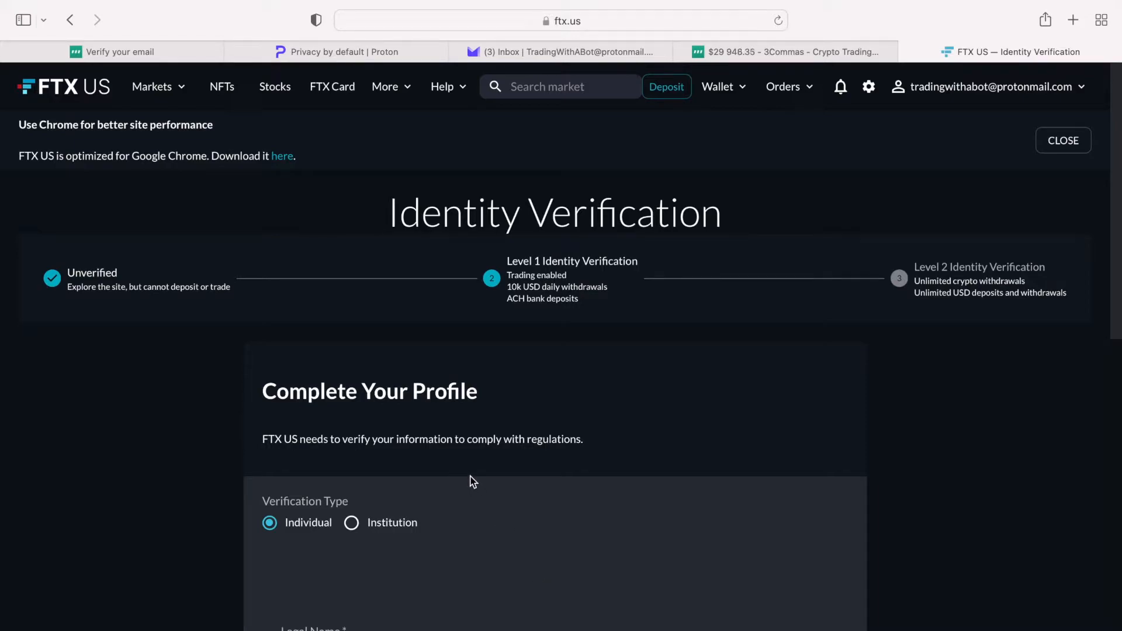
click(717, 86)
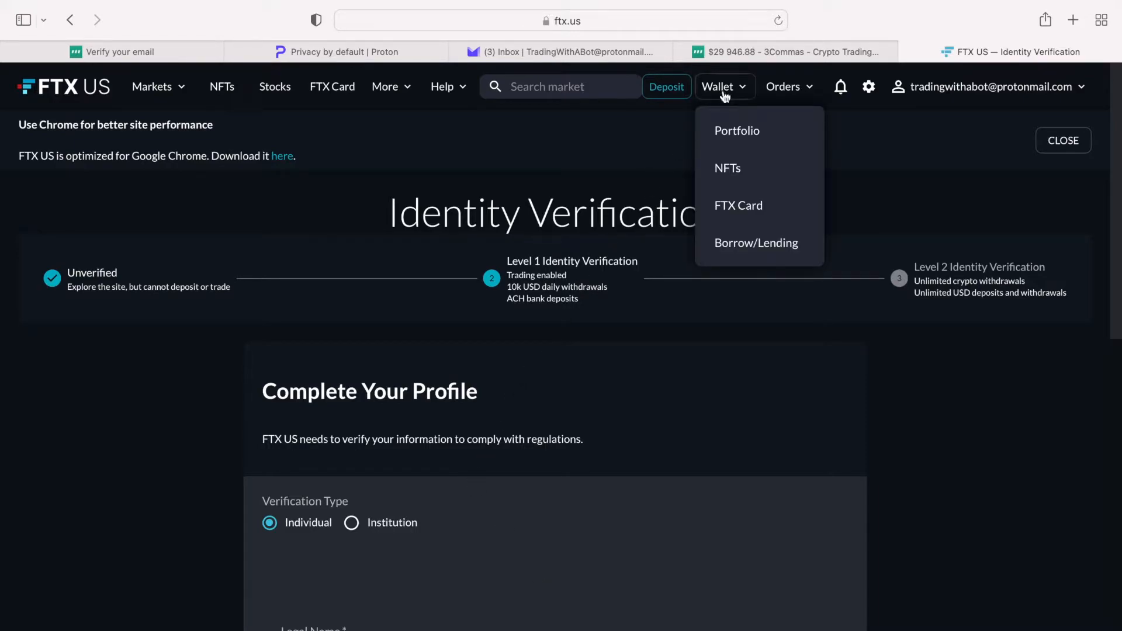
mouse_move(736, 131)
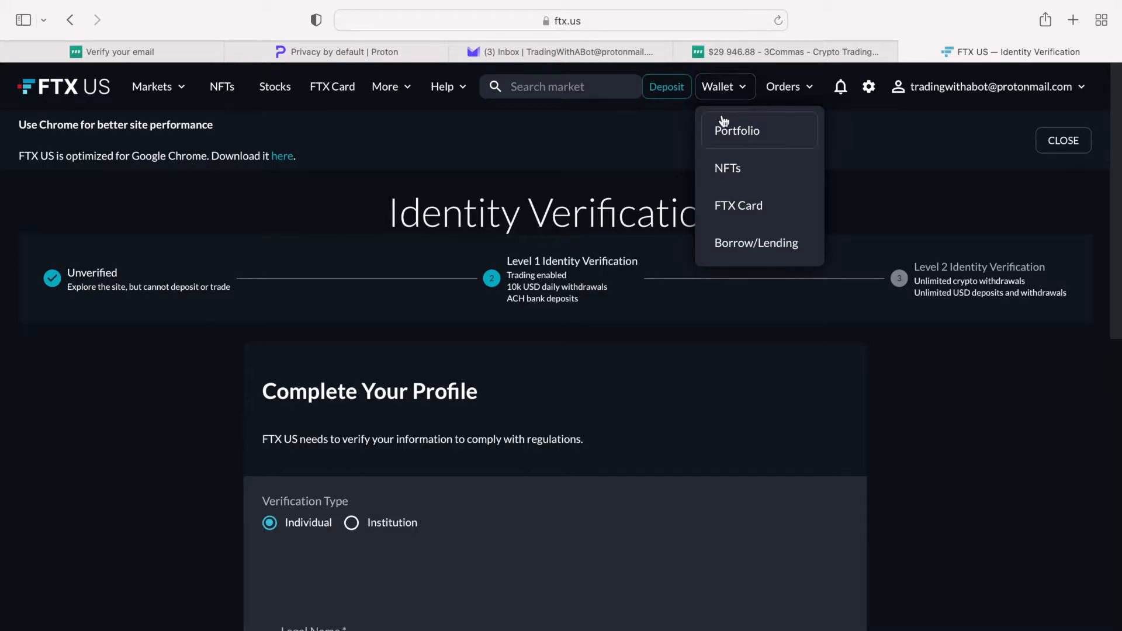
Step: Show the FTX US wallet Portfolio balances page for the main account
click(737, 131)
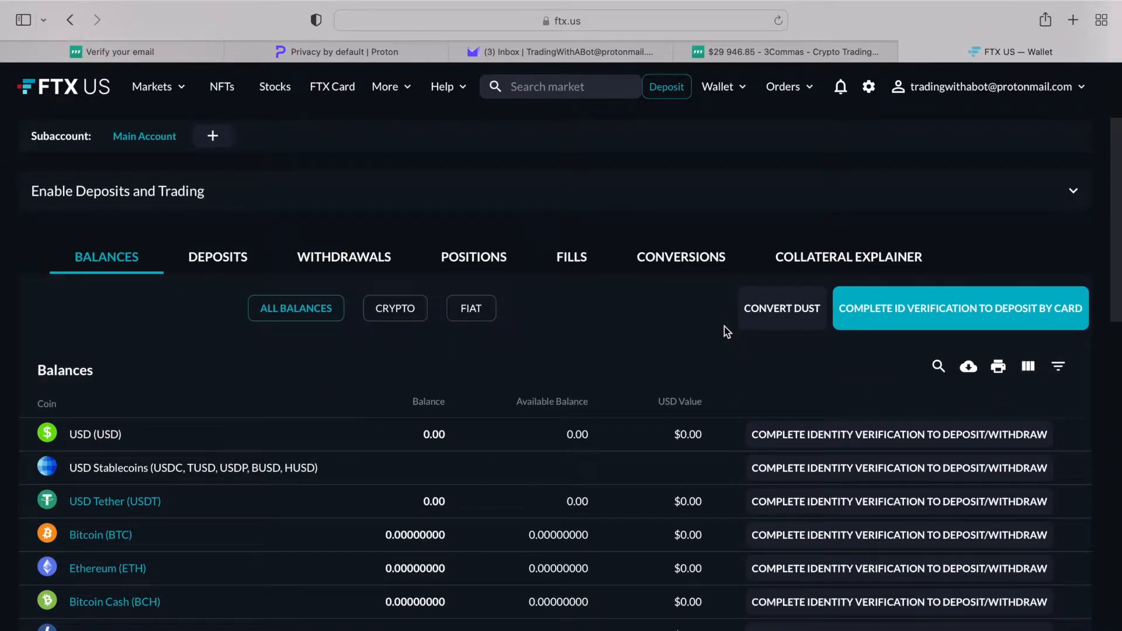
mouse_move(733, 505)
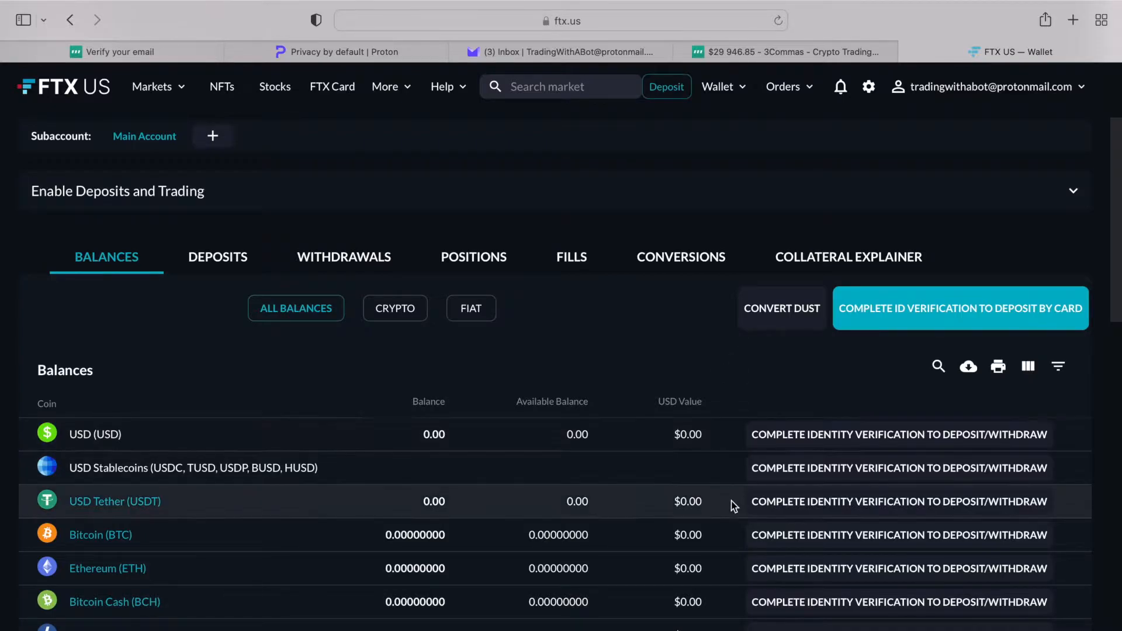
mouse_move(737, 513)
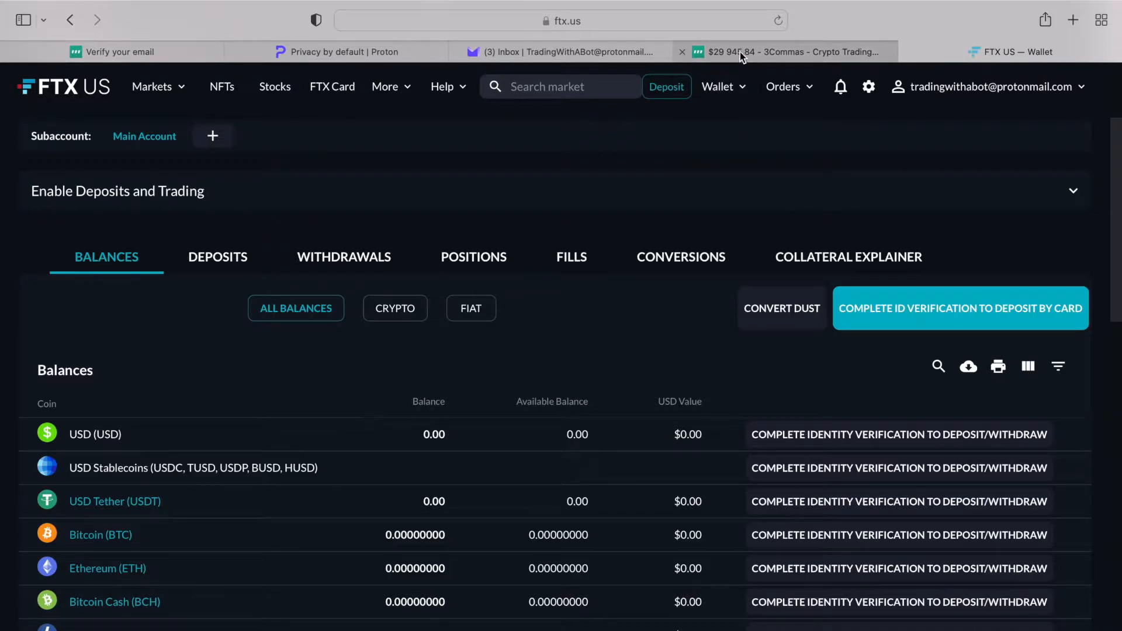
Step: Switch back to the 3Commas dashboard browser tab
click(787, 52)
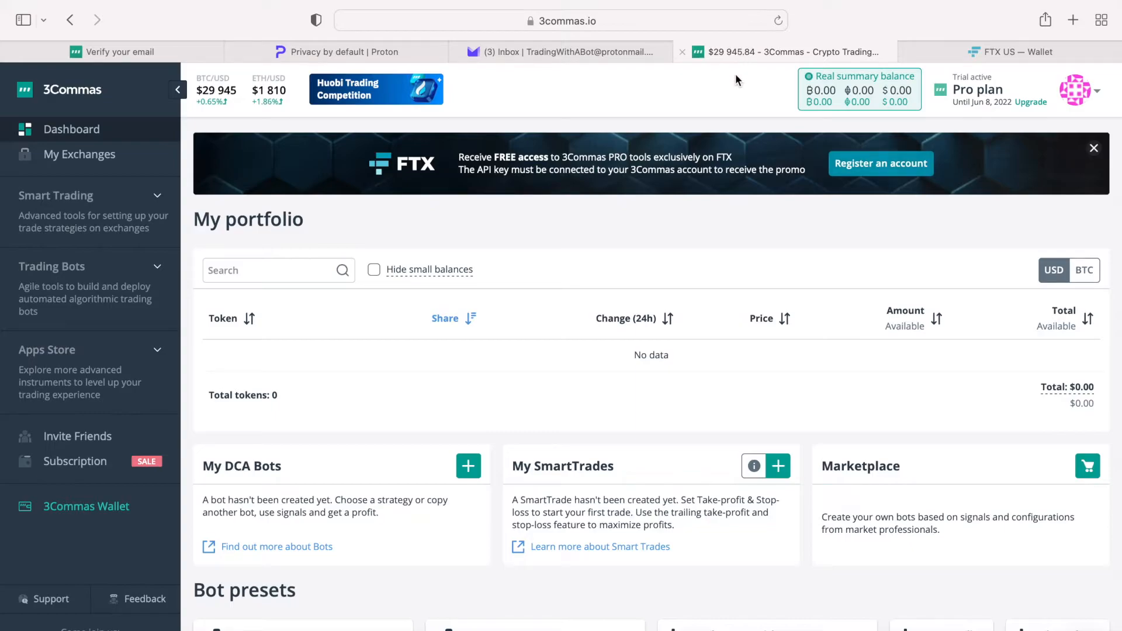
mouse_move(744, 241)
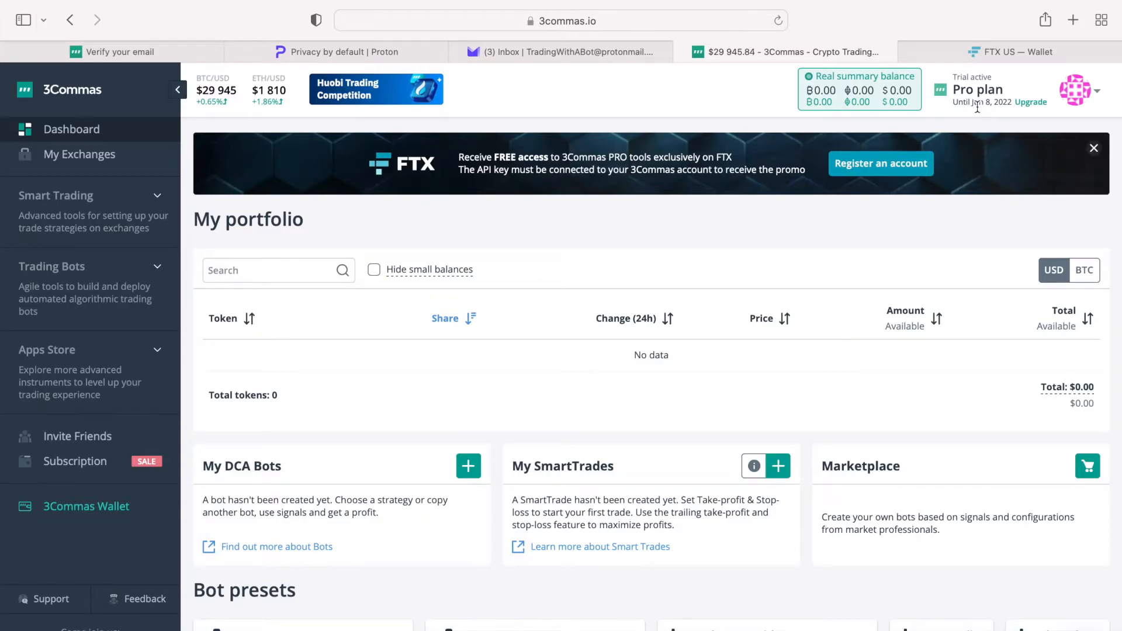
mouse_move(1032, 112)
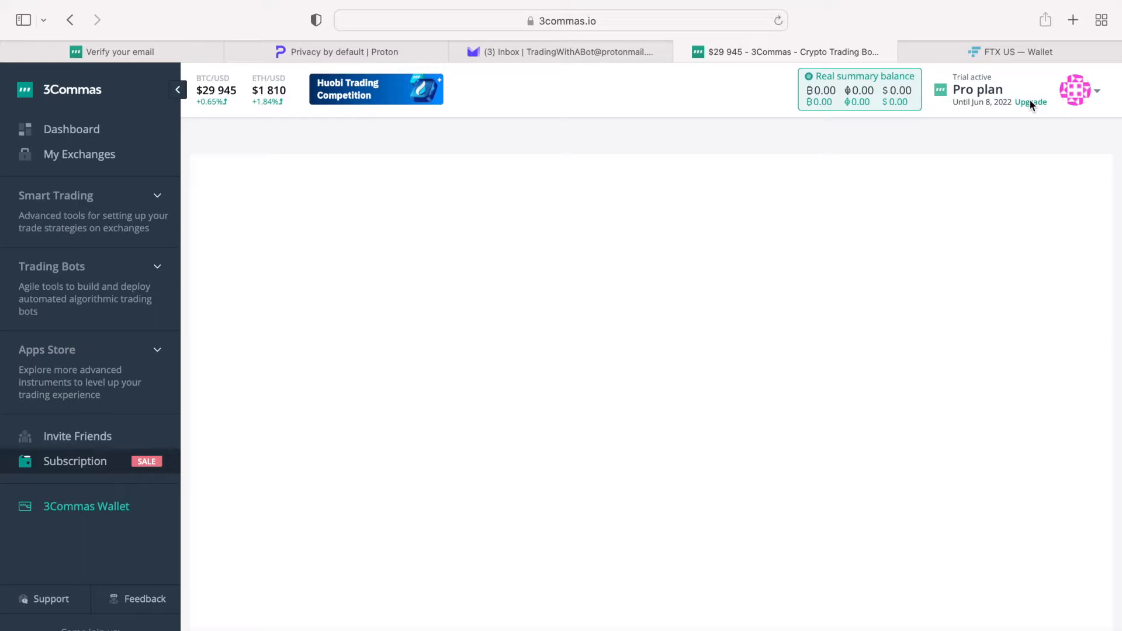
Step: View the subscription plans comparison and dismiss the support chat prompt
click(1030, 101)
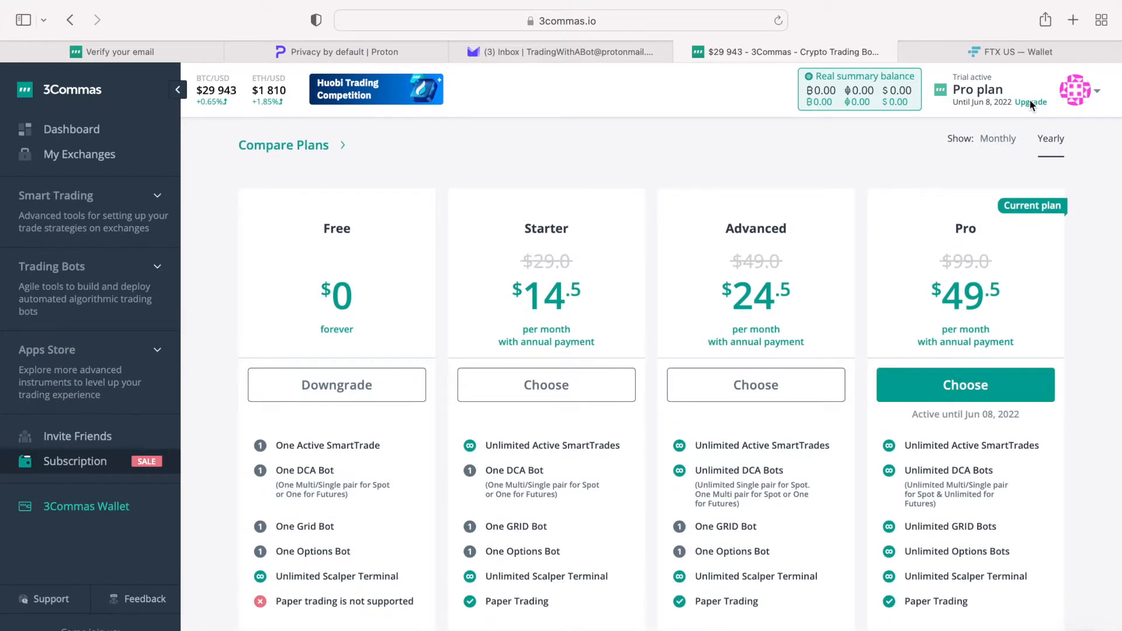
mouse_move(1051, 202)
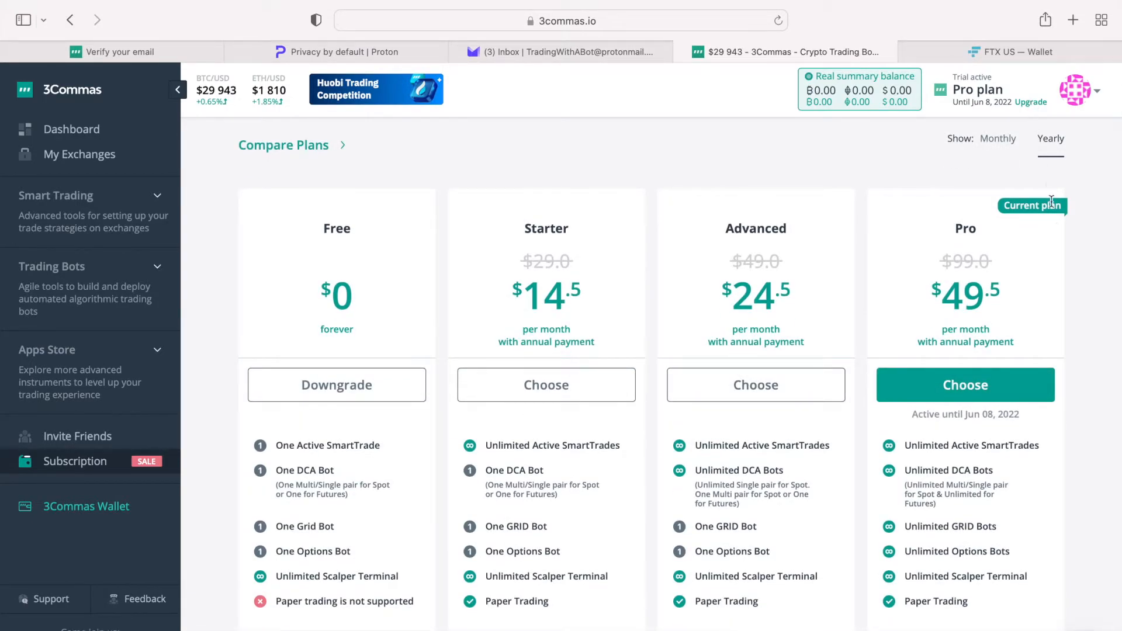
mouse_move(1054, 281)
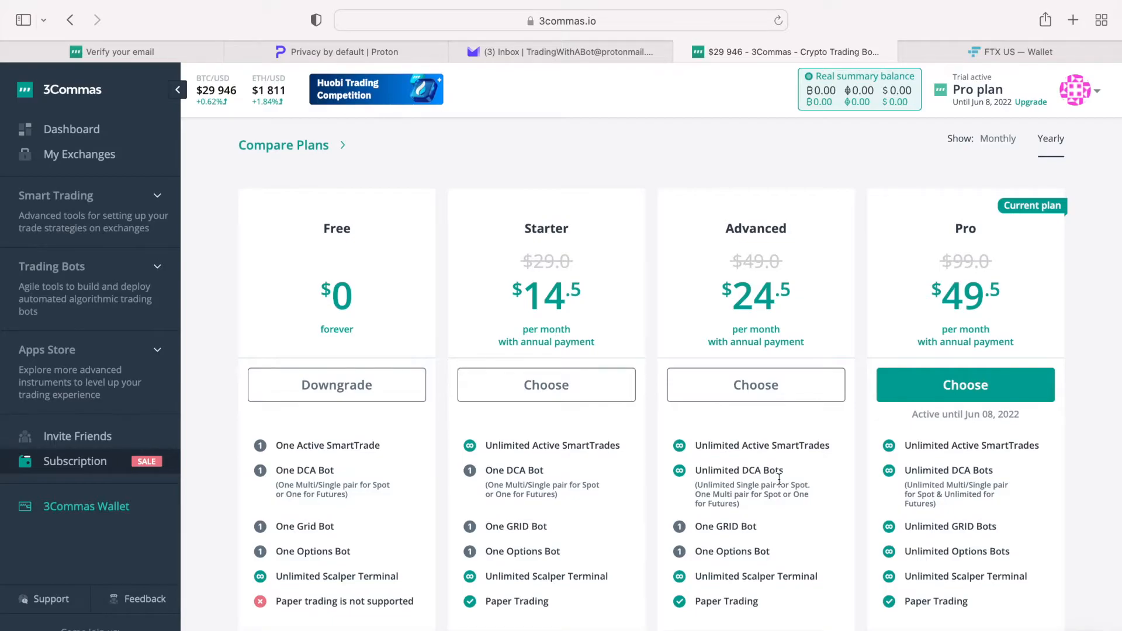
mouse_move(786, 481)
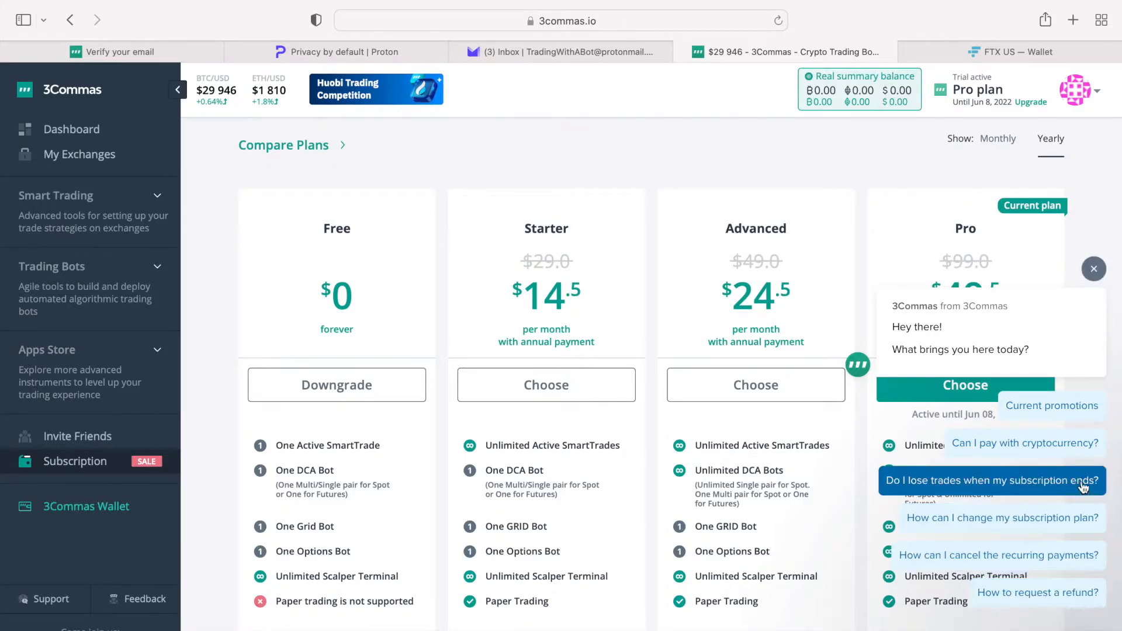
click(1093, 268)
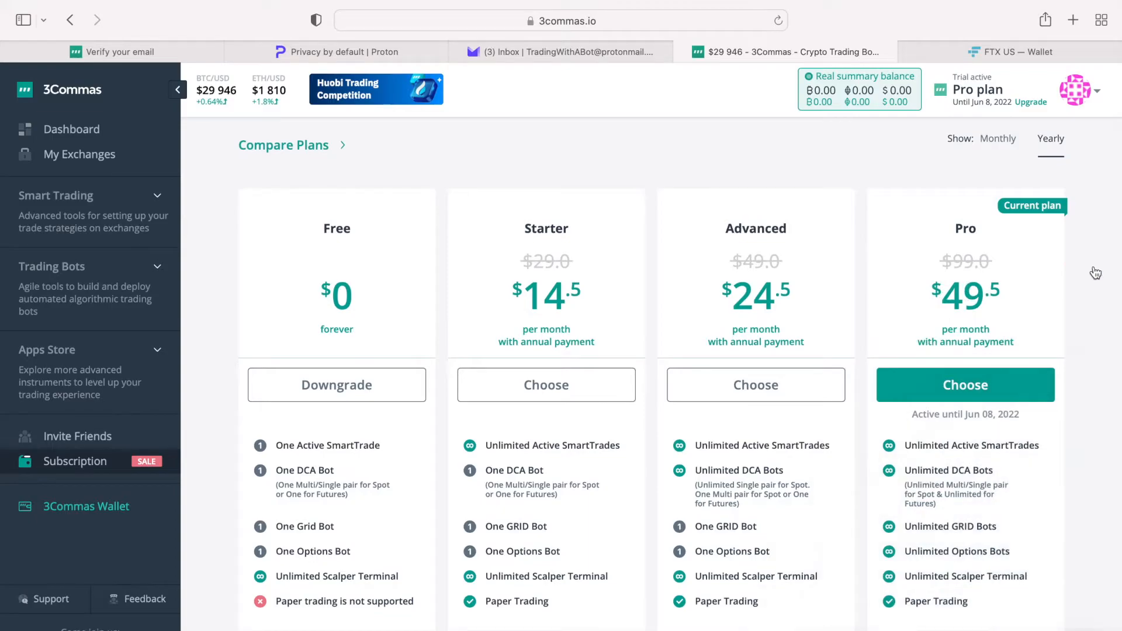
mouse_move(812, 529)
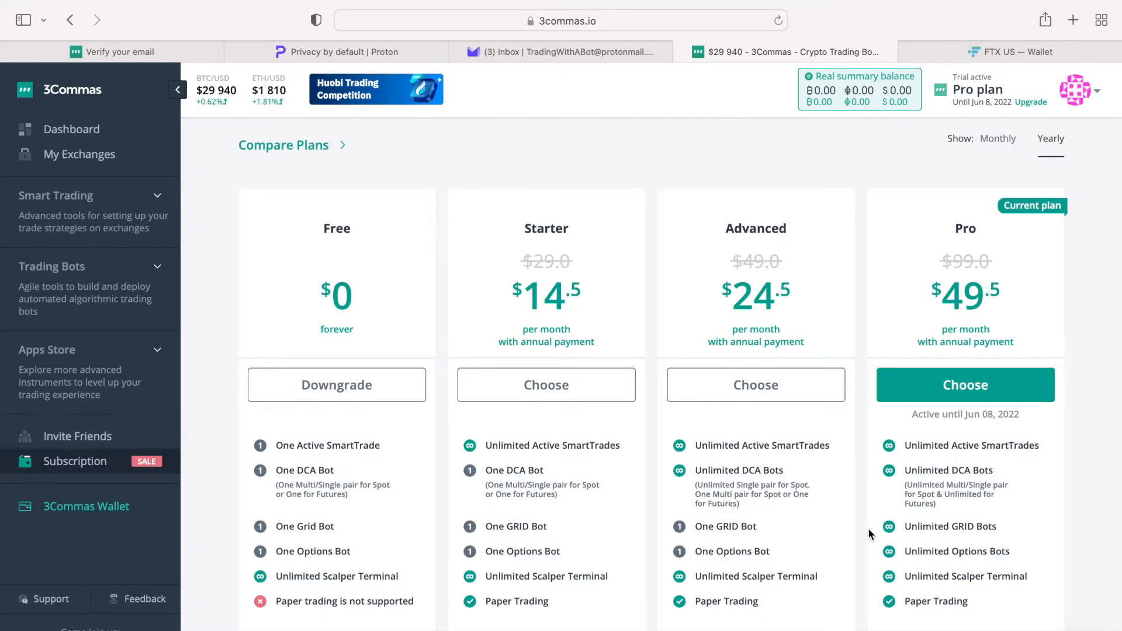
mouse_move(755, 595)
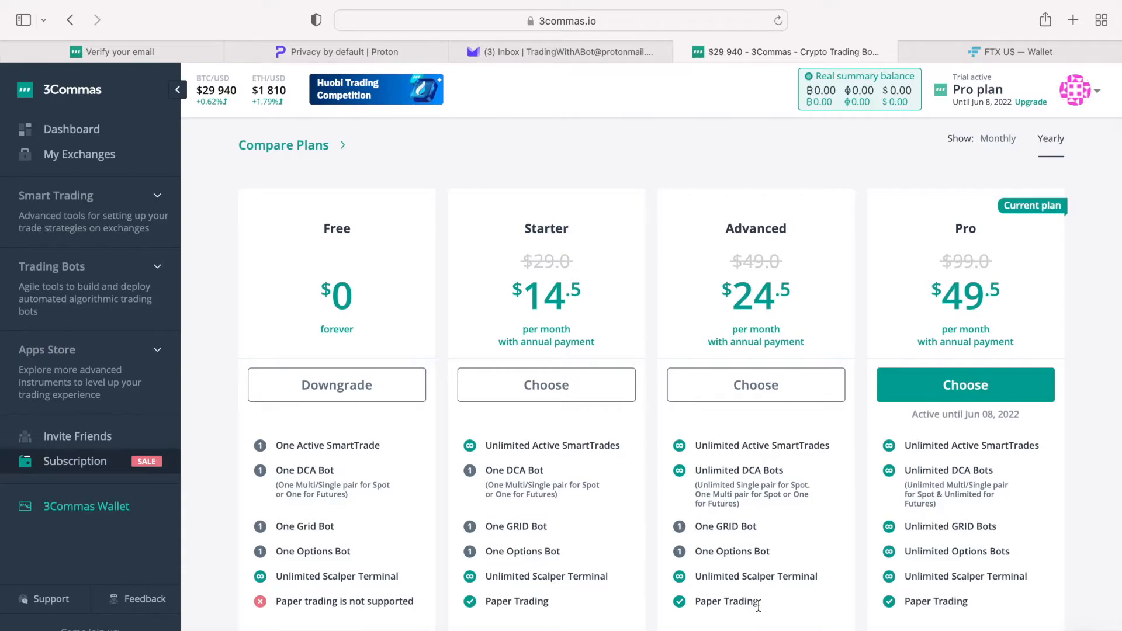
mouse_move(603, 613)
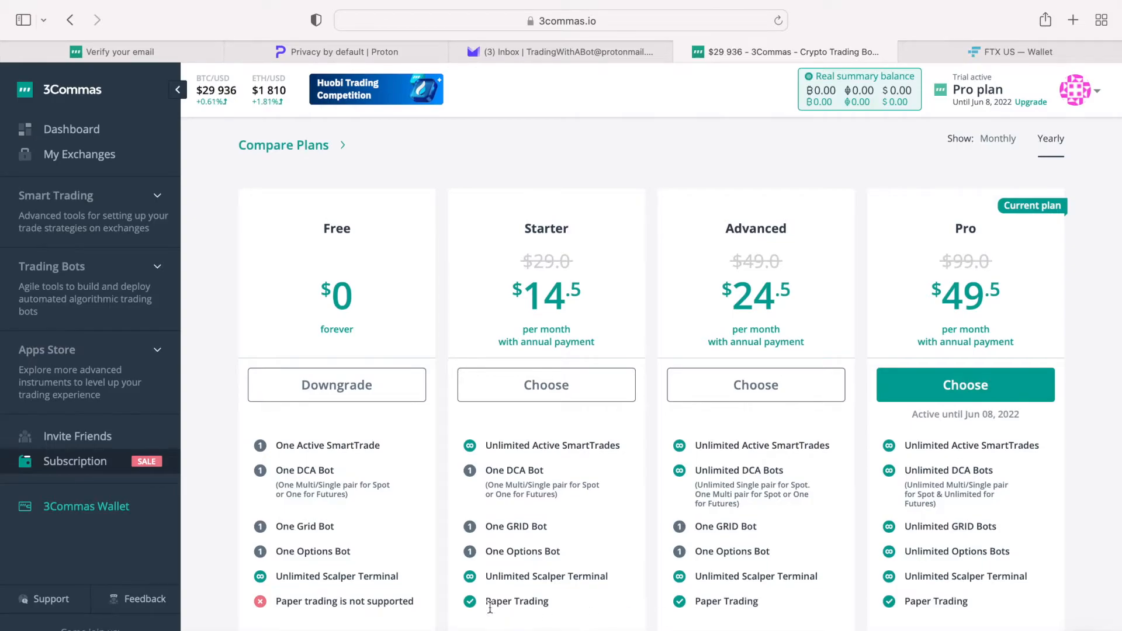
mouse_move(426, 608)
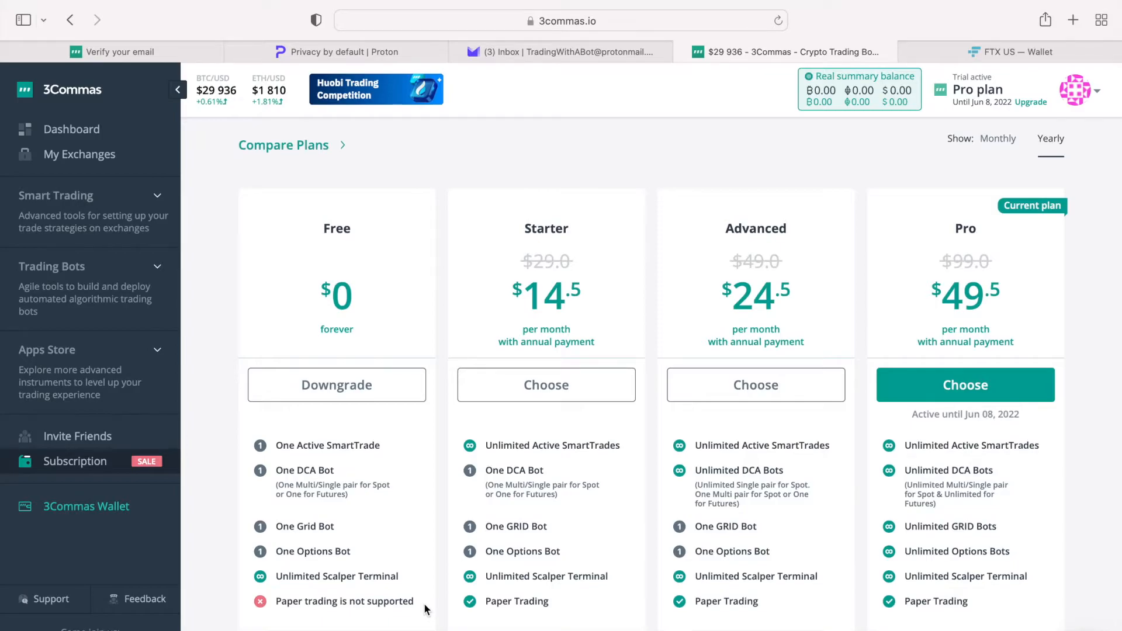
mouse_move(379, 267)
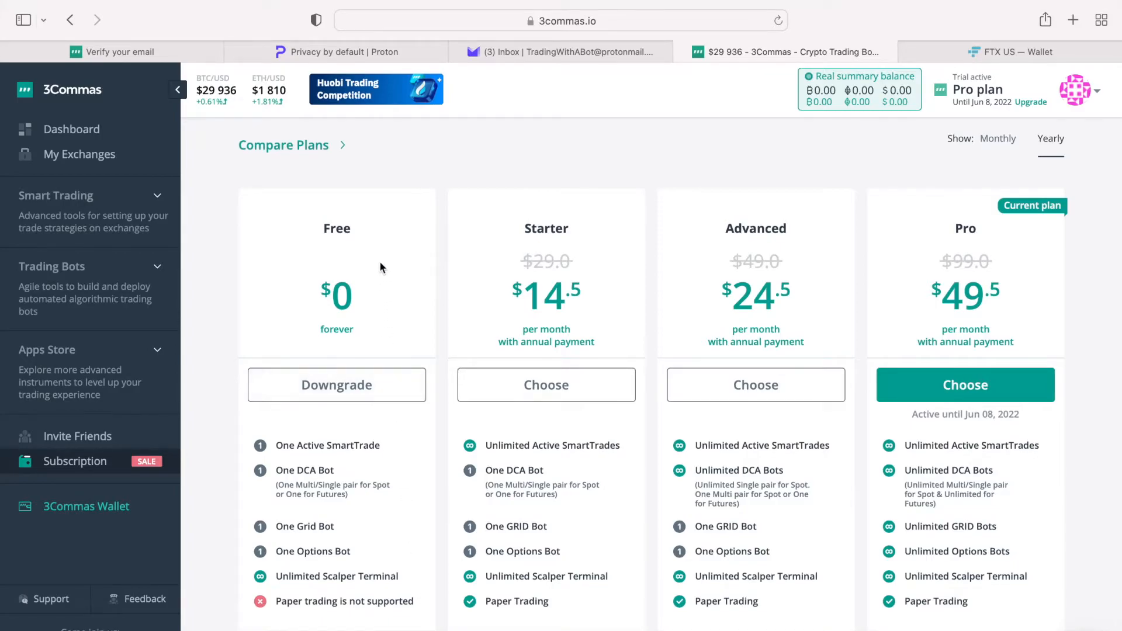
mouse_move(380, 297)
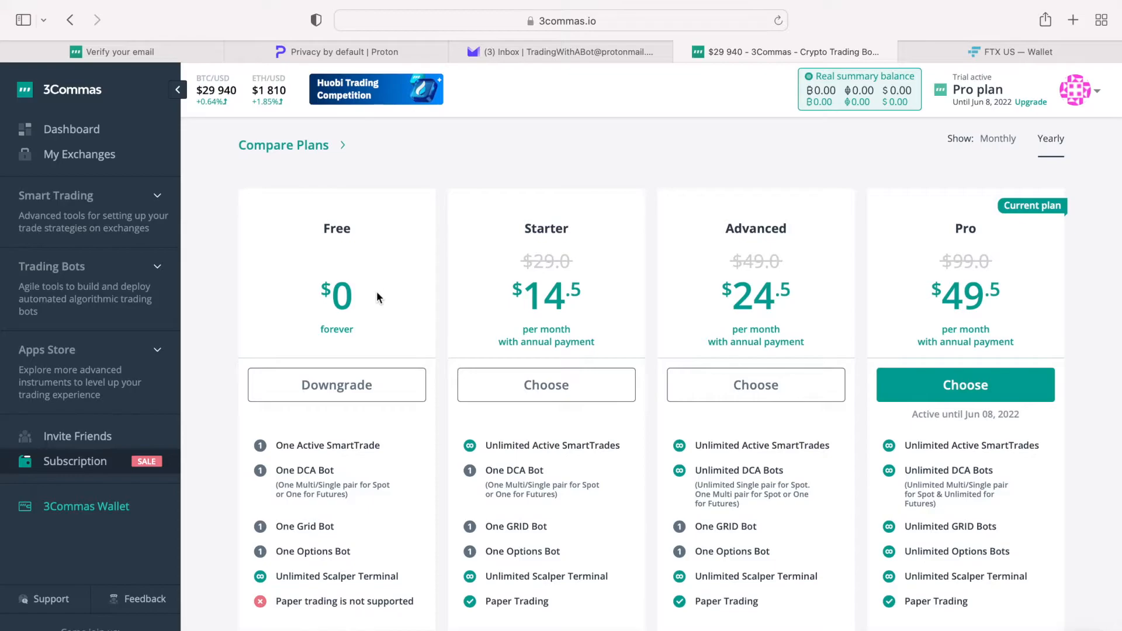
mouse_move(364, 469)
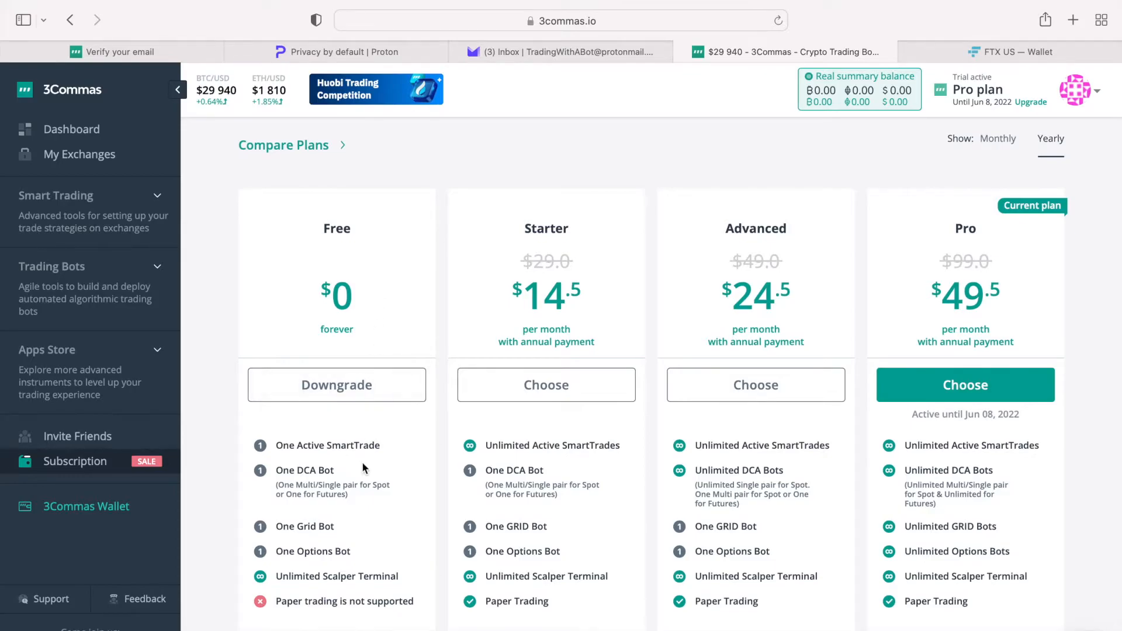
mouse_move(337, 476)
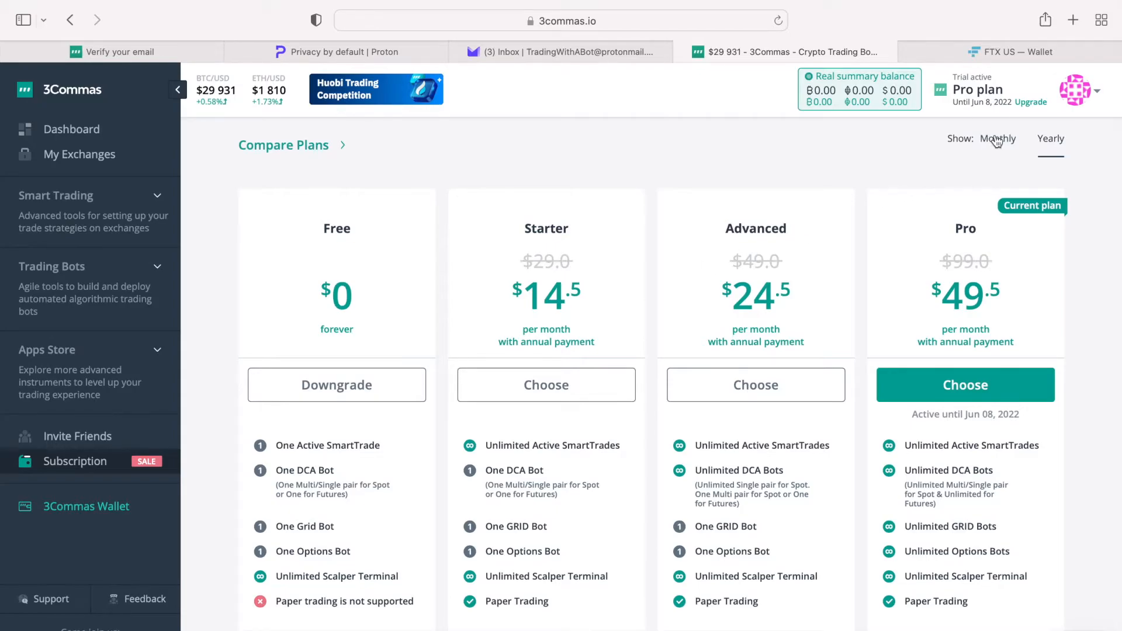
click(997, 139)
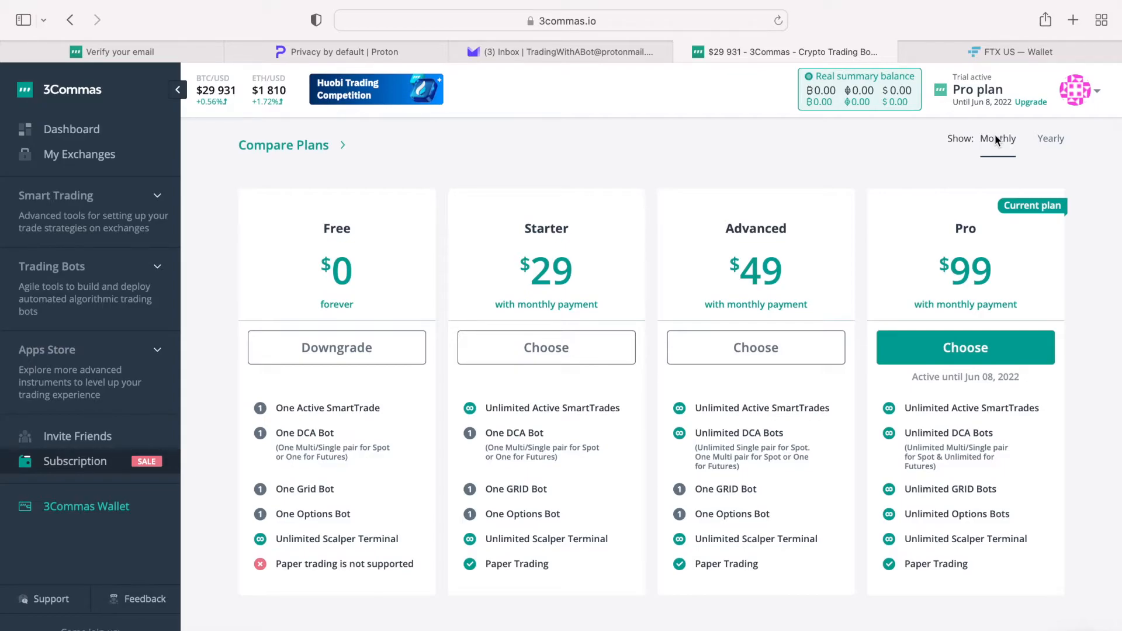
mouse_move(729, 176)
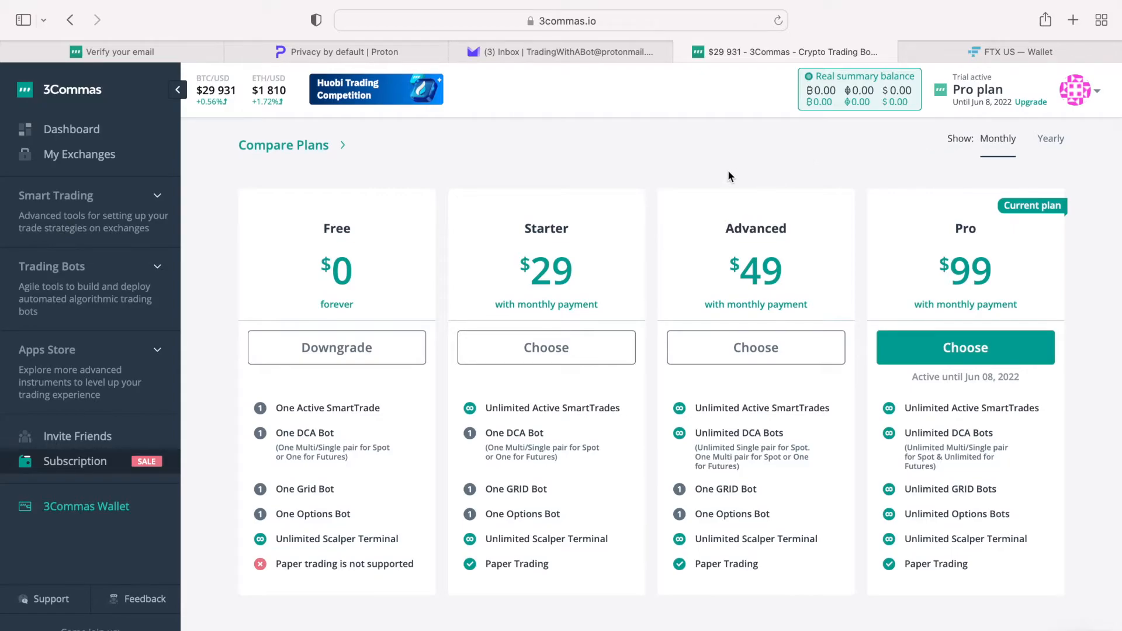
scroll(down, 3)
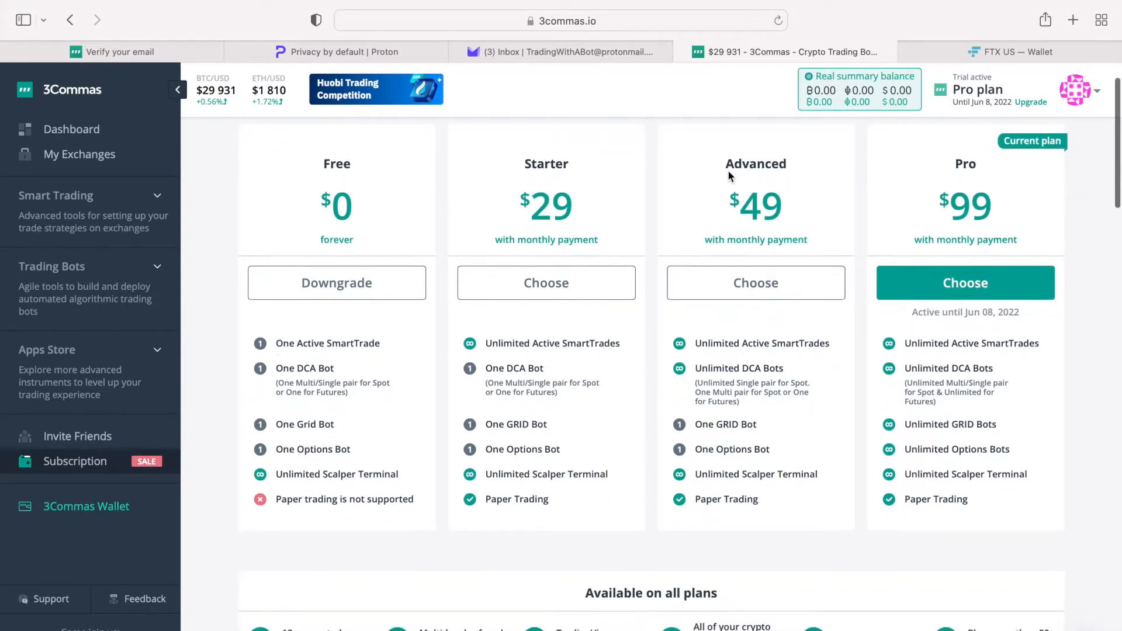
scroll(down, 3)
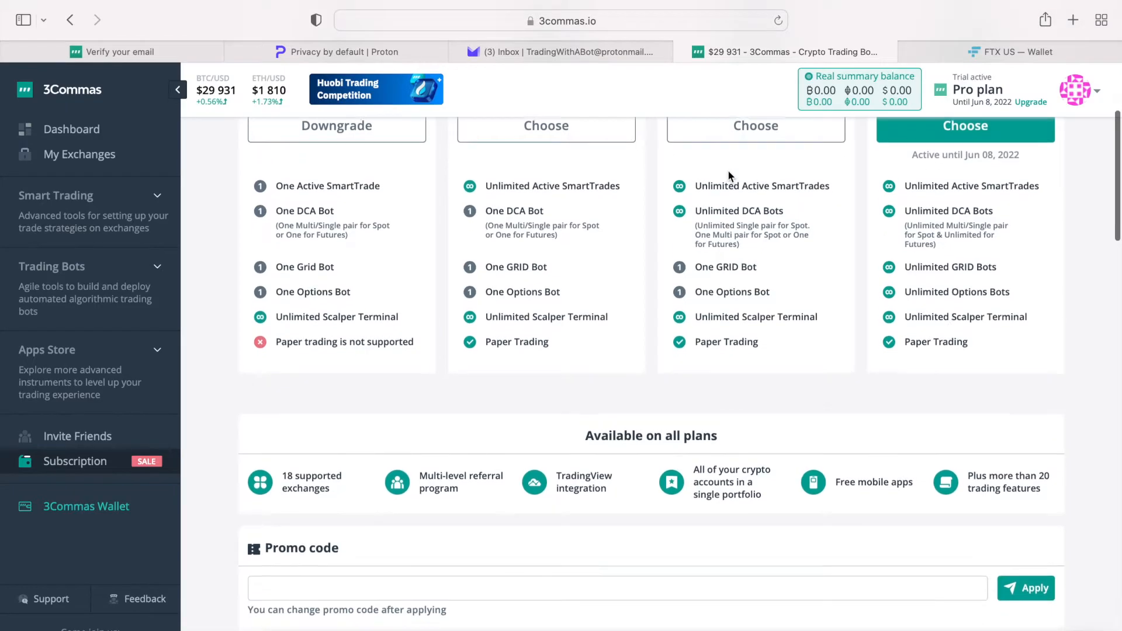
scroll(down, 3)
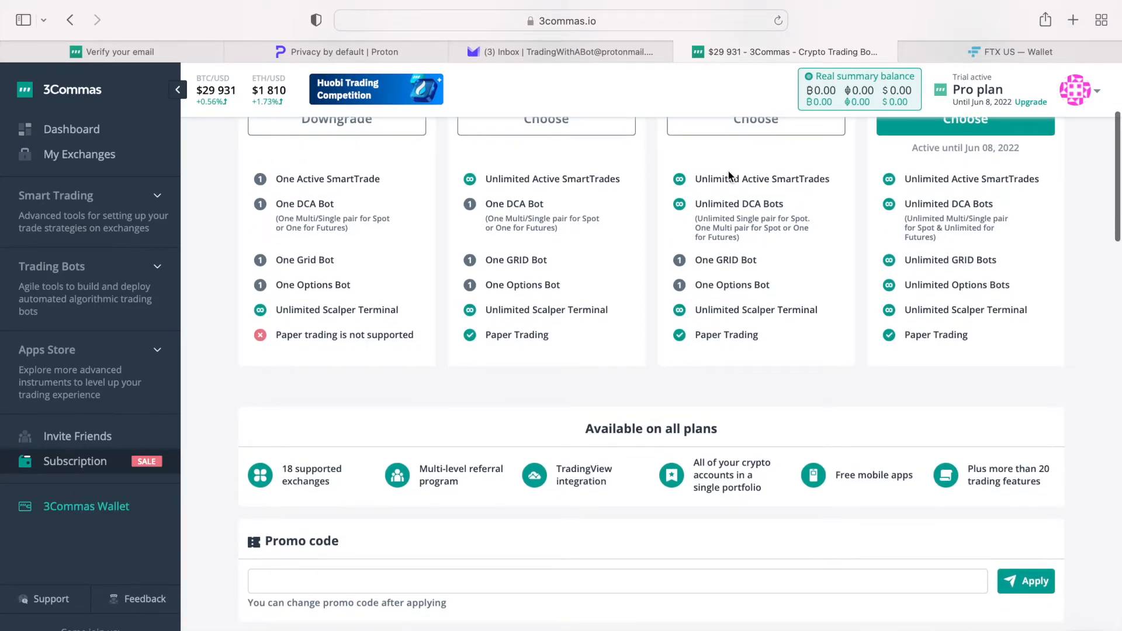
mouse_move(678, 340)
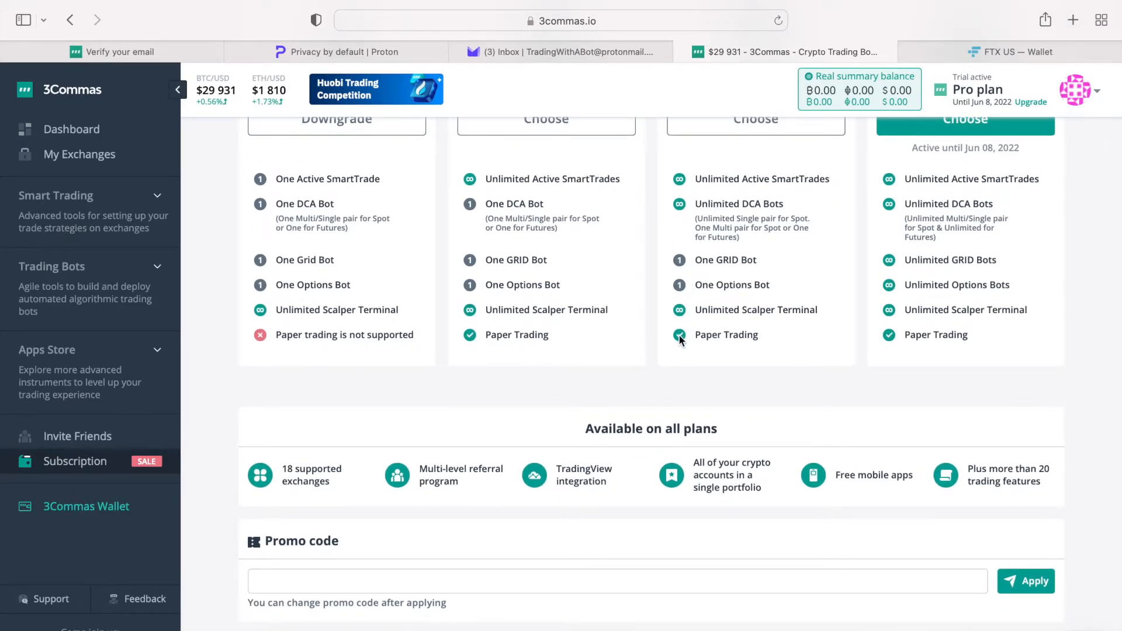
mouse_move(465, 506)
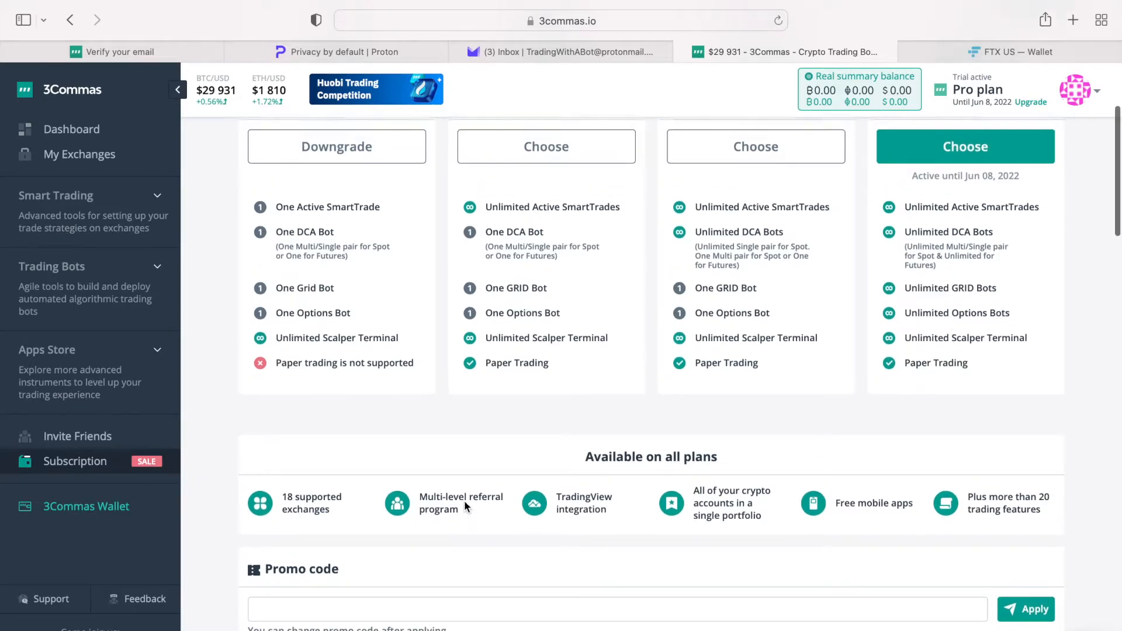
scroll(down, 3)
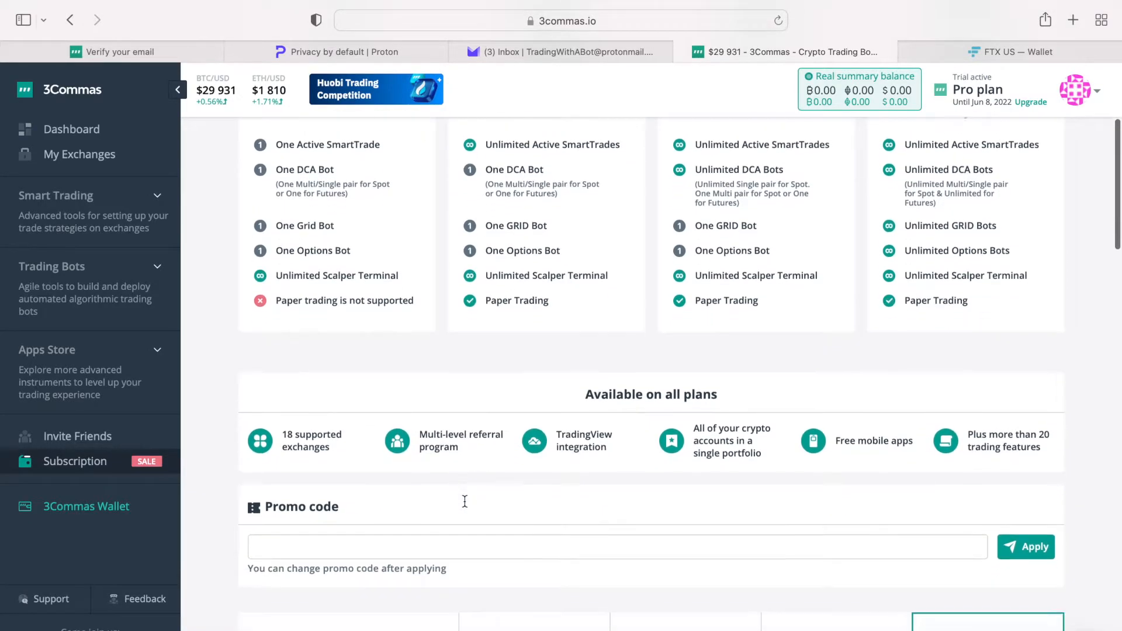
Step: Scroll through the Compare Plans table past bot limits, portfolio tools and notification features
scroll(down, 3)
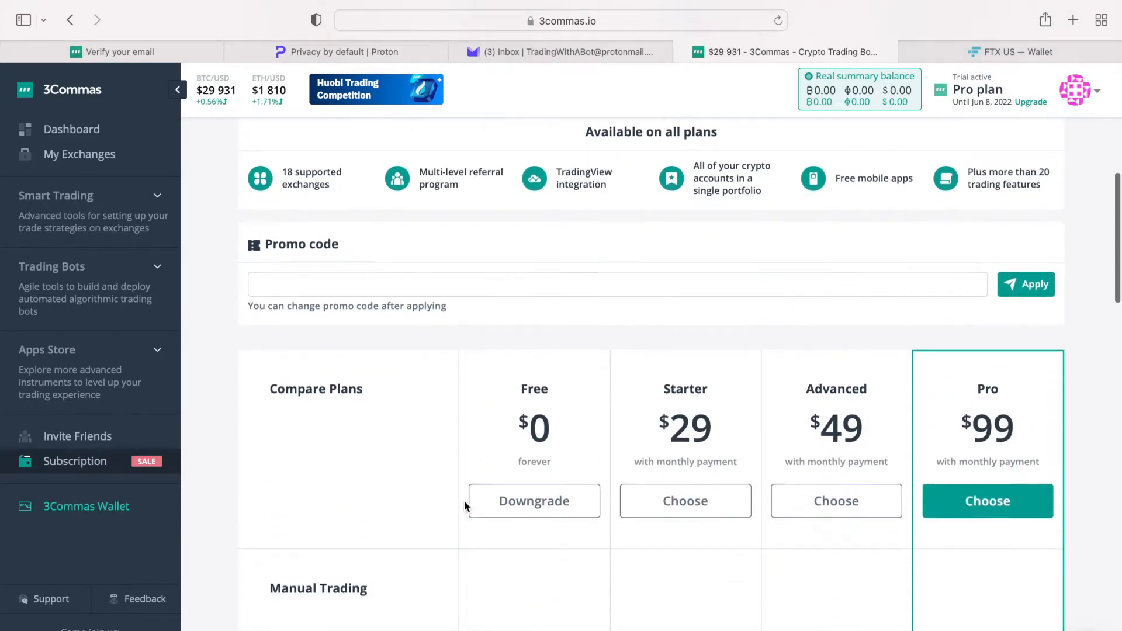
scroll(down, 3)
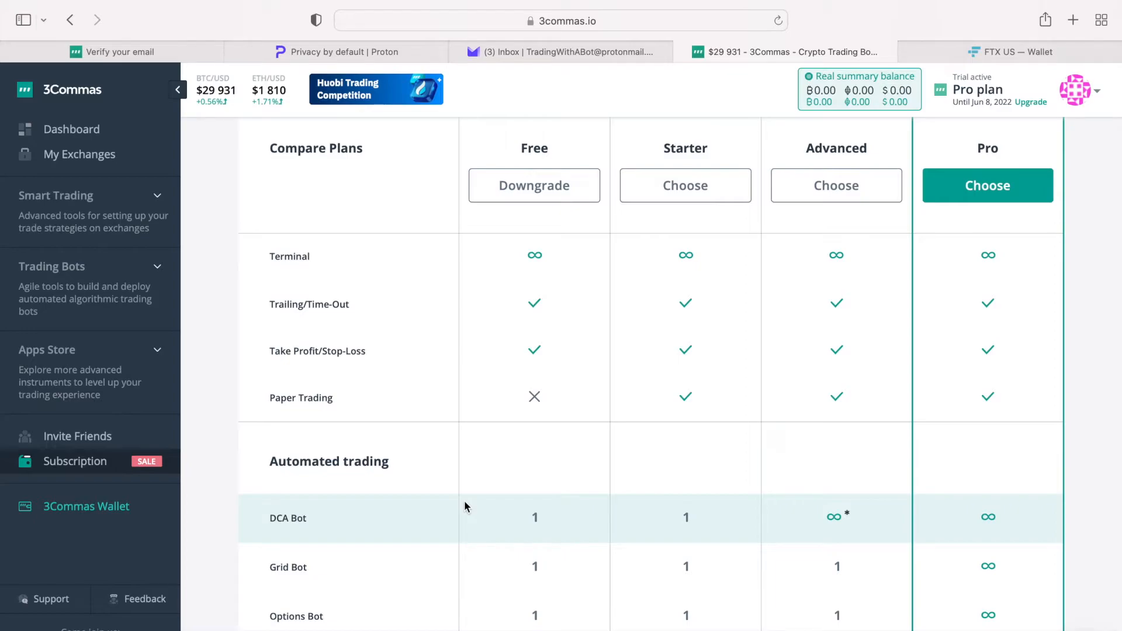
scroll(down, 3)
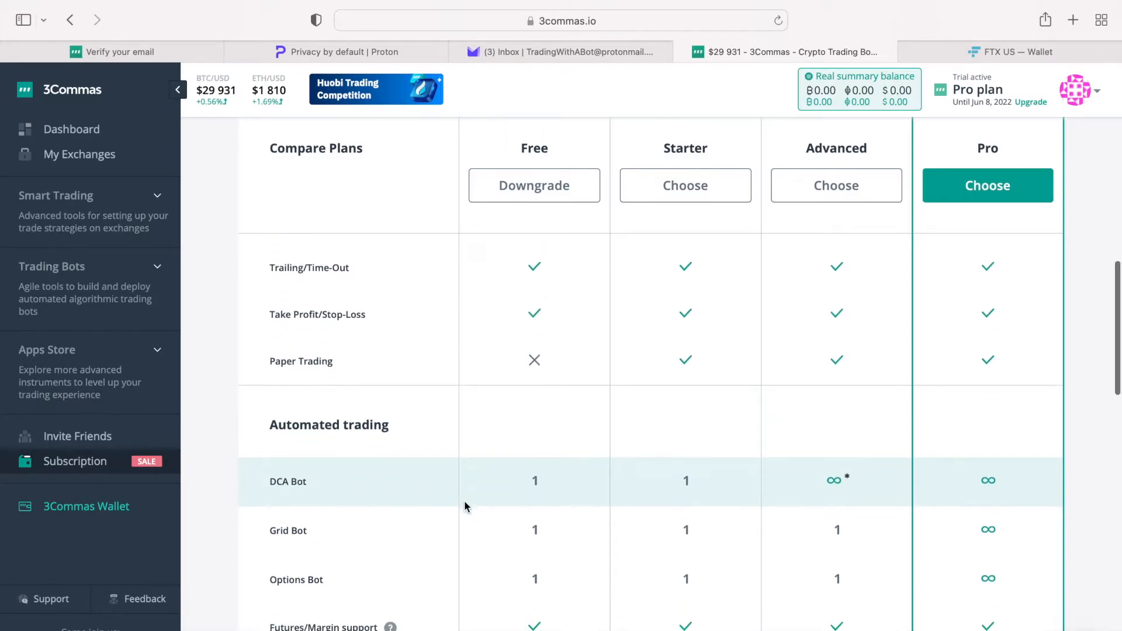
scroll(down, 3)
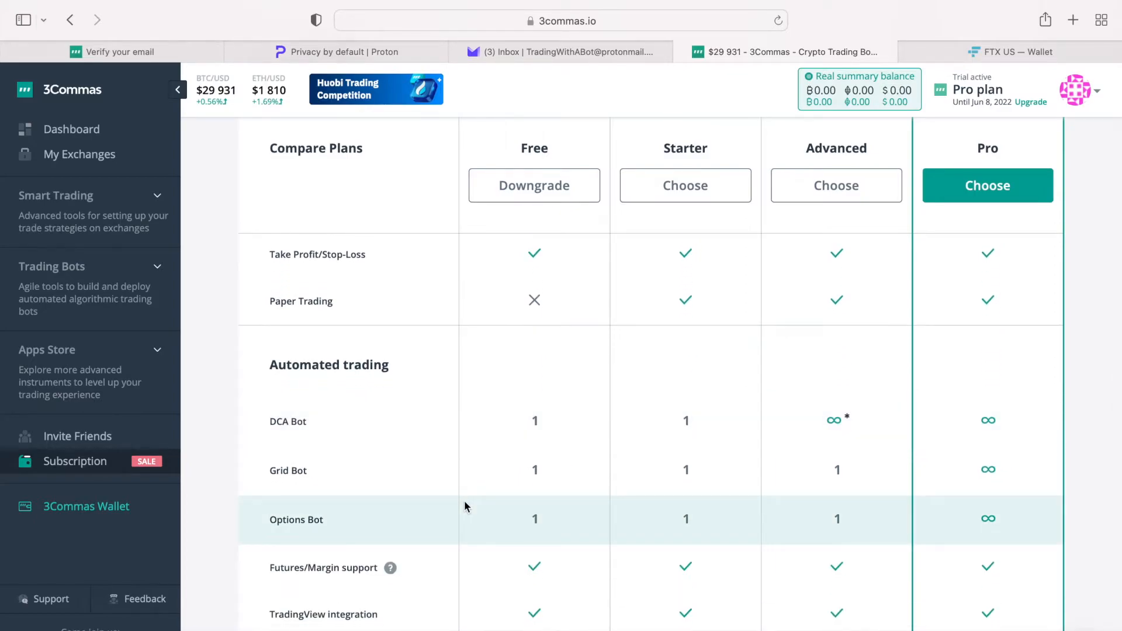
scroll(down, 3)
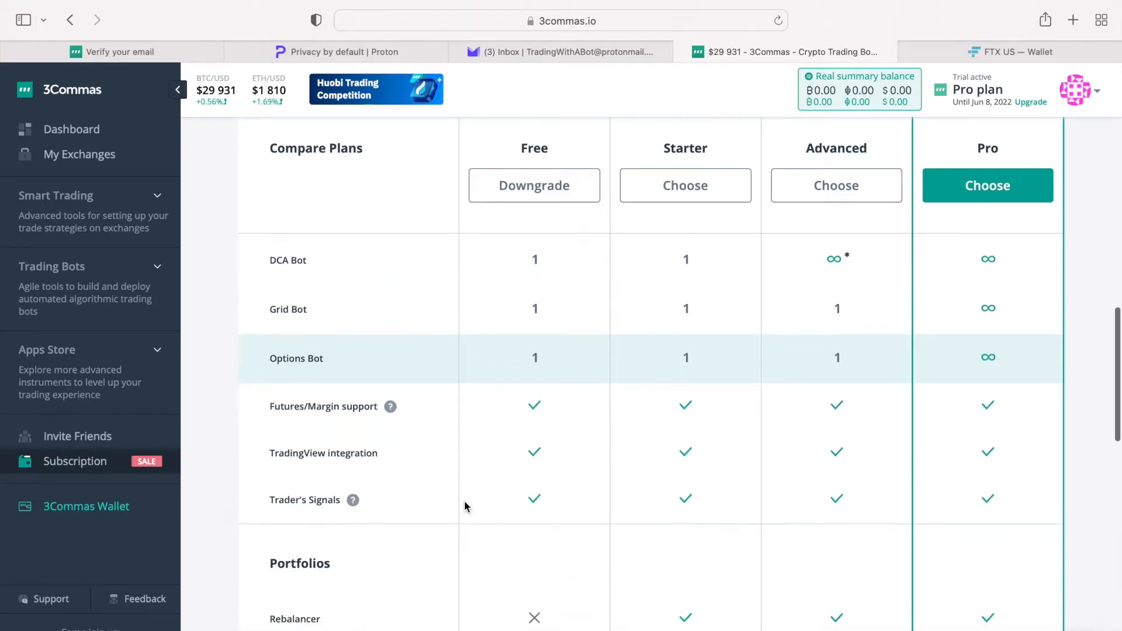
scroll(down, 3)
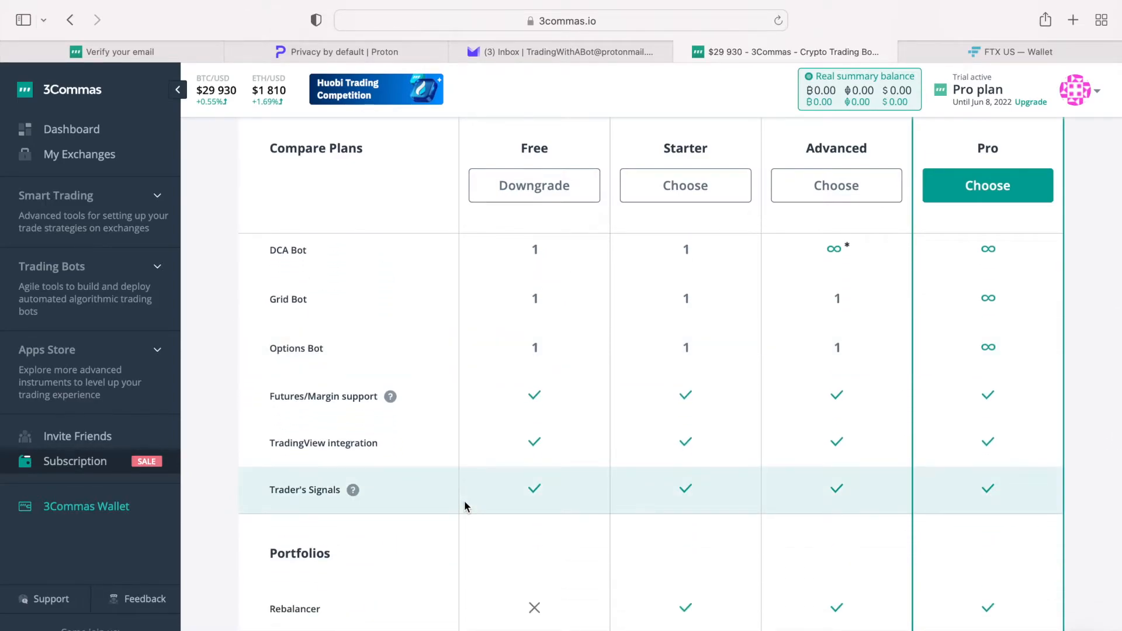
scroll(down, 3)
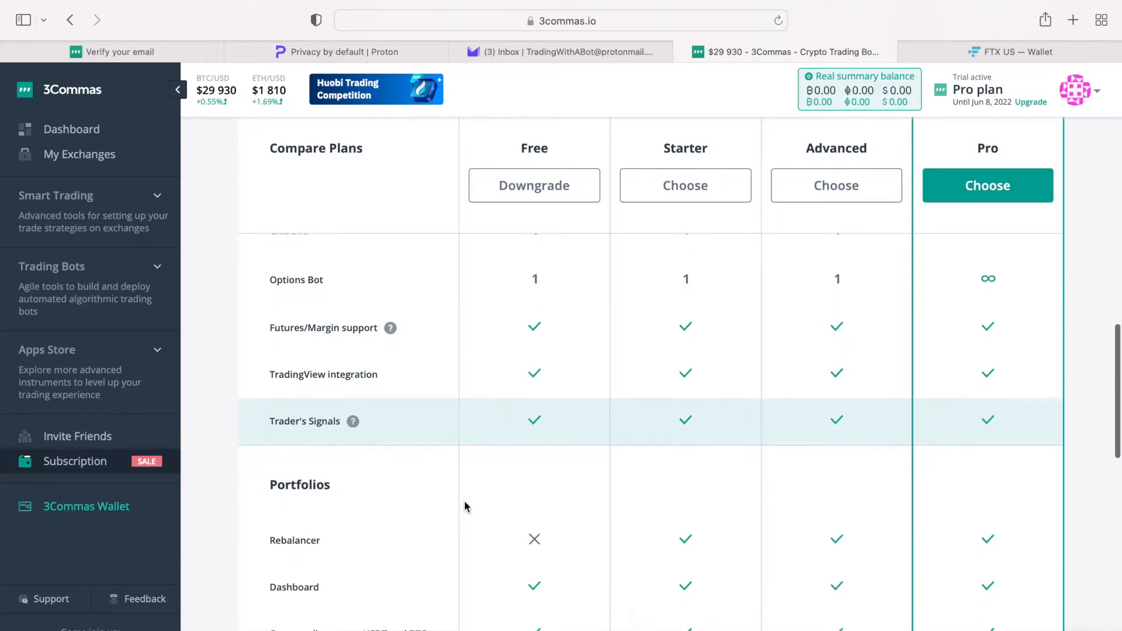
scroll(down, 3)
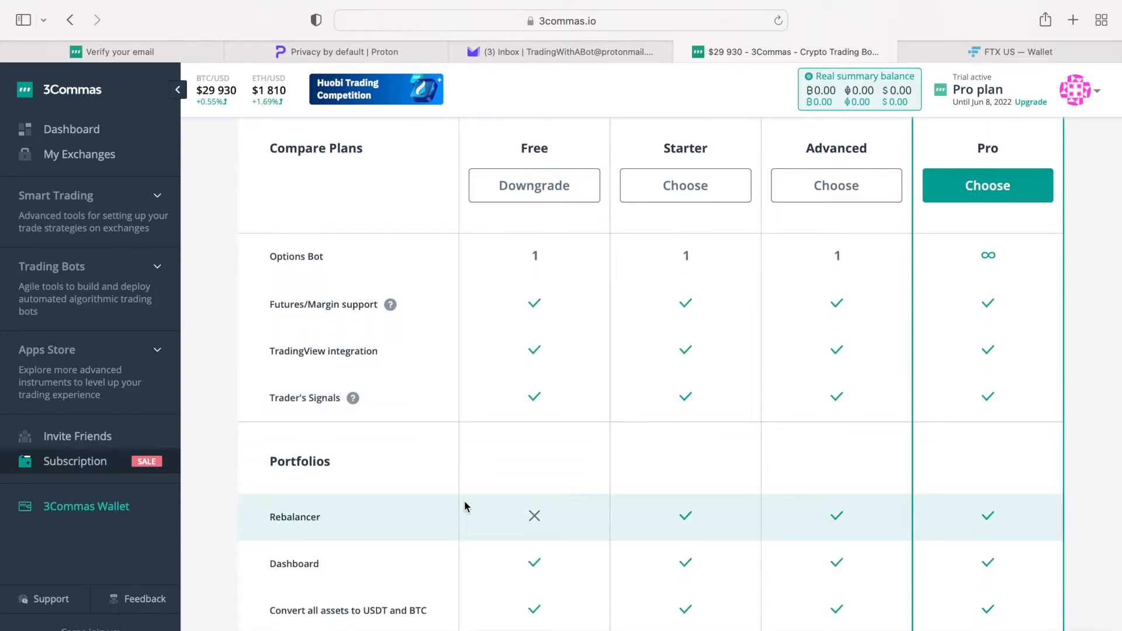
scroll(down, 3)
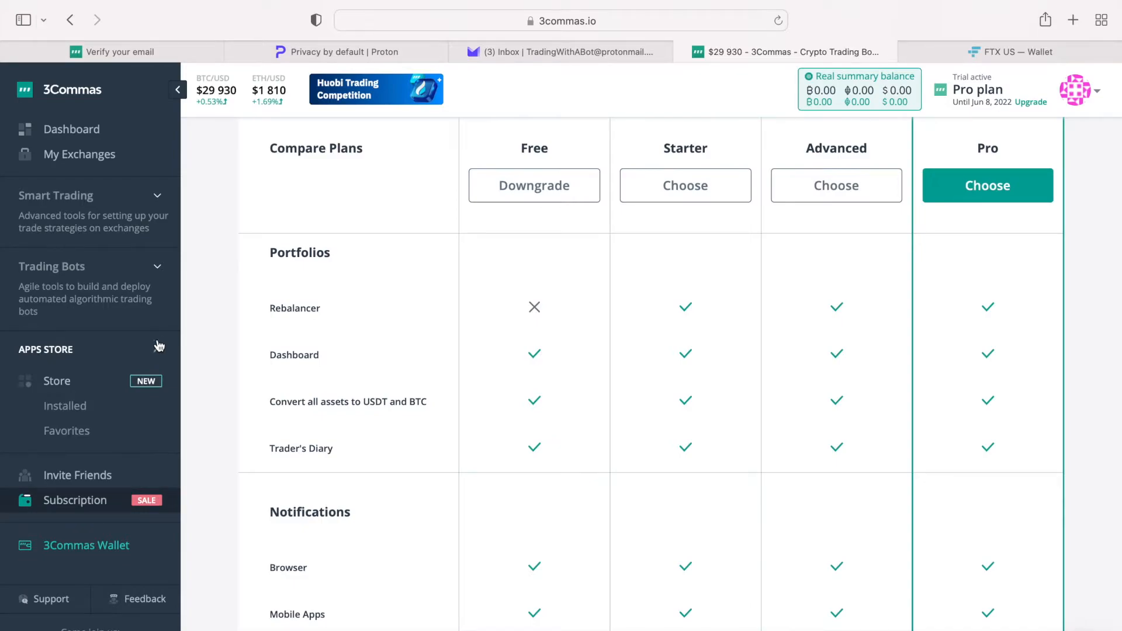
Step: Expand the Trading Bots and Smart Trading sidebar sections to list their sub-pages
click(52, 266)
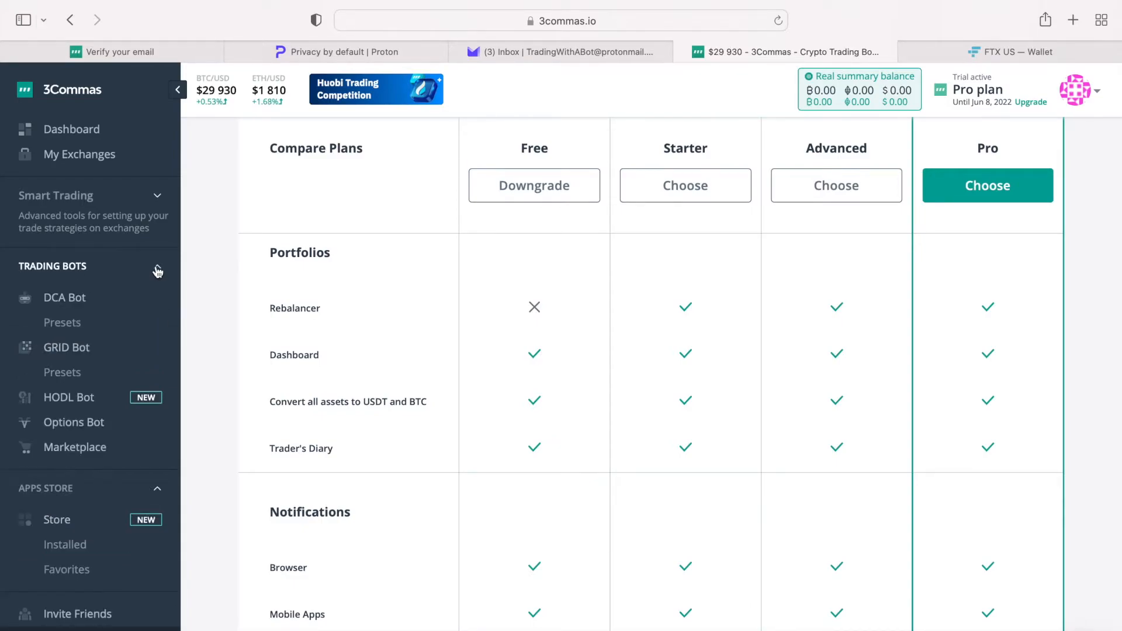
click(156, 195)
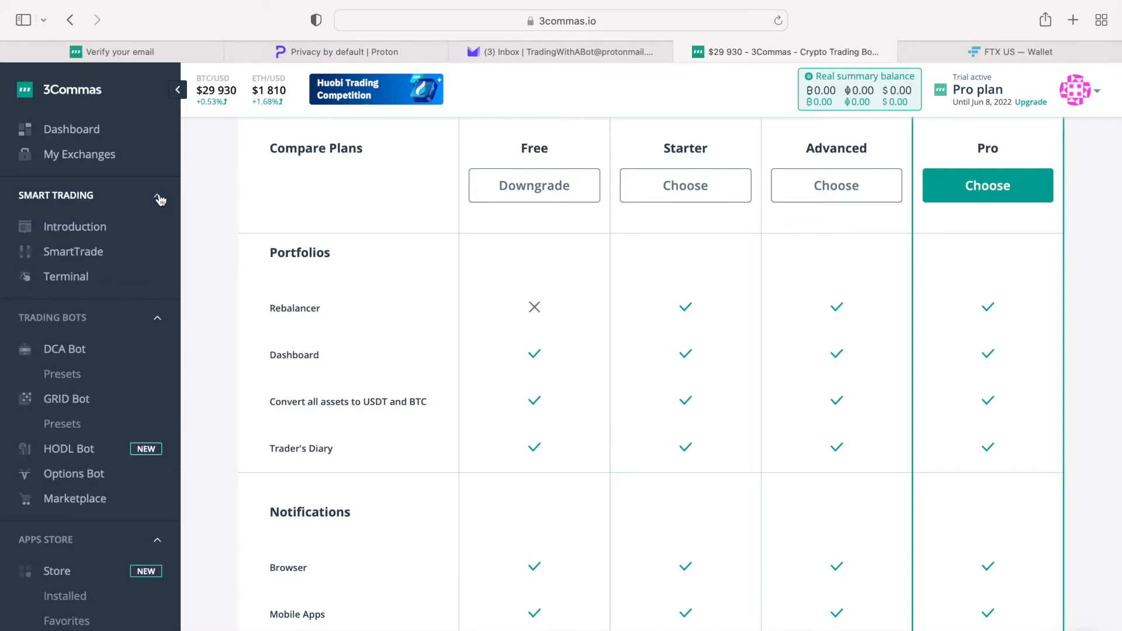
mouse_move(199, 200)
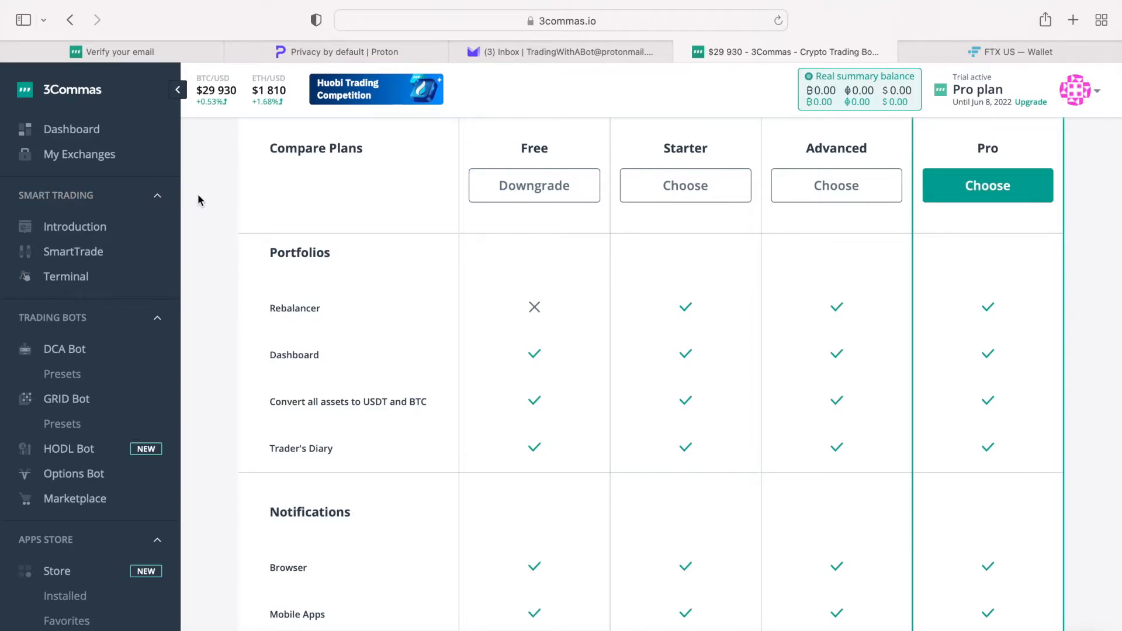
scroll(down, 3)
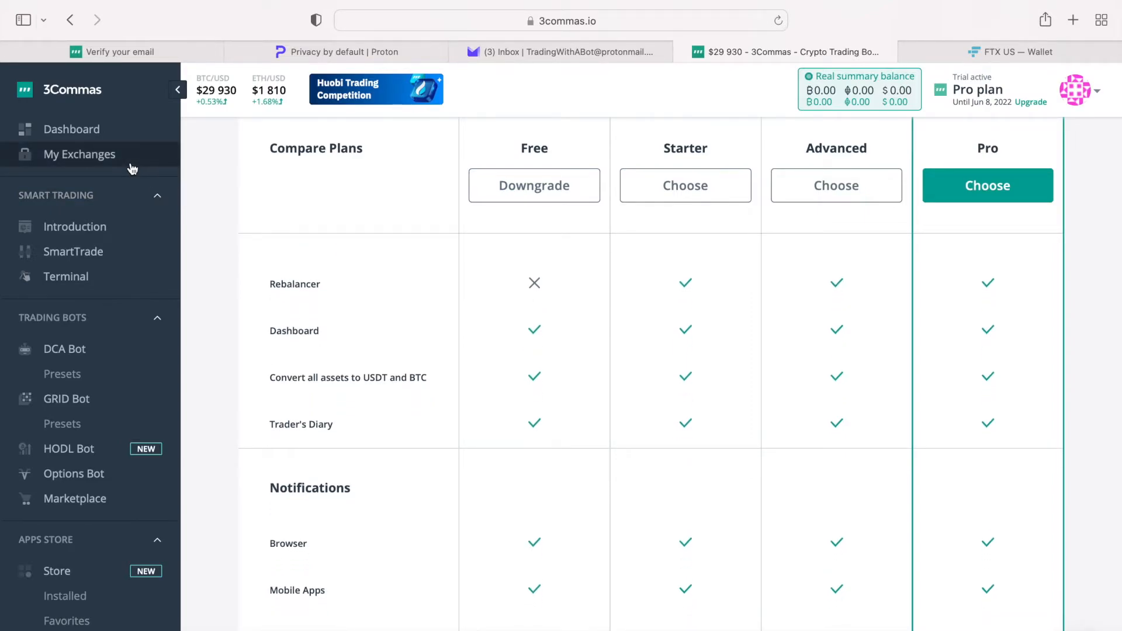
Step: Open My Exchanges with FTX chosen and advance the onboarding tour to step 3 of 10
click(78, 153)
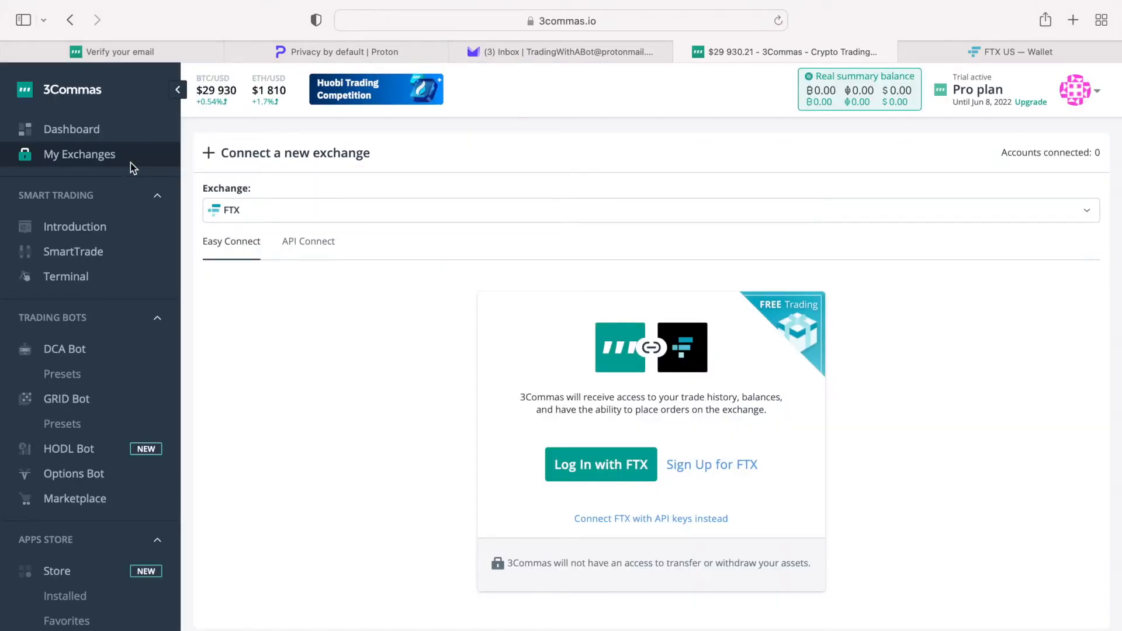
mouse_move(211, 184)
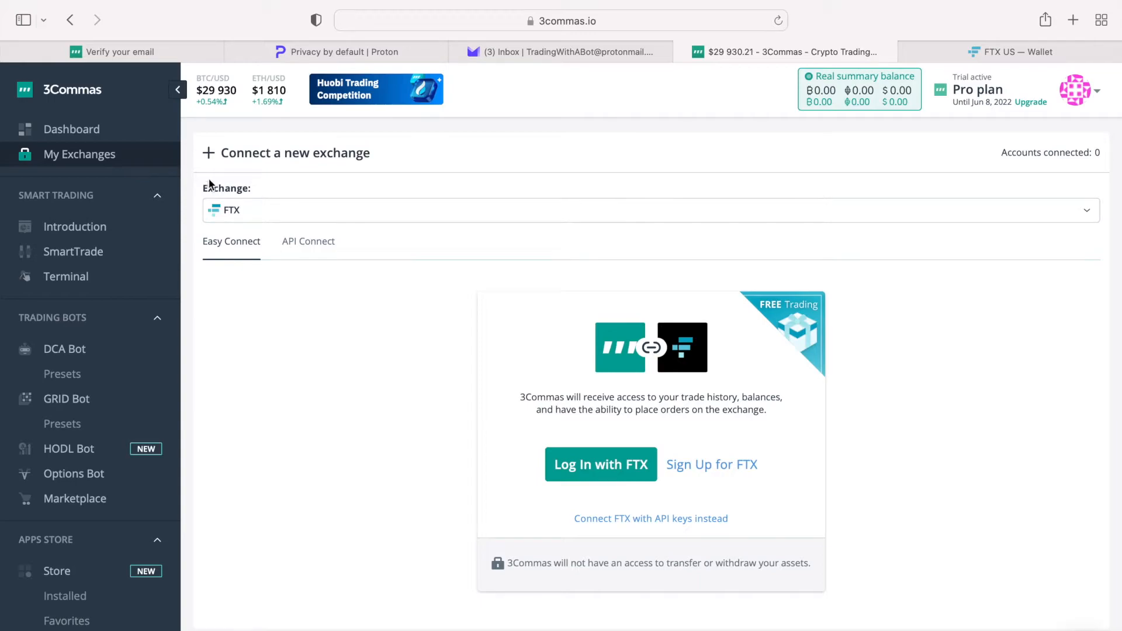
mouse_move(224, 218)
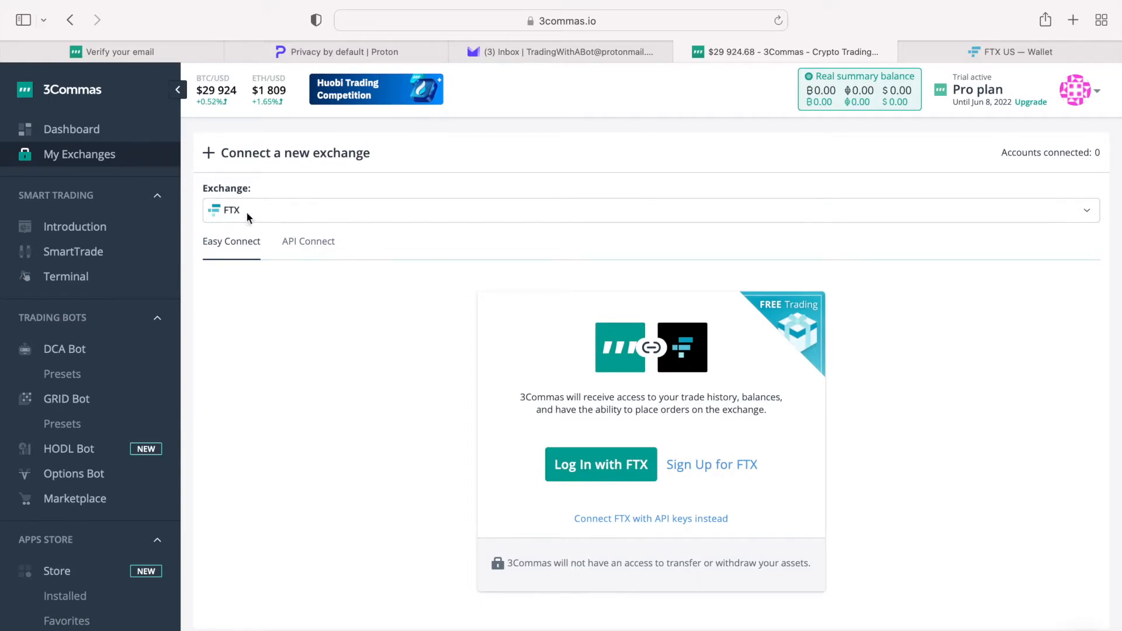
mouse_move(256, 220)
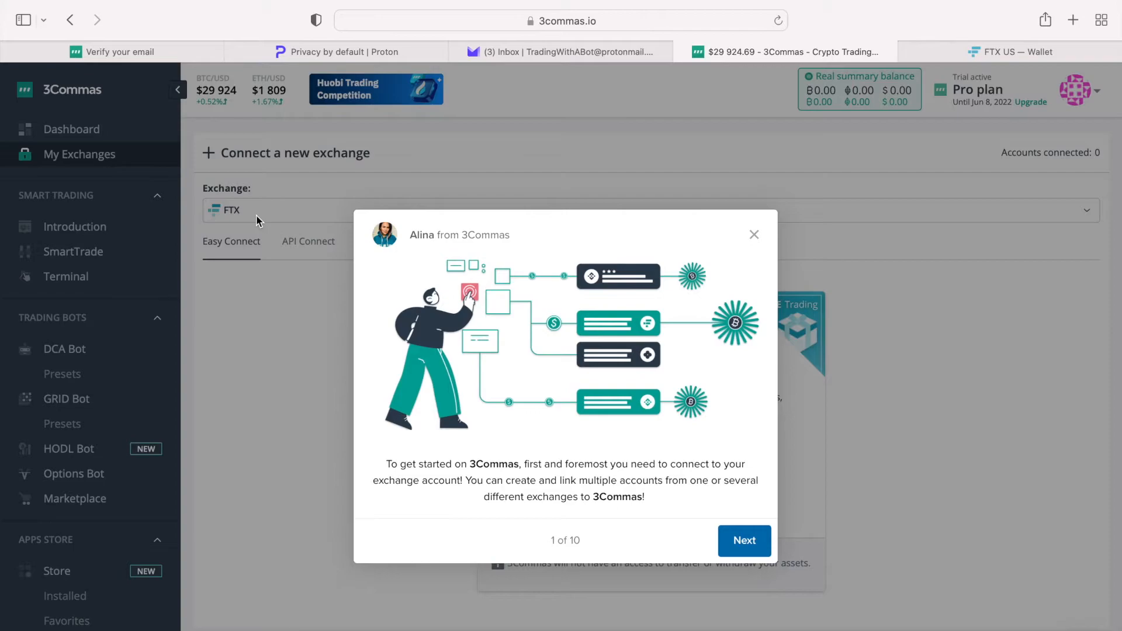
mouse_move(378, 288)
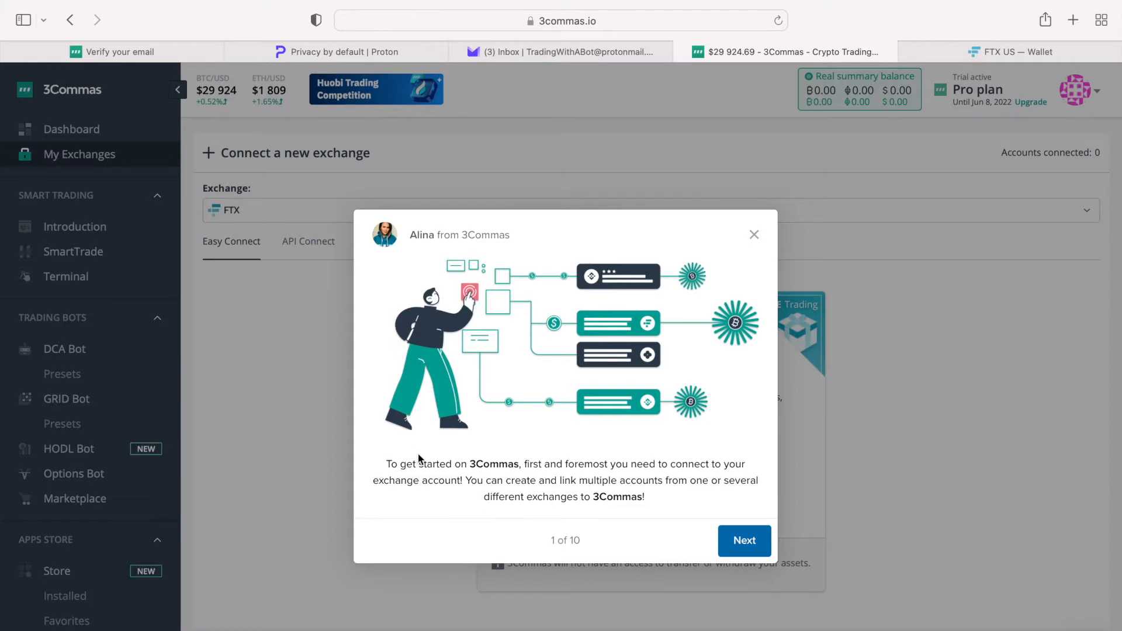
mouse_move(422, 508)
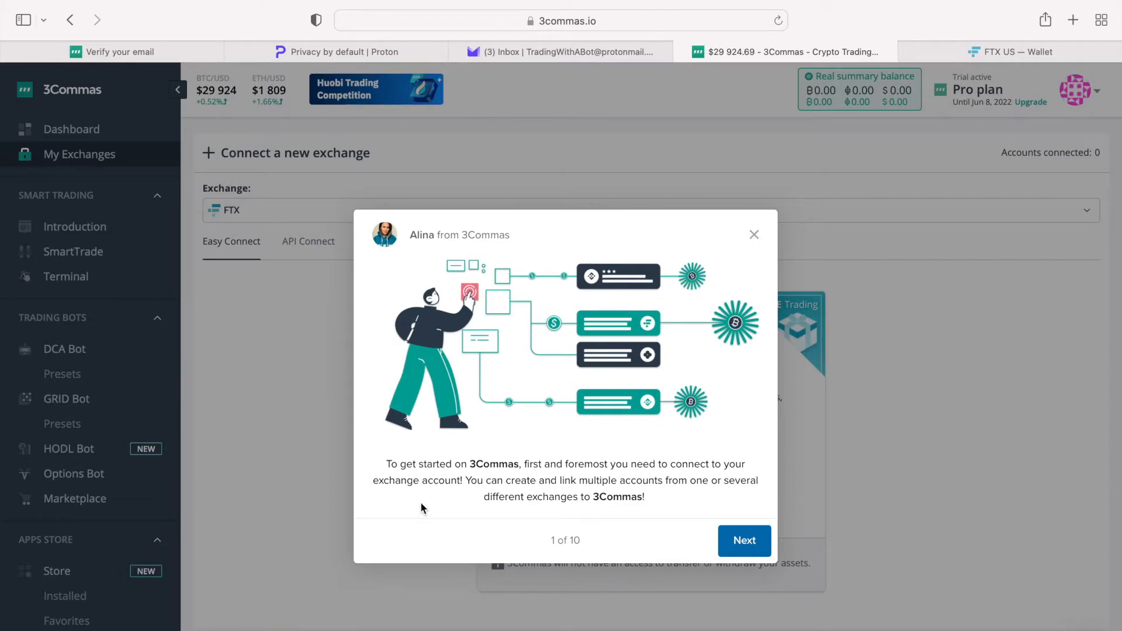
mouse_move(531, 545)
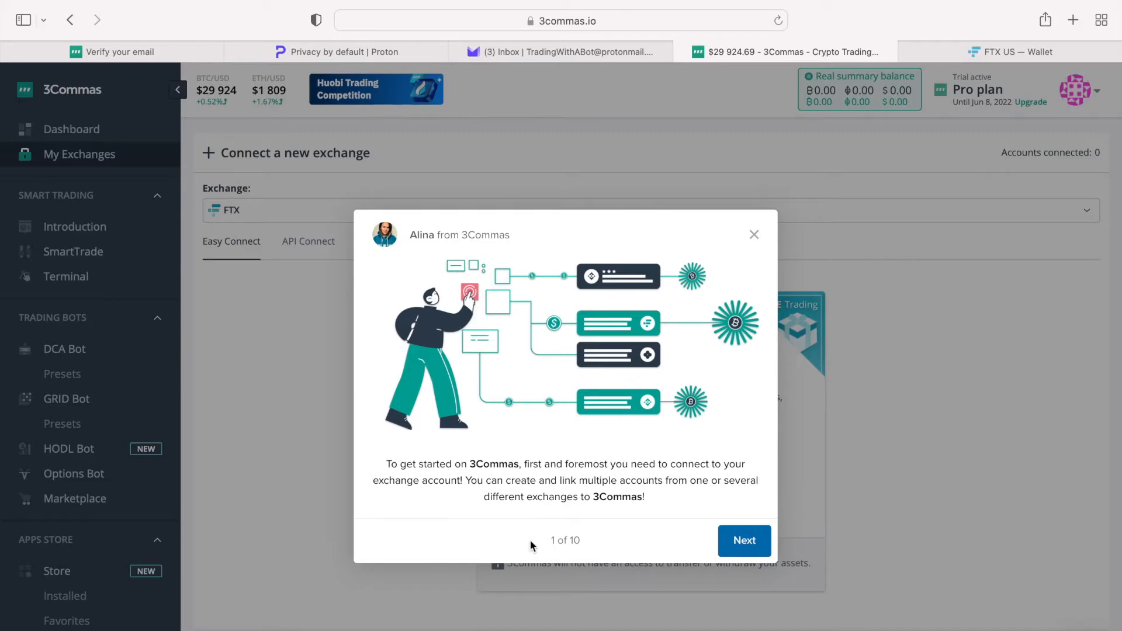
mouse_move(669, 545)
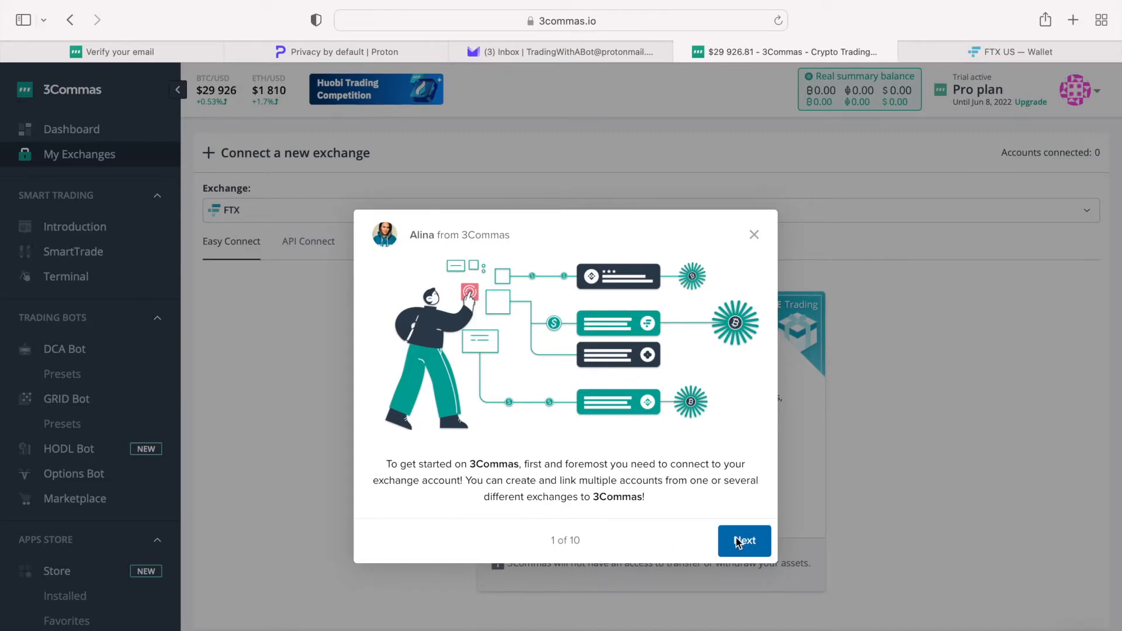
click(743, 540)
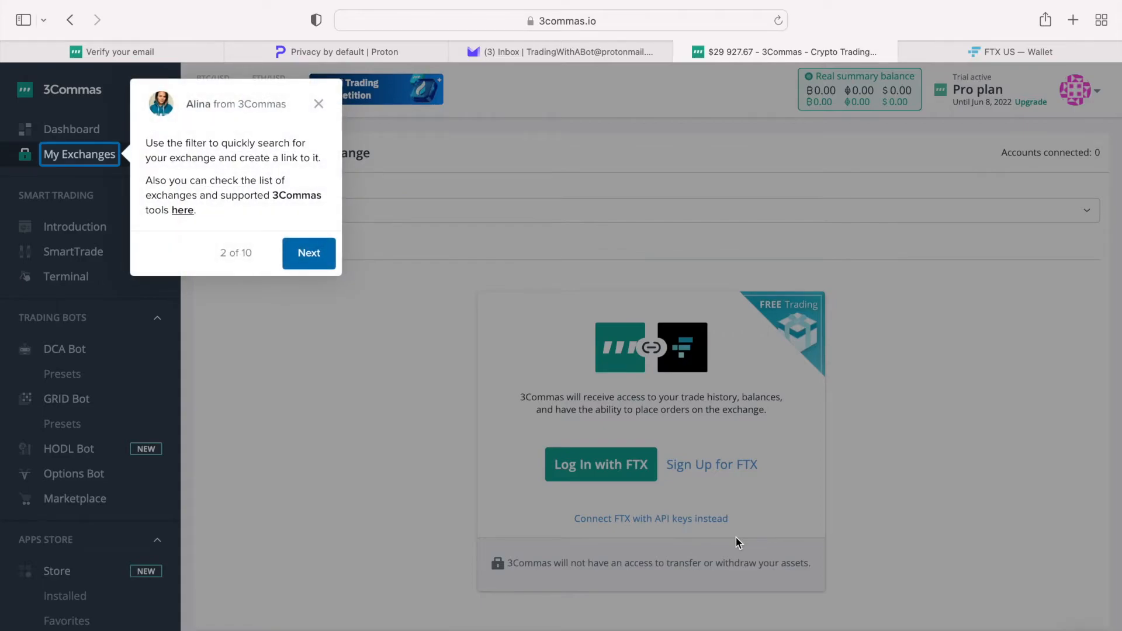
mouse_move(720, 537)
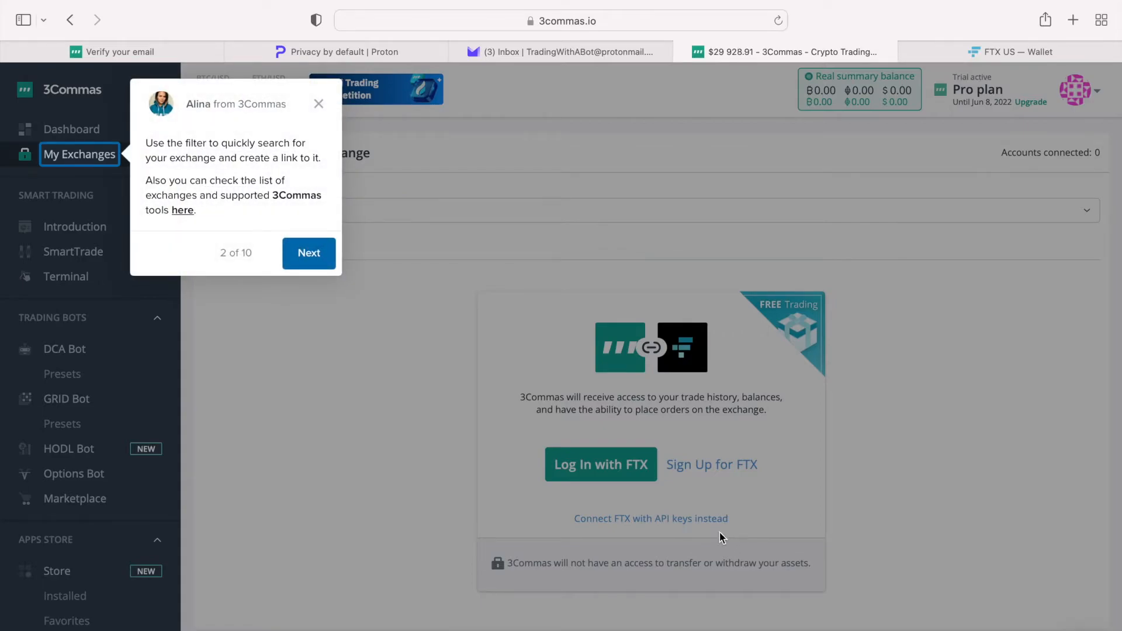
mouse_move(462, 371)
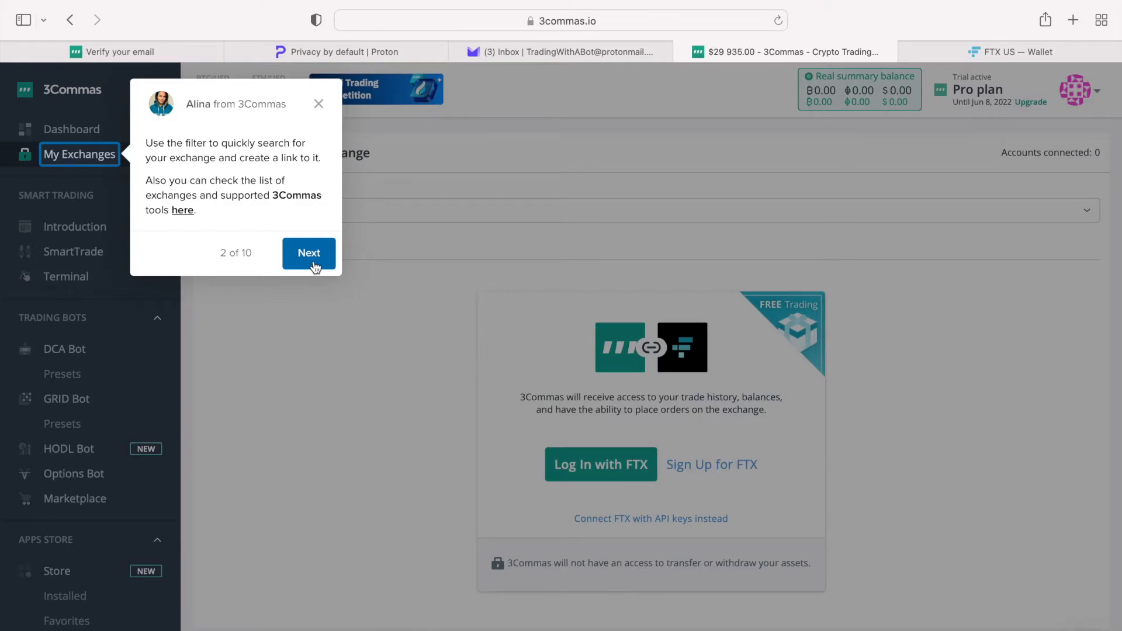
click(309, 252)
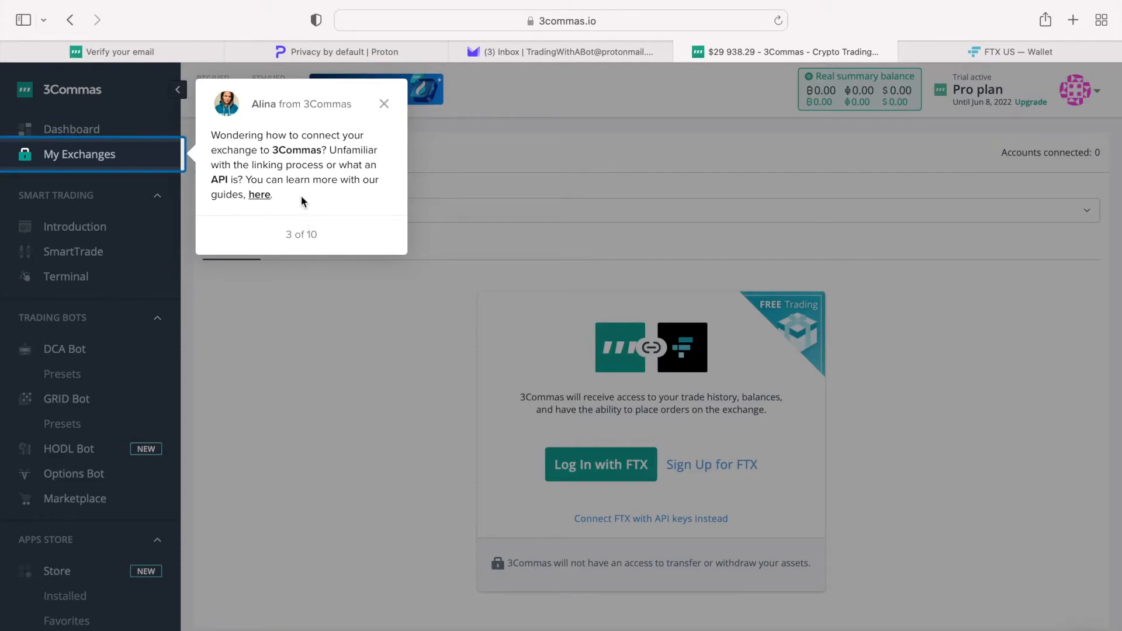
mouse_move(301, 219)
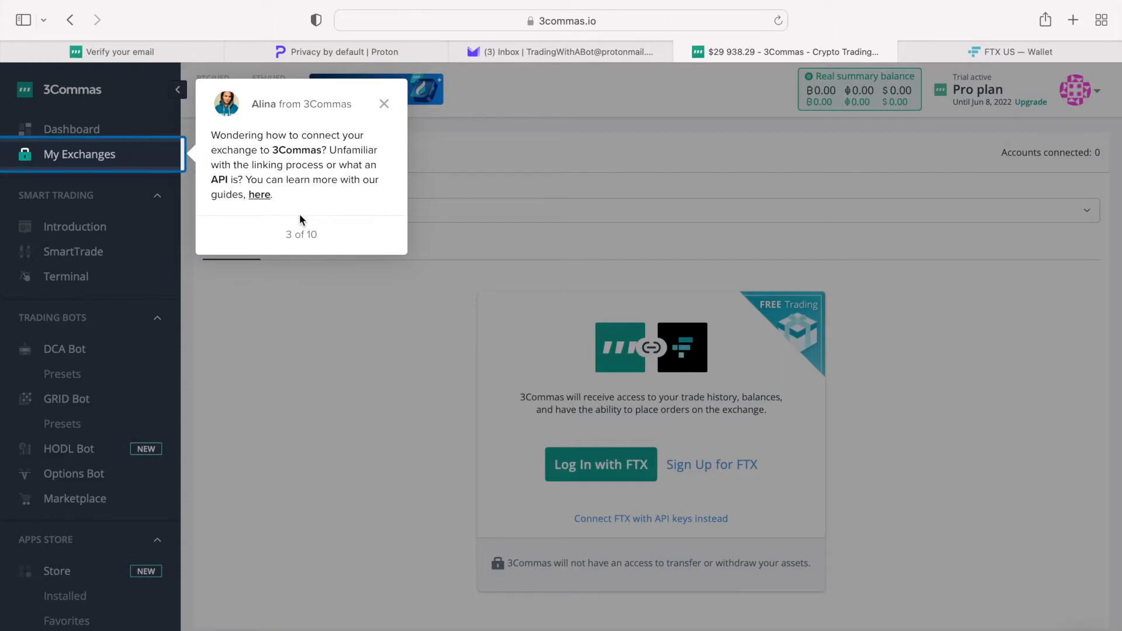
mouse_move(259, 195)
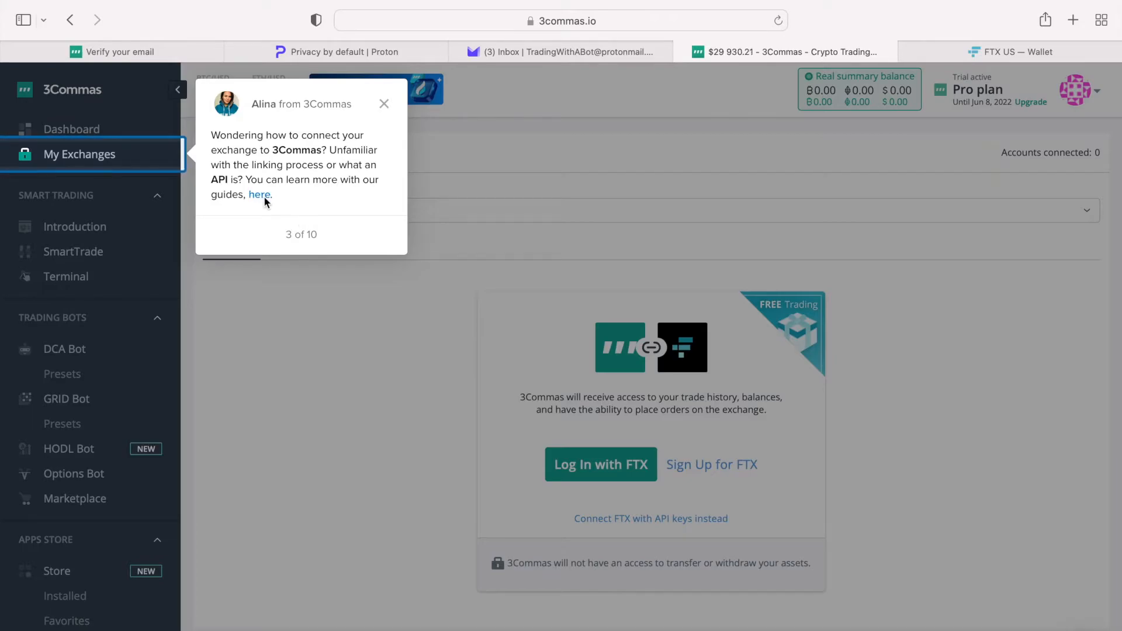
Step: Open the Help Center article on connecting an exchange via API key and read its steps
click(258, 195)
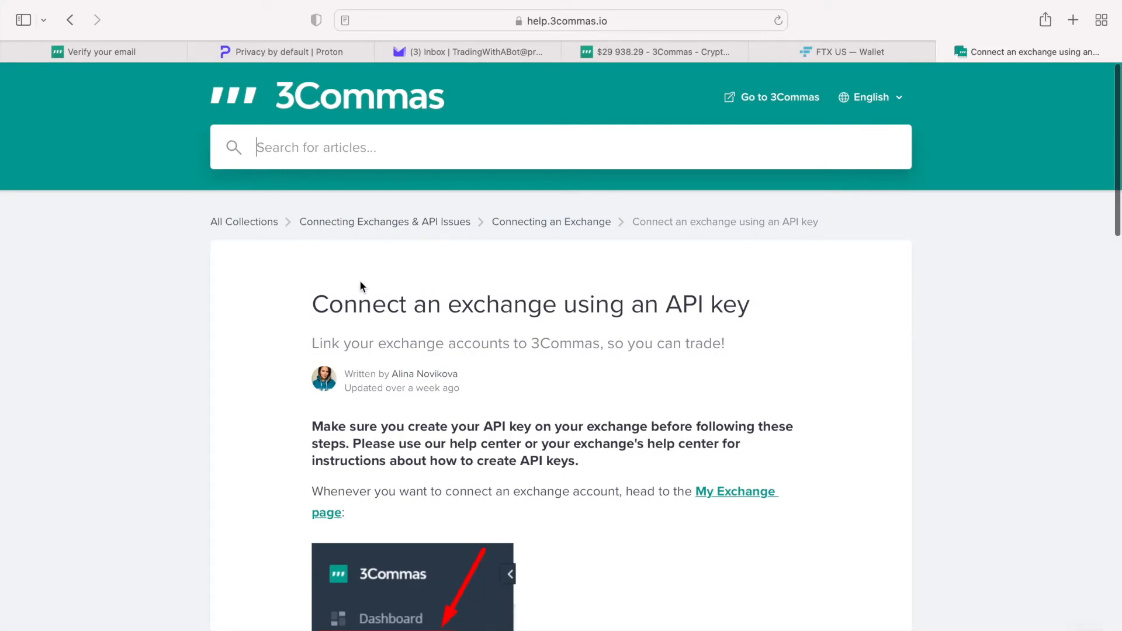
scroll(down, 3)
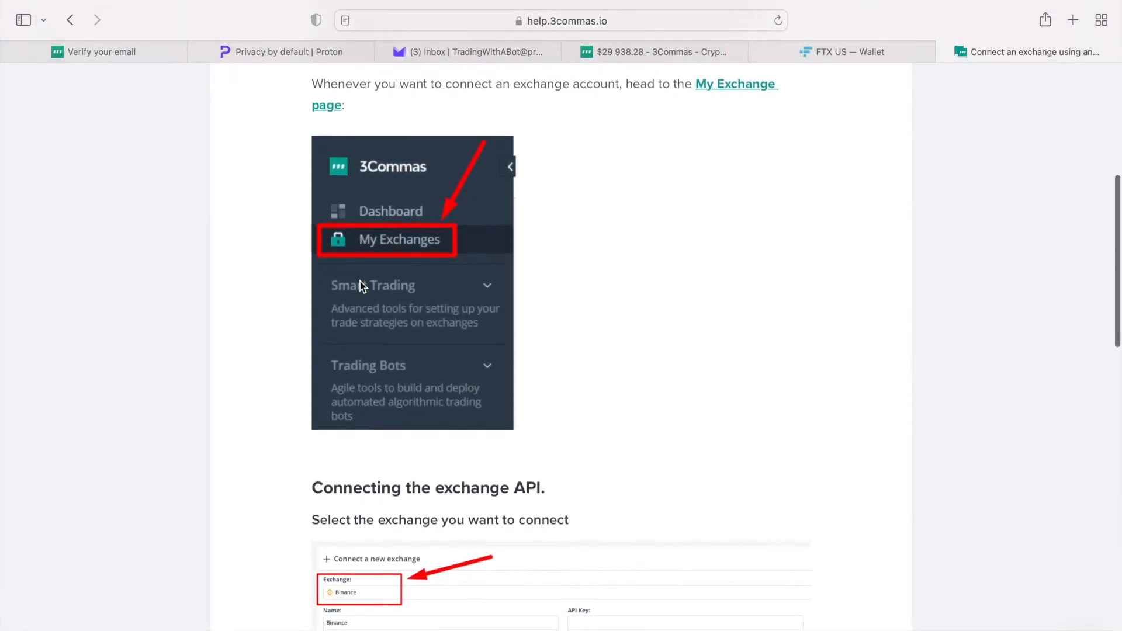
scroll(down, 3)
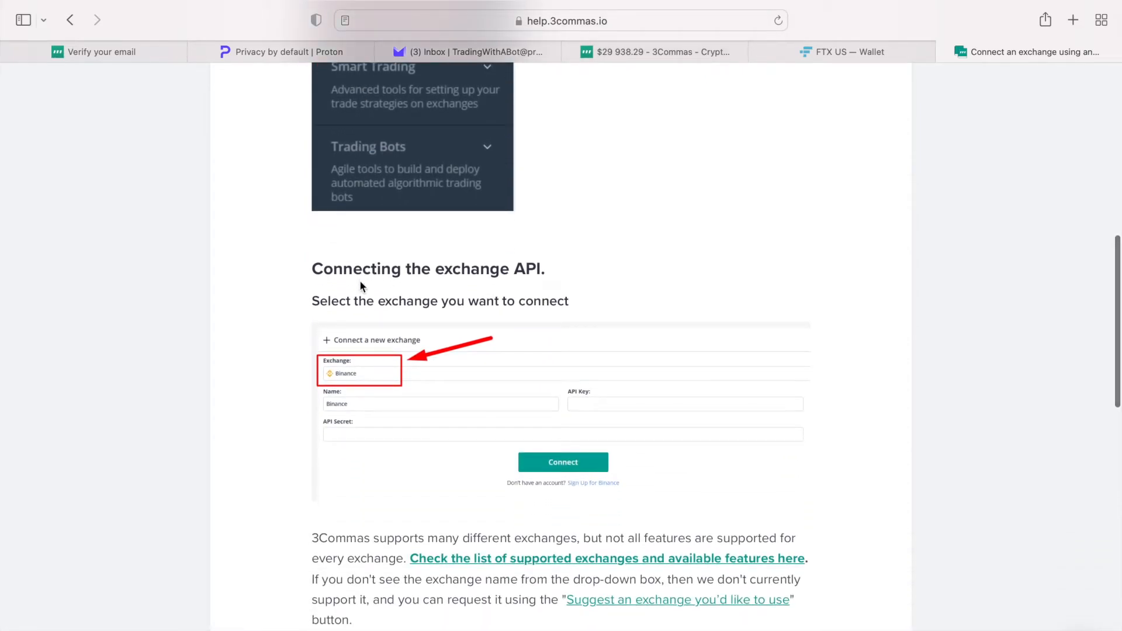
scroll(down, 3)
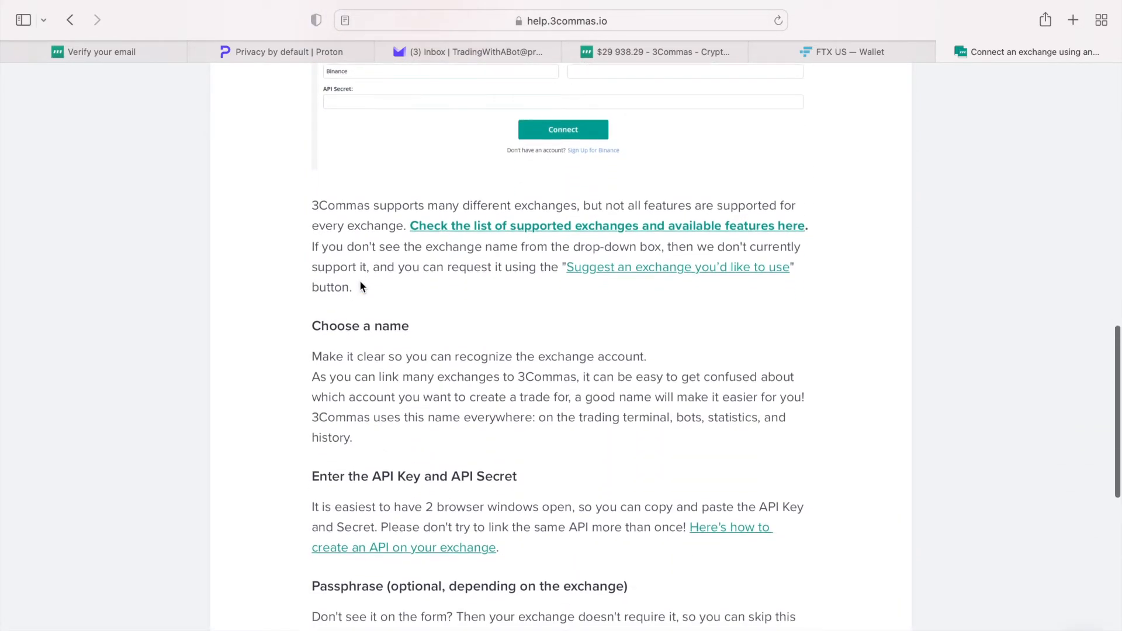
scroll(down, 3)
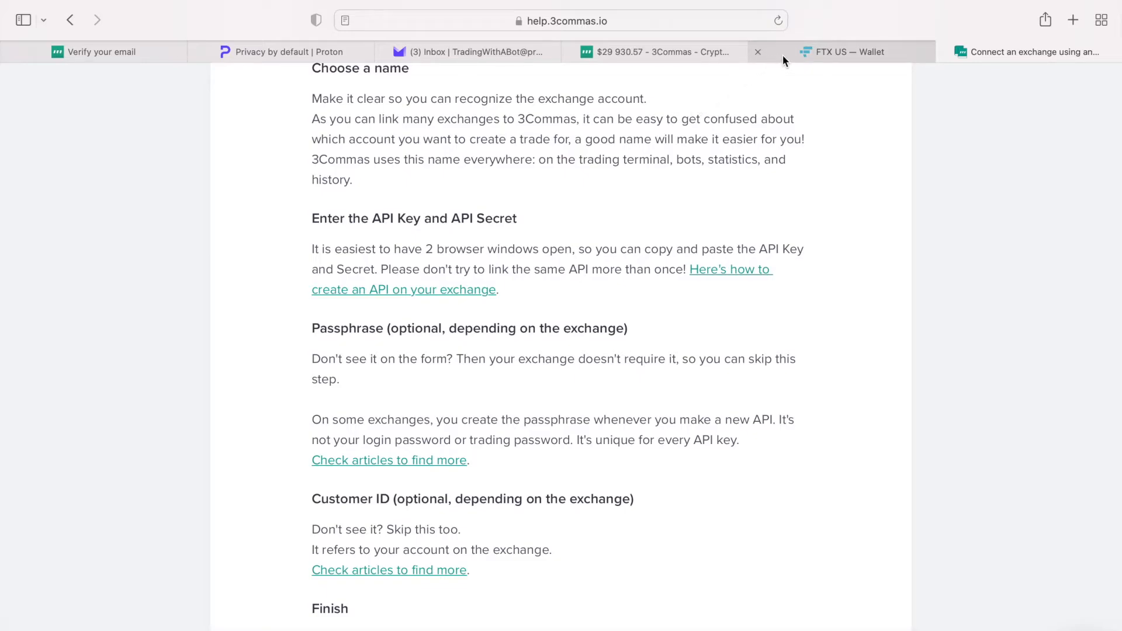
Step: Open the FTX US account's API settings page and bring its empty API Keys table into view
click(842, 52)
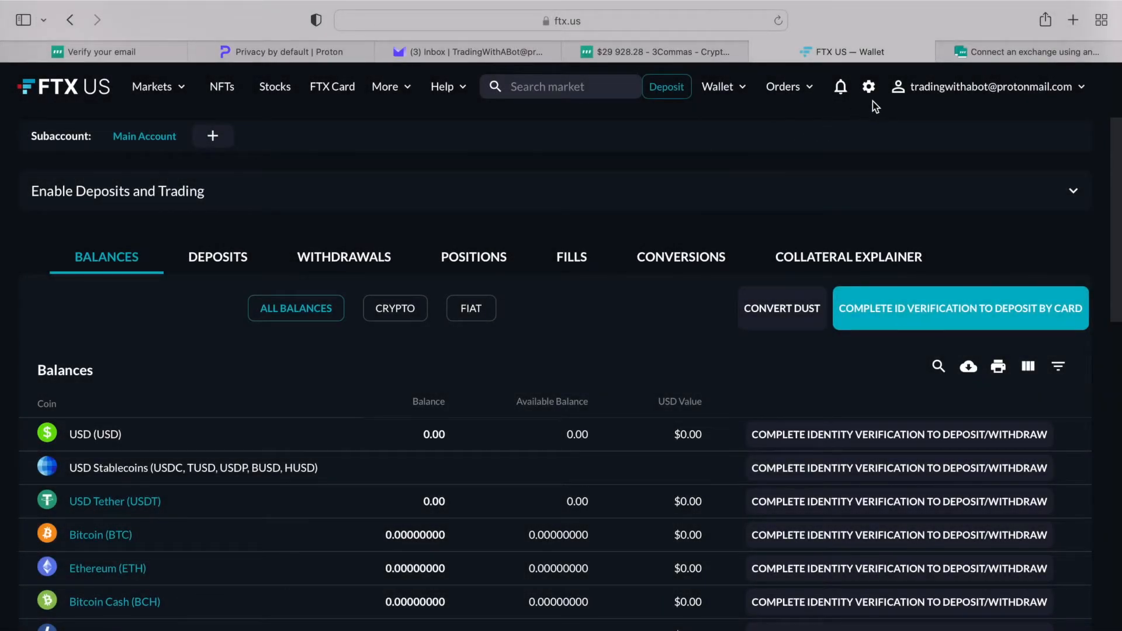
click(990, 86)
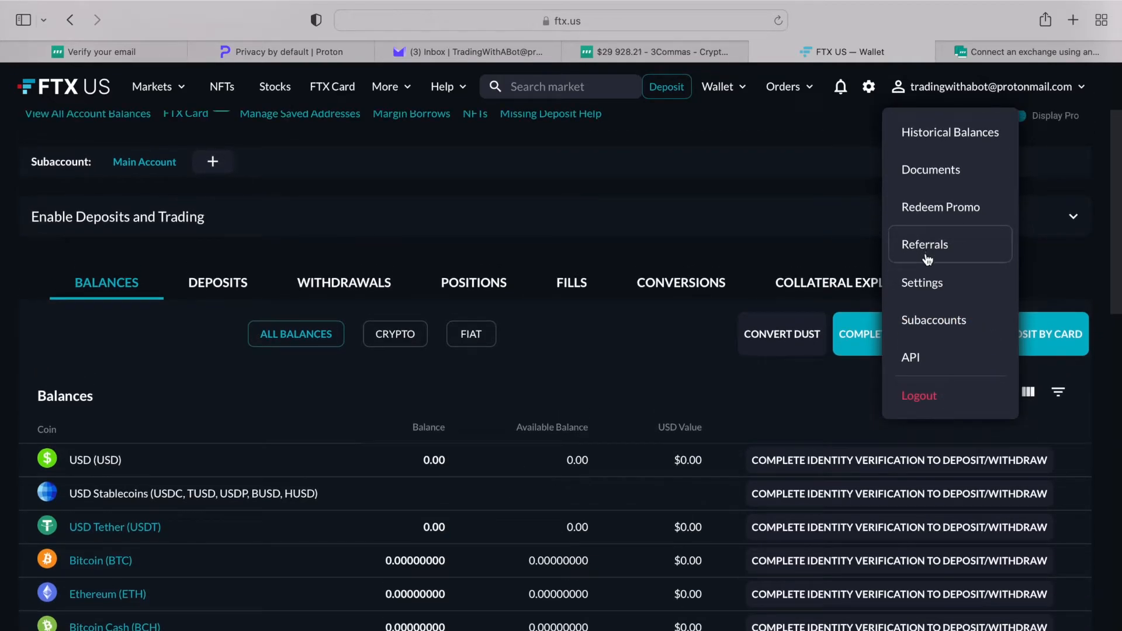
mouse_move(916, 357)
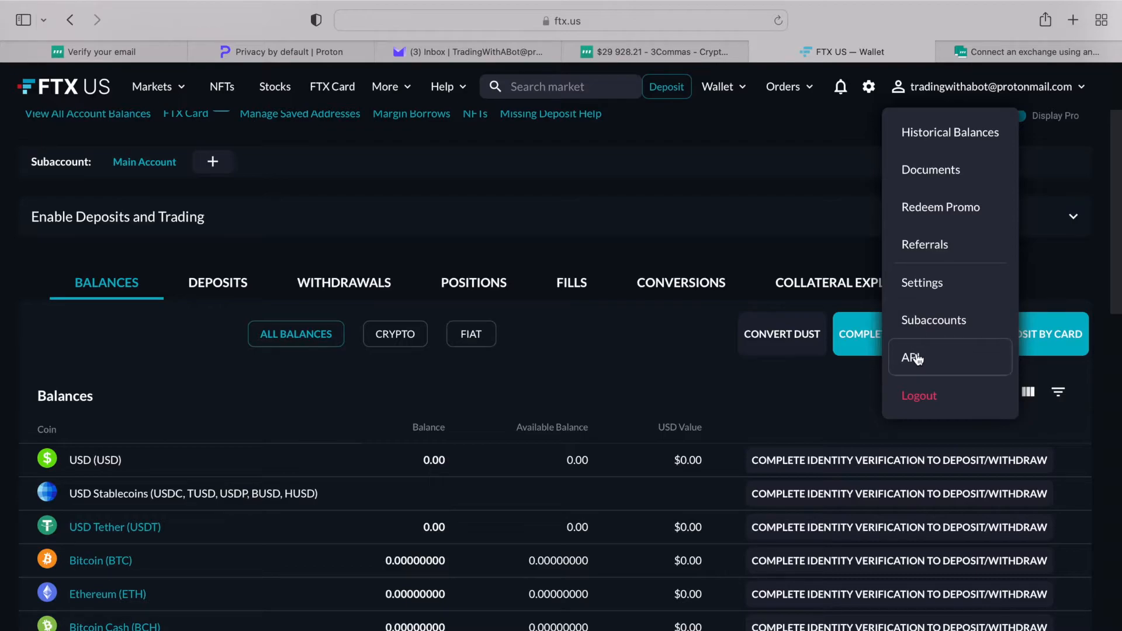
click(909, 357)
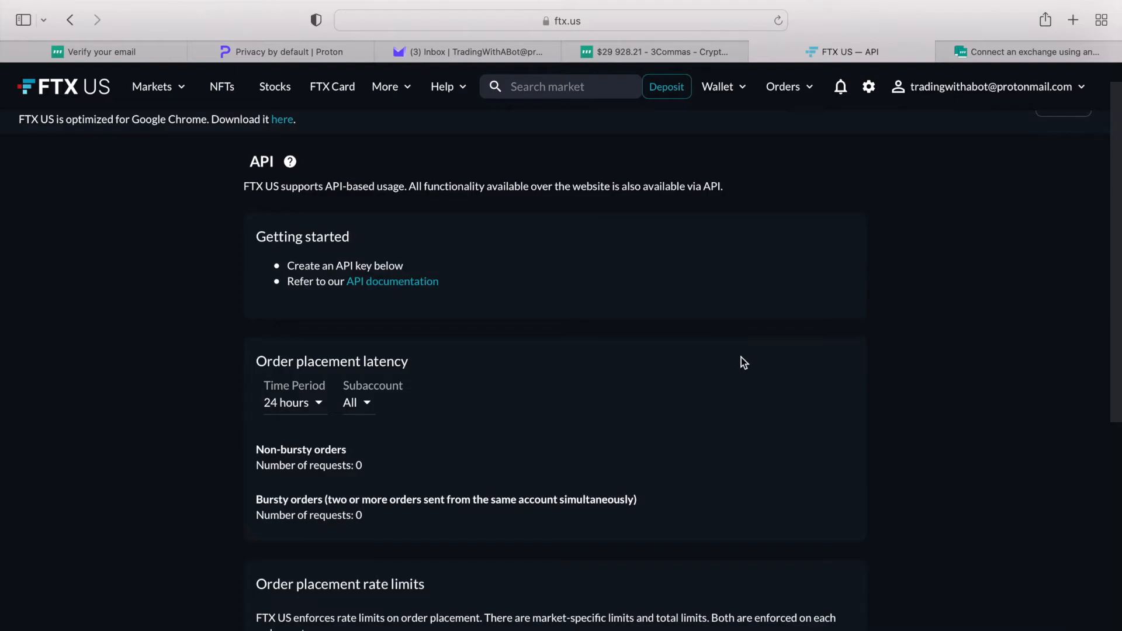
scroll(down, 3)
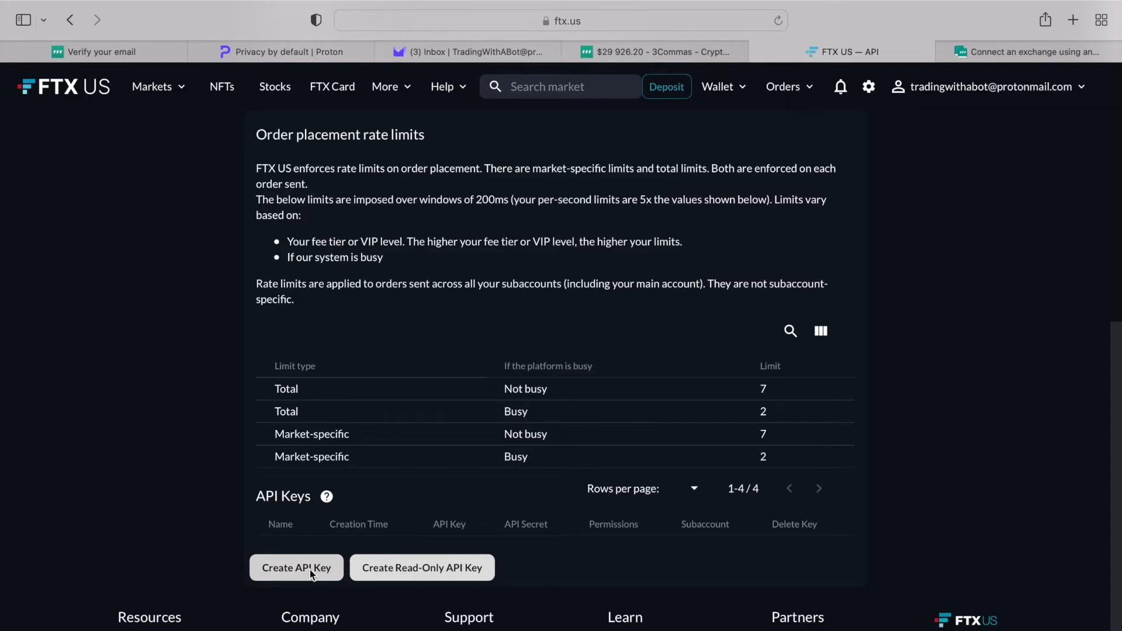
Step: Create a new FTX US trading API key with its key and secret displayed
click(296, 568)
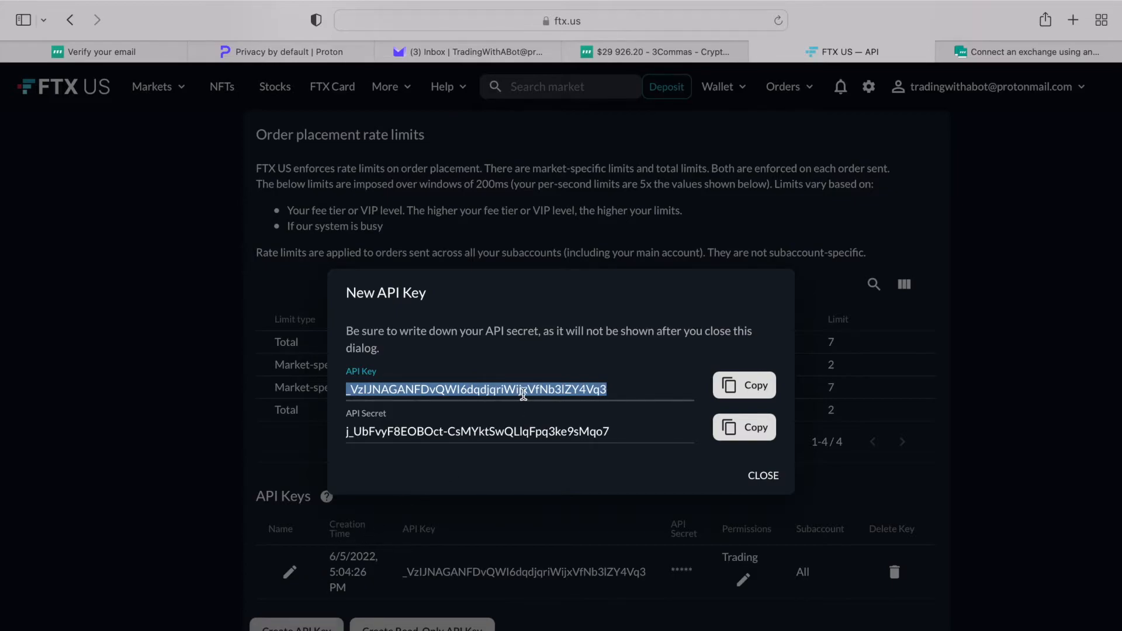
mouse_move(527, 438)
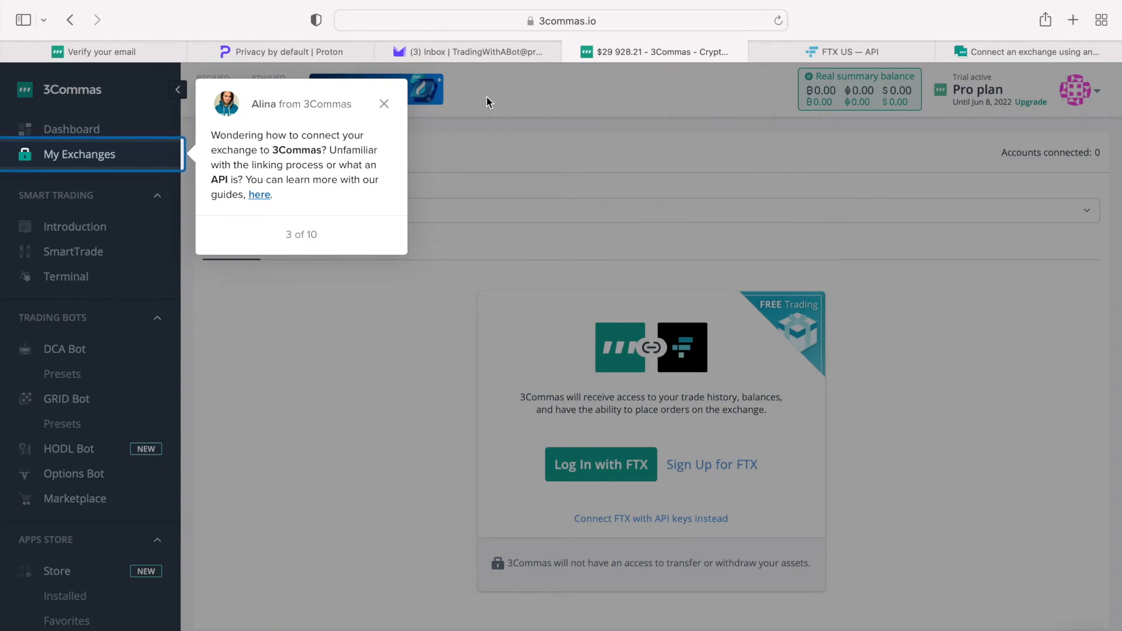
Step: Dismiss the tour tip and set the API Connect form's exchange to FTX US
click(384, 104)
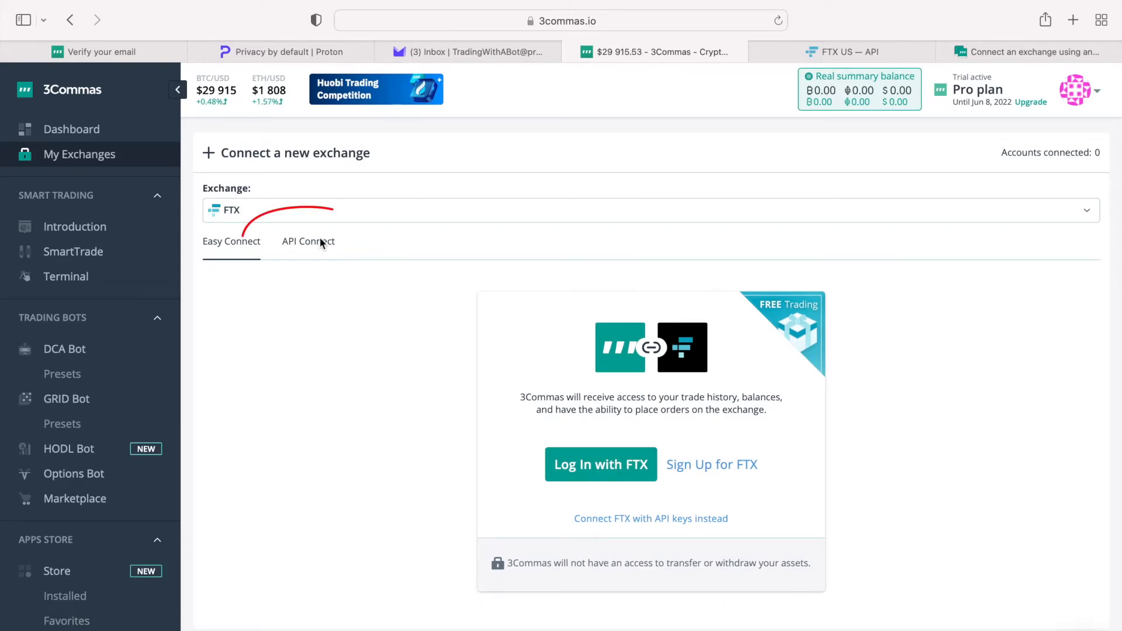
click(309, 241)
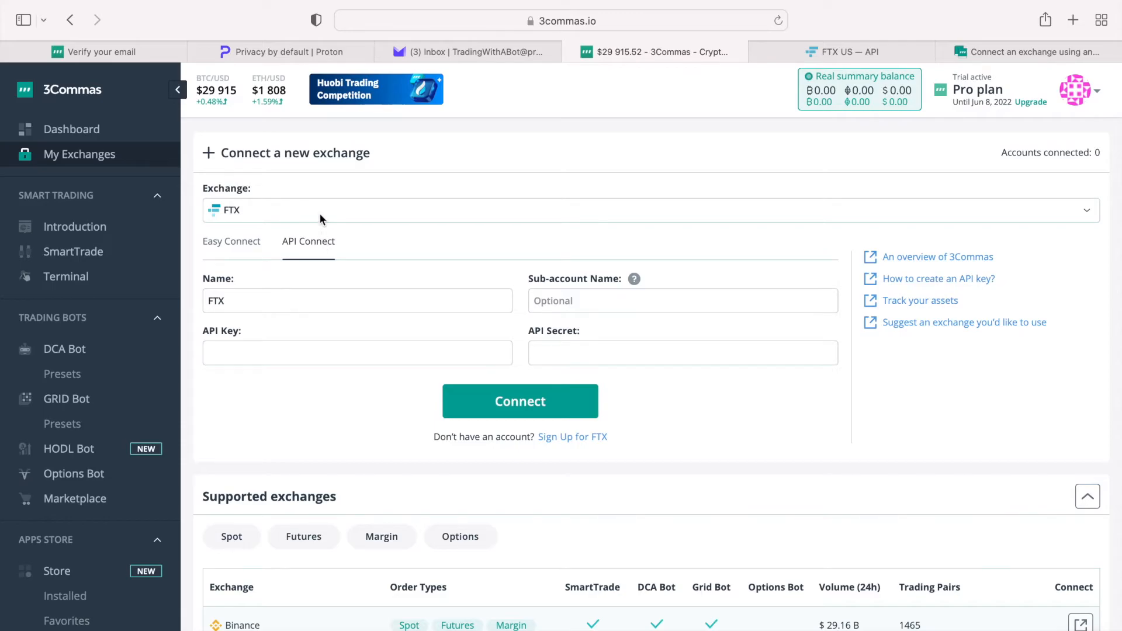
click(644, 210)
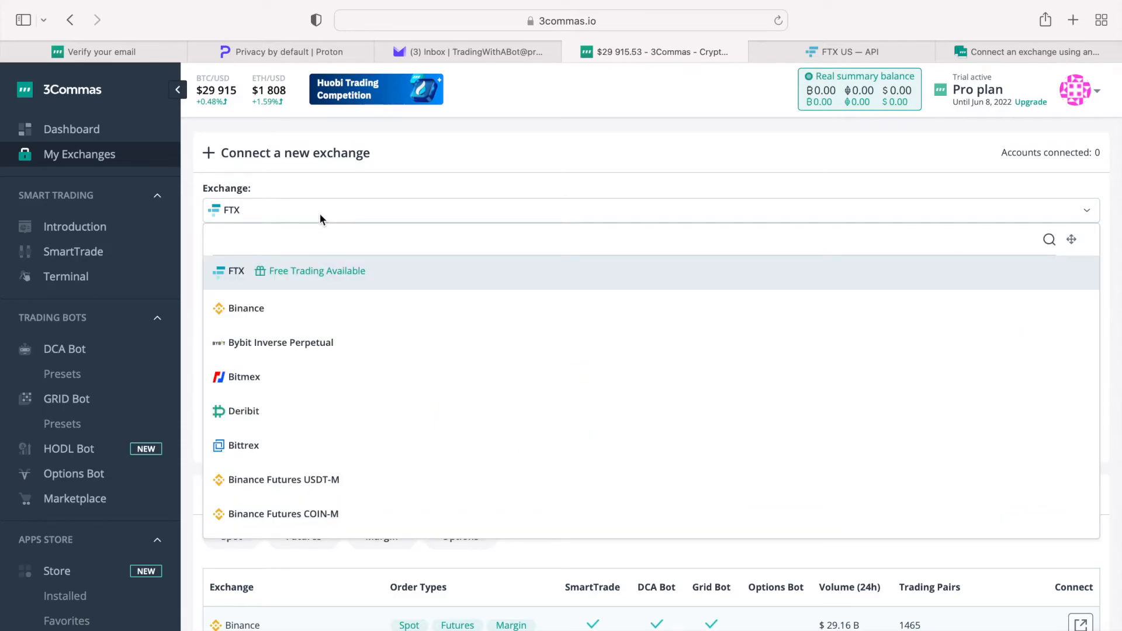
mouse_move(324, 313)
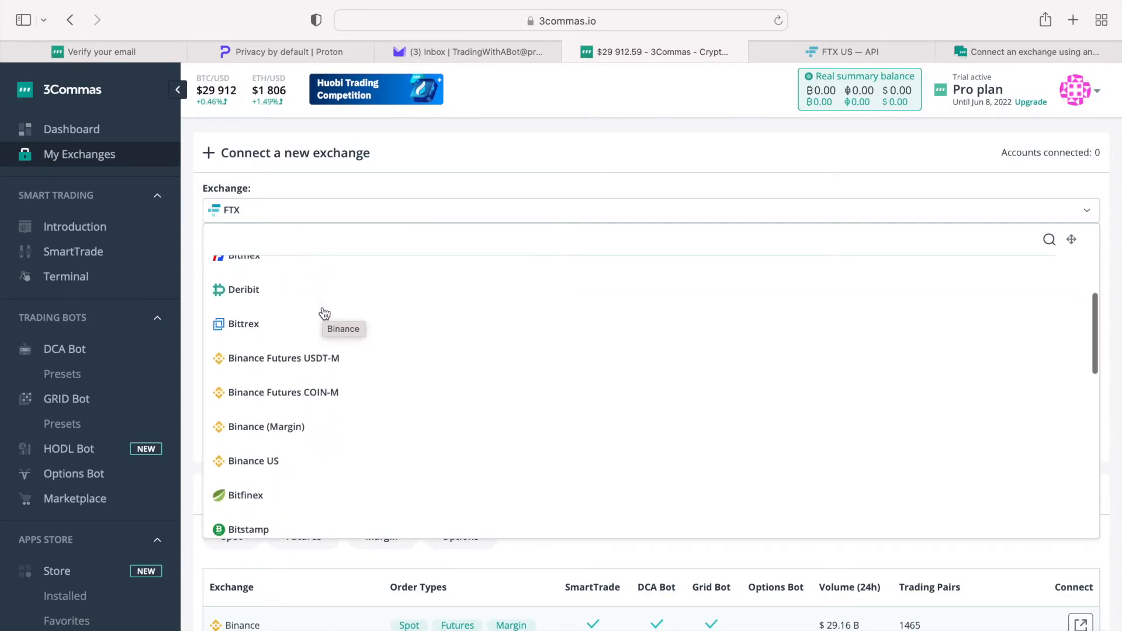
scroll(down, 3)
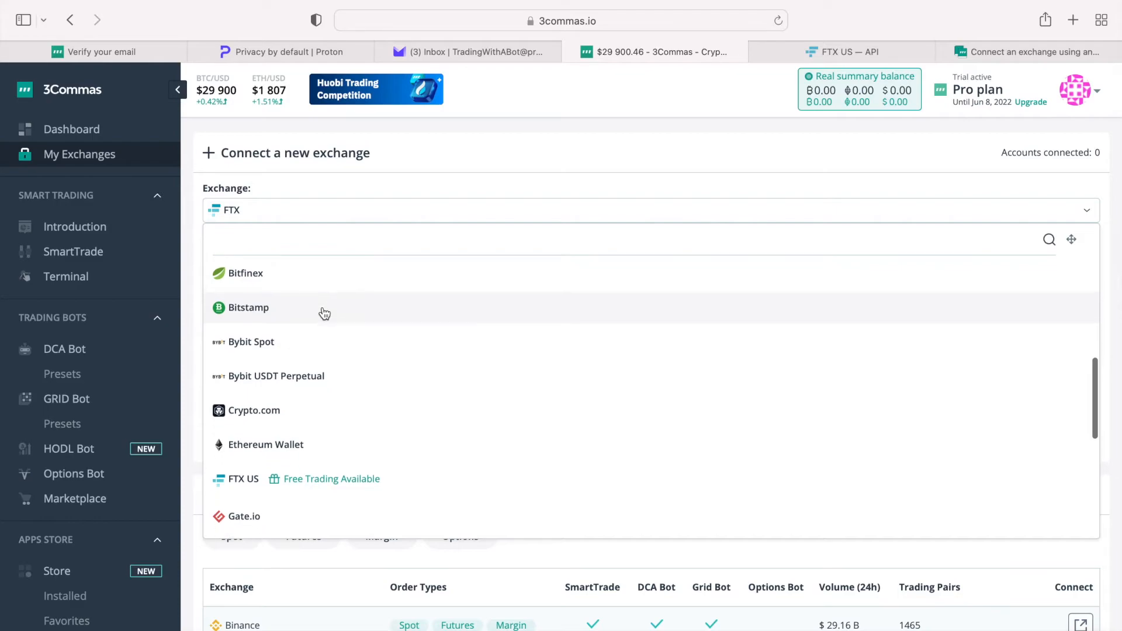
scroll(down, 3)
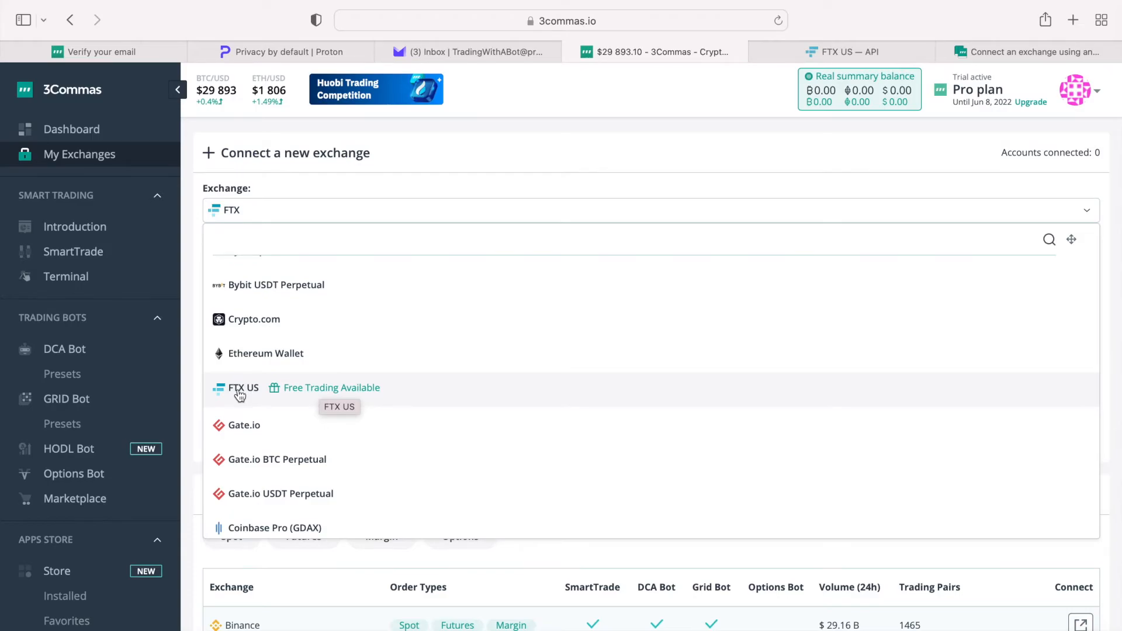
click(245, 386)
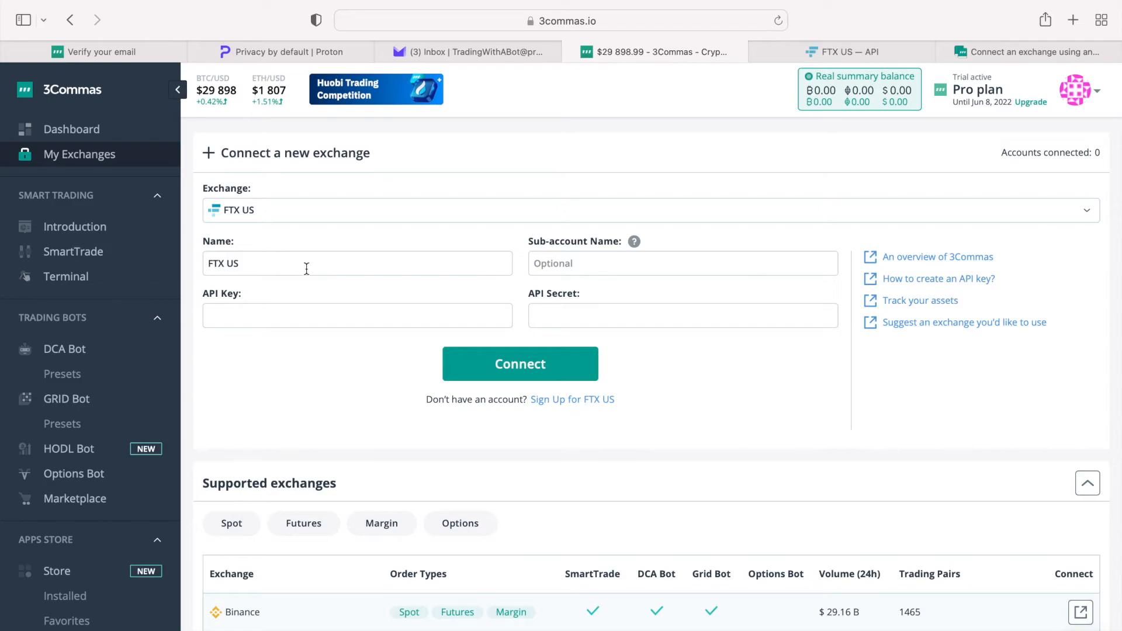
Step: Name the connection MyFTX-01, fill in the new API key and copied secret, and connect
double_click(223, 264)
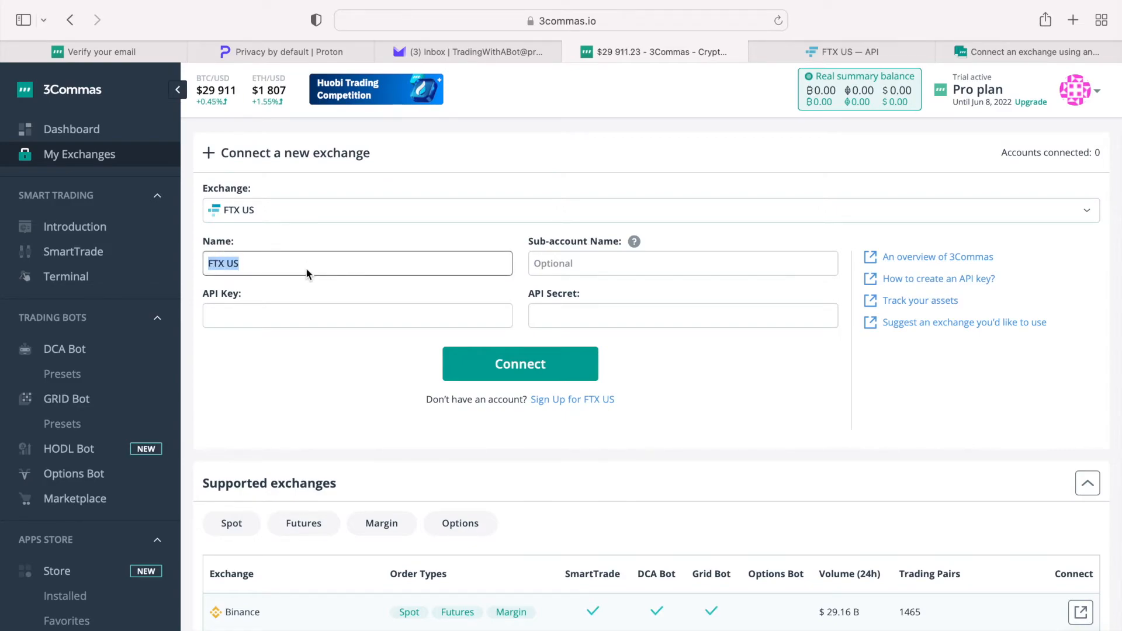
text(MyFT)
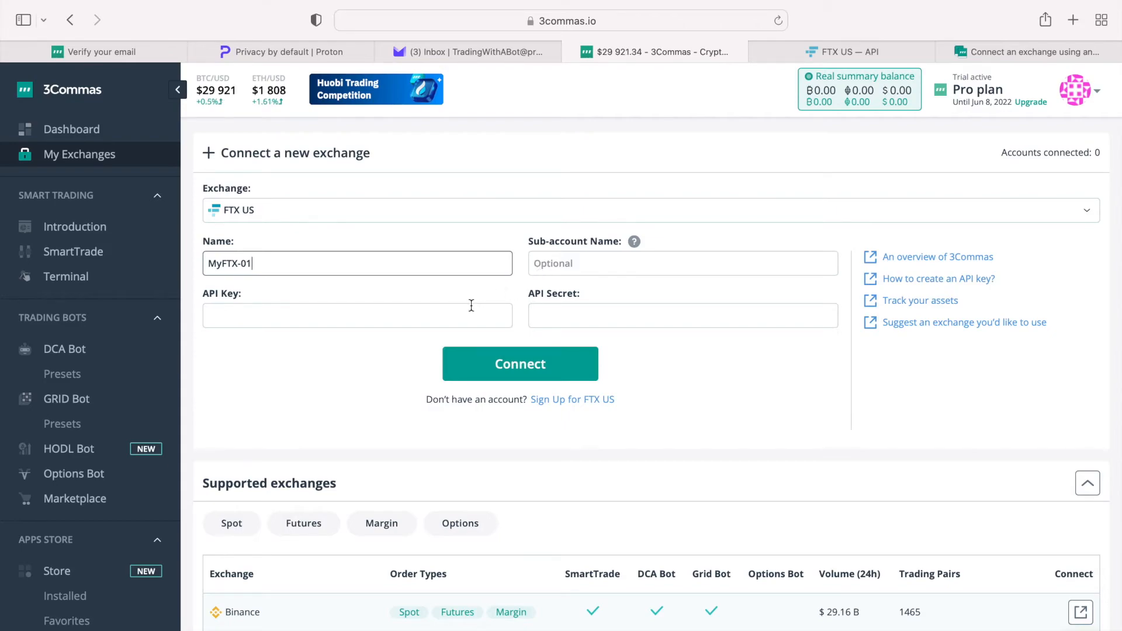
click(357, 314)
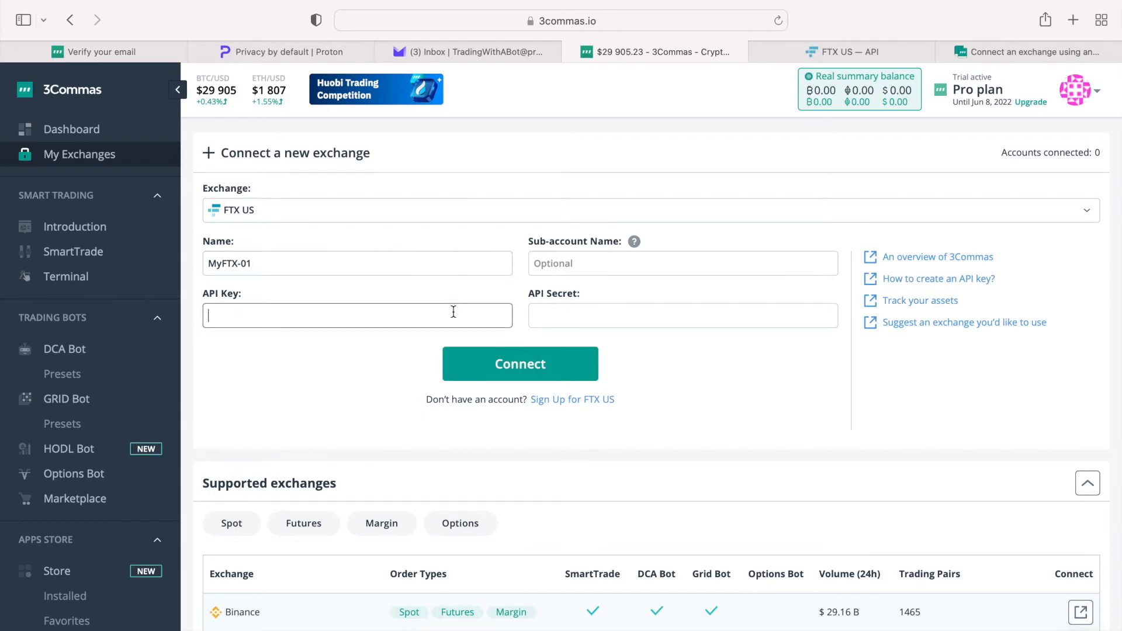
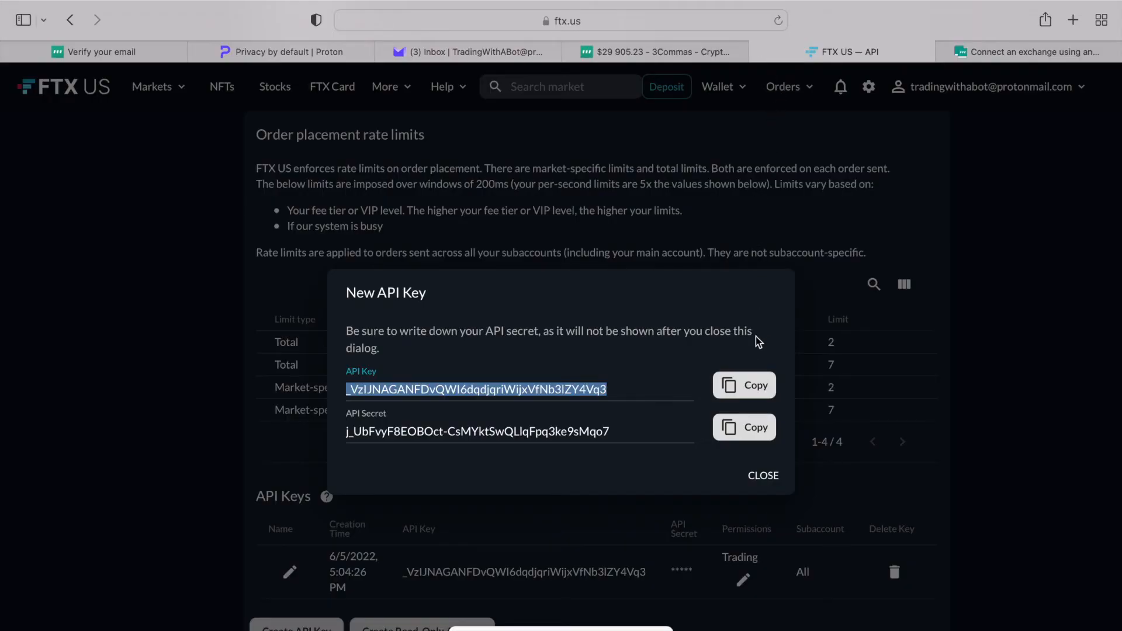
click(743, 427)
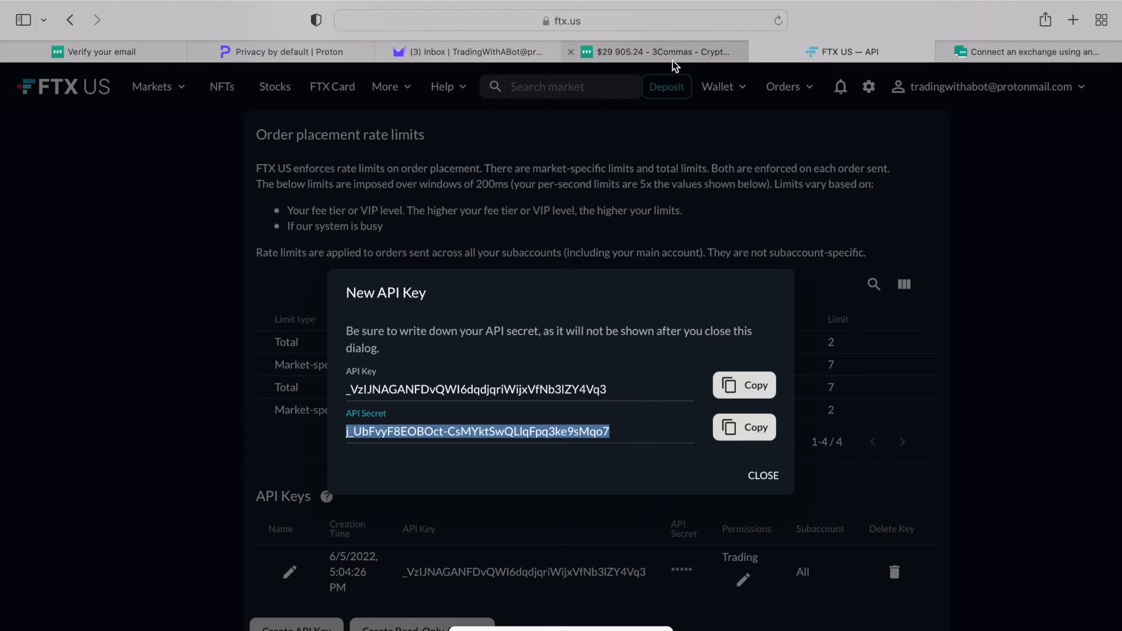
click(653, 52)
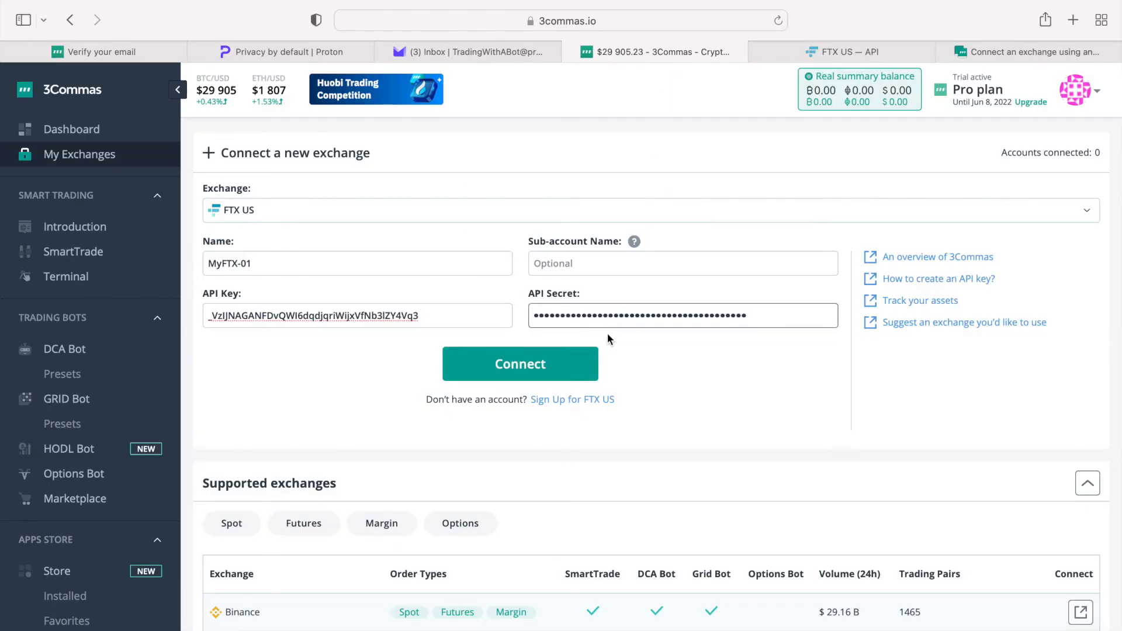
click(520, 364)
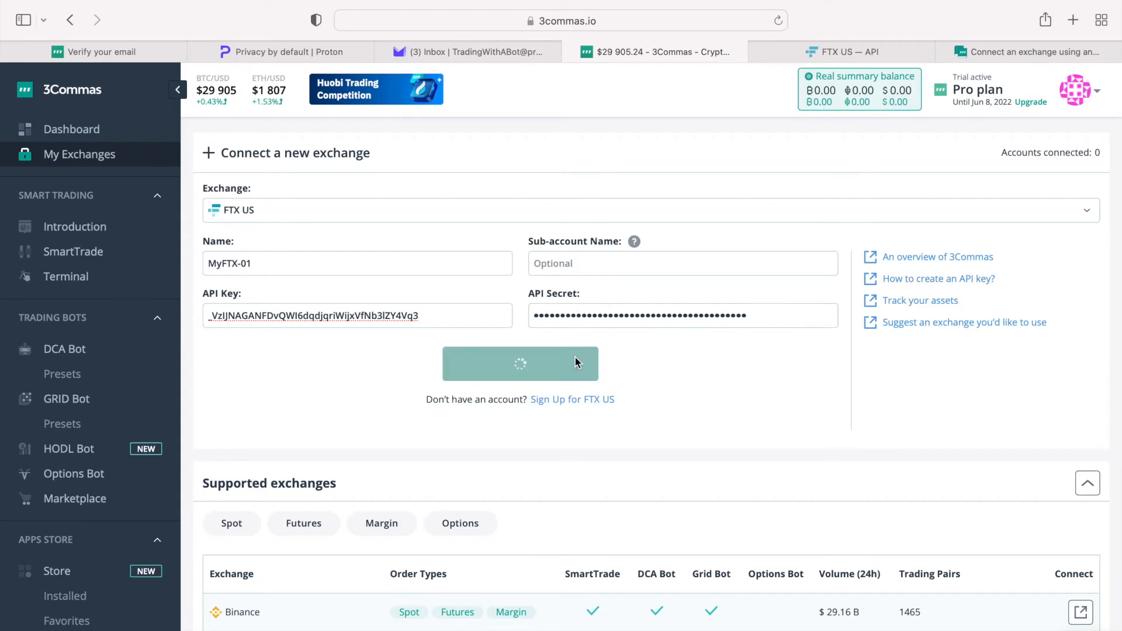
Step: Review the connected MyFTX-01 account card with zero balances and the Supported exchanges table
click(520, 363)
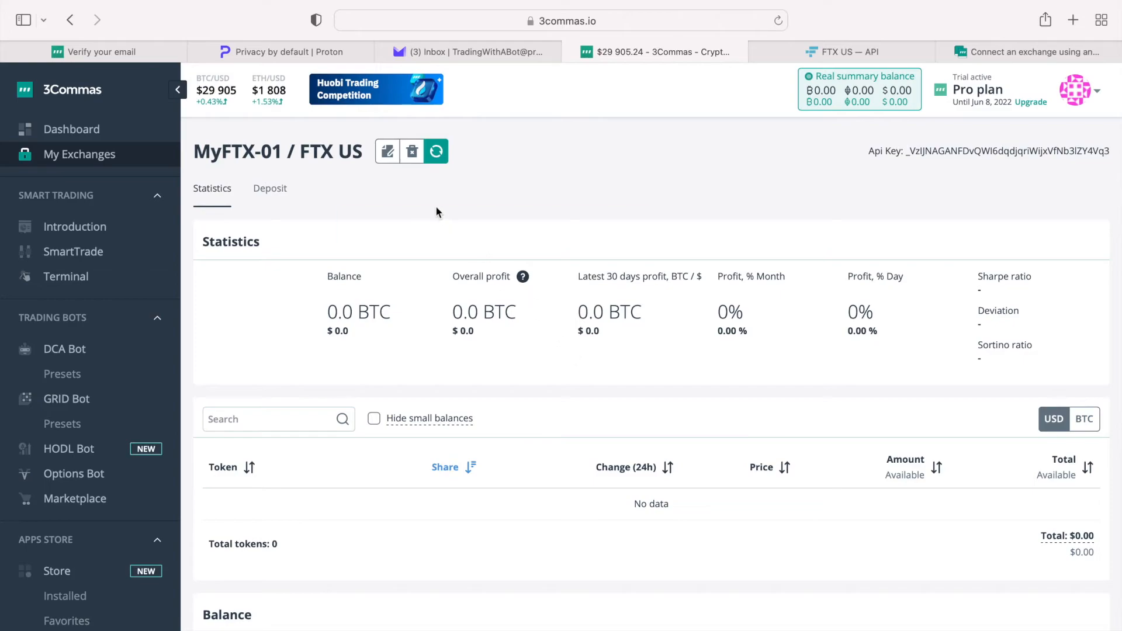
mouse_move(351, 172)
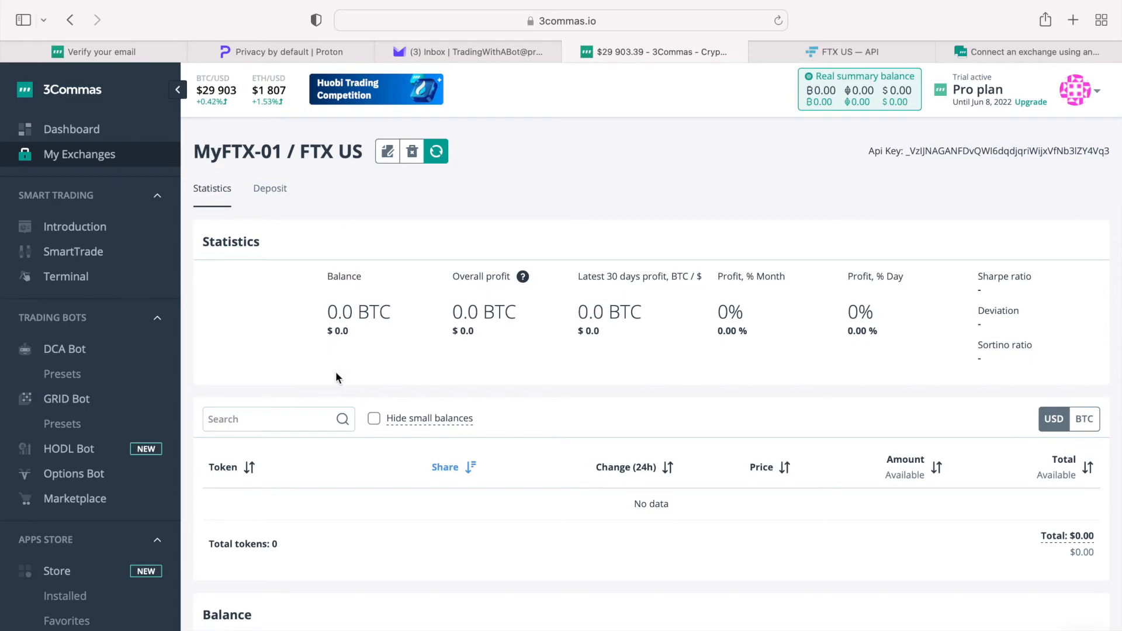
scroll(down, 3)
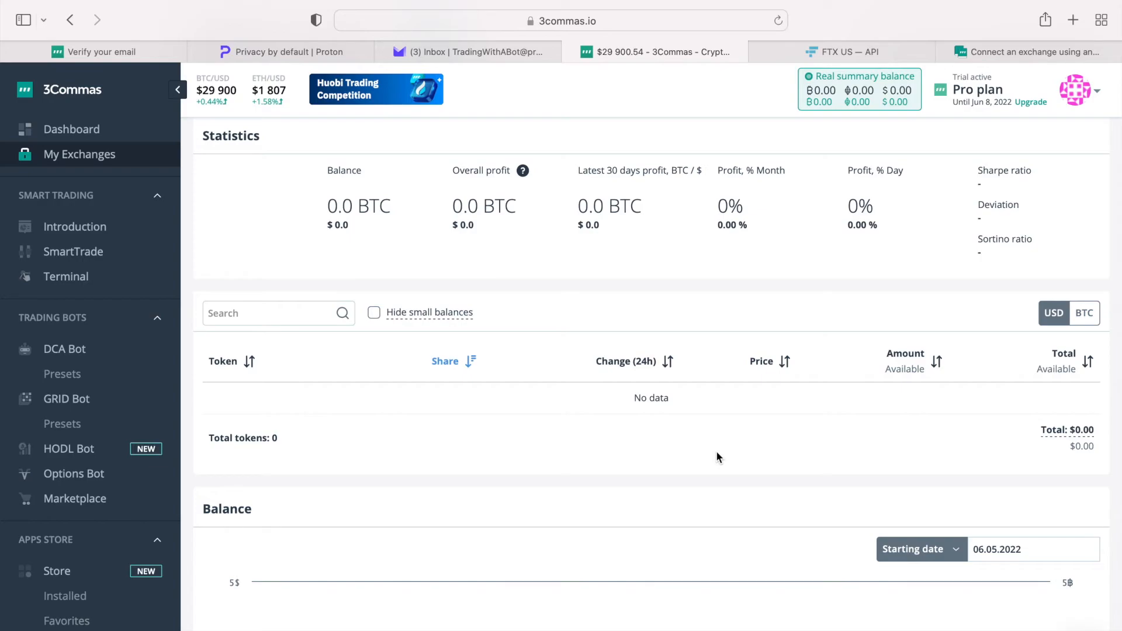
scroll(down, 3)
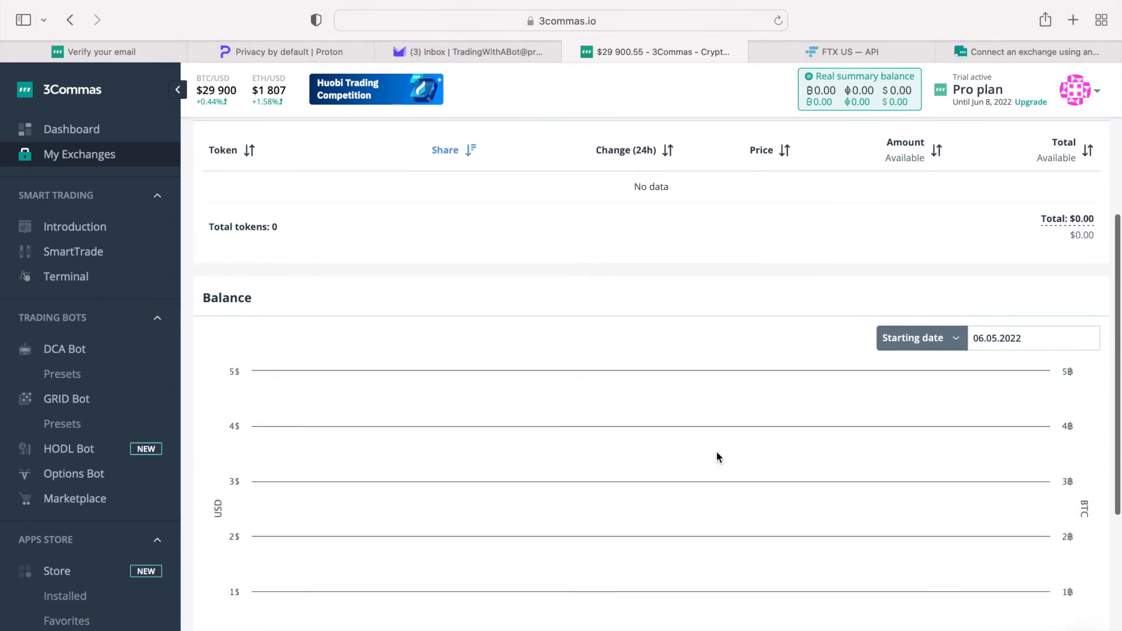
scroll(down, 3)
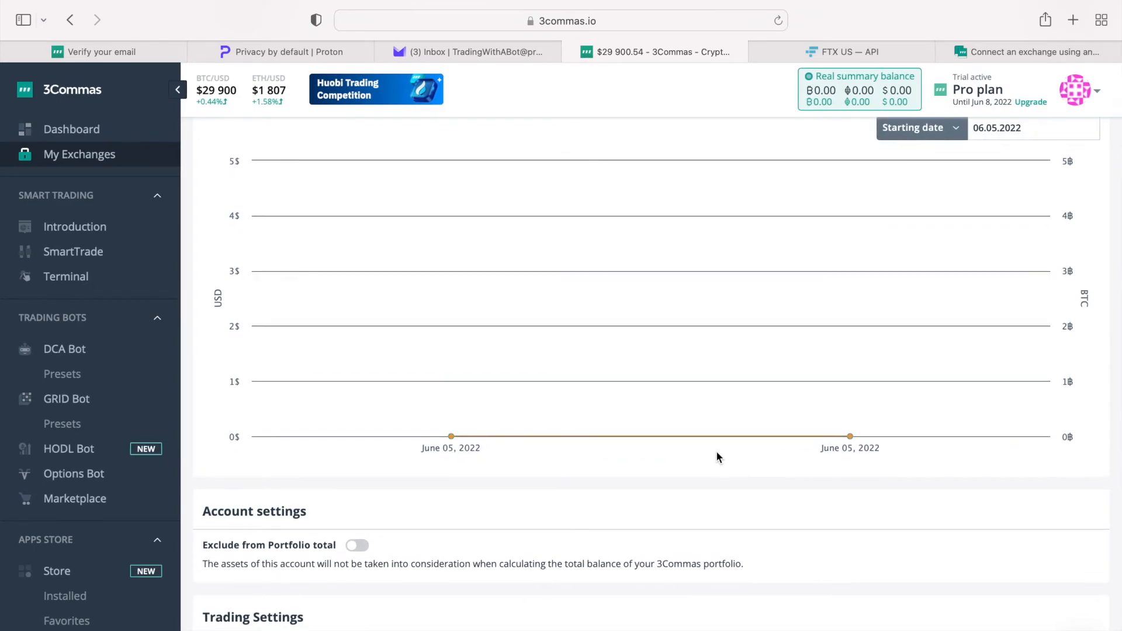
scroll(down, 3)
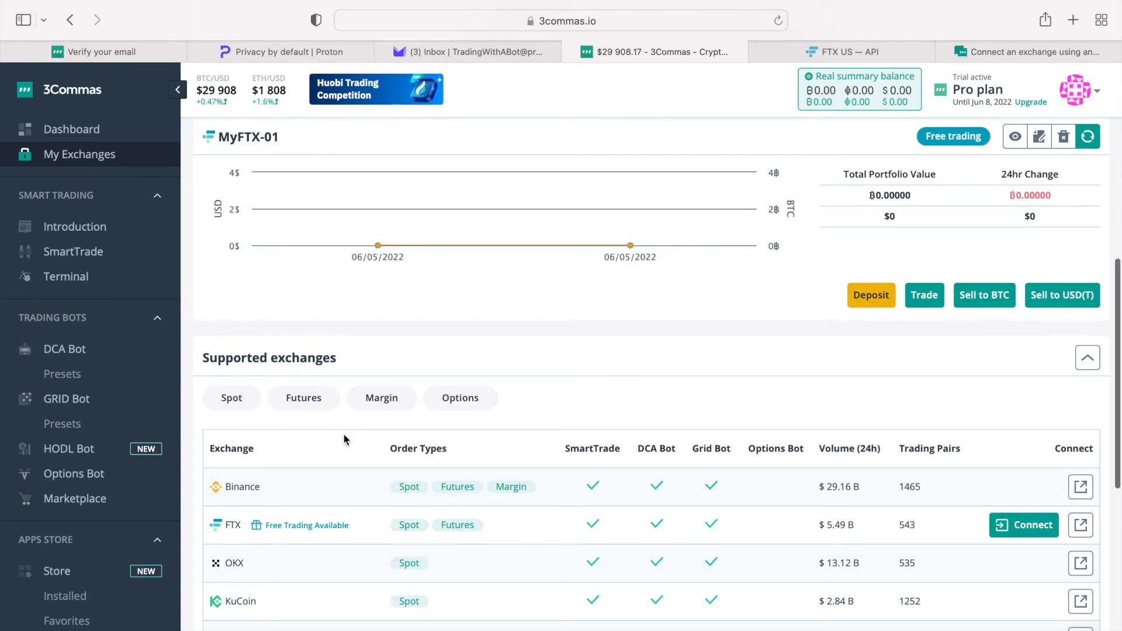
scroll(down, 3)
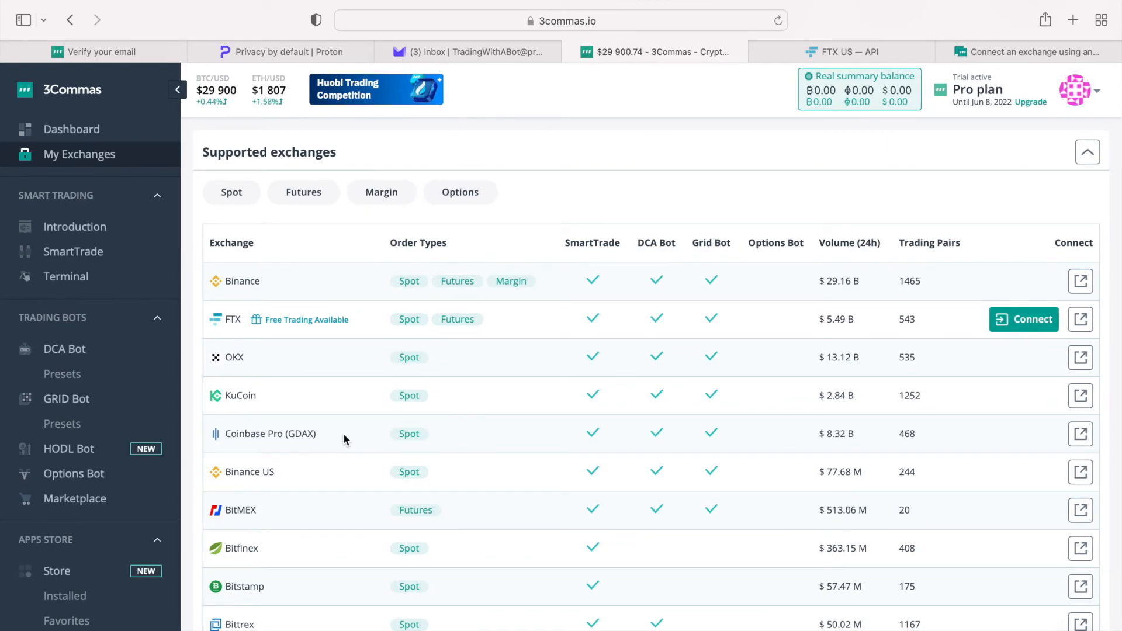
scroll(down, 3)
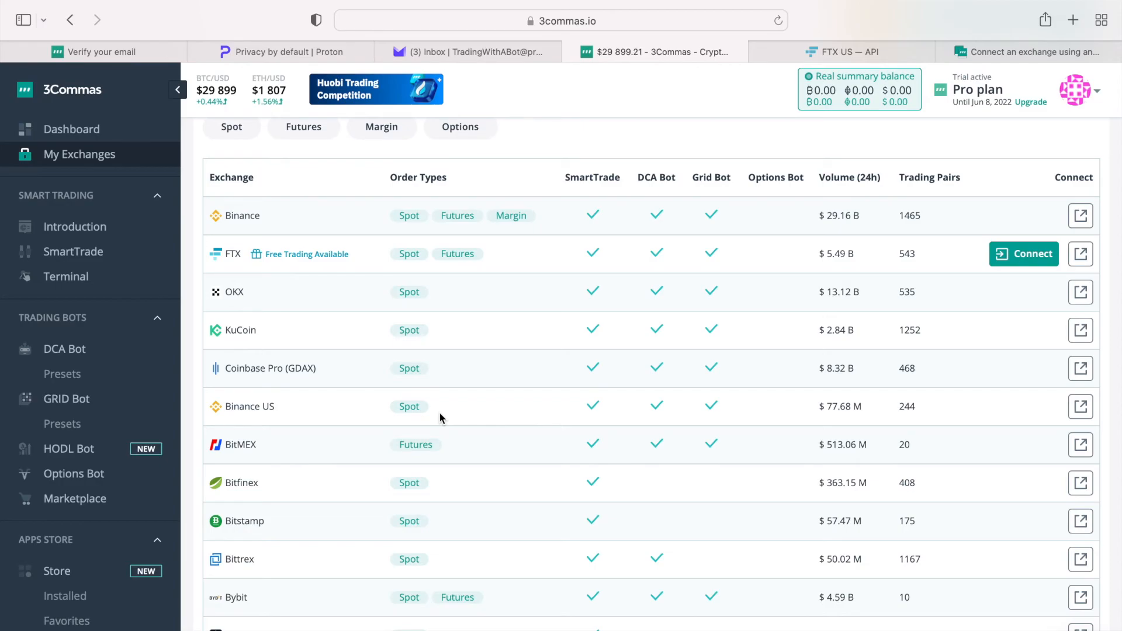
scroll(down, 3)
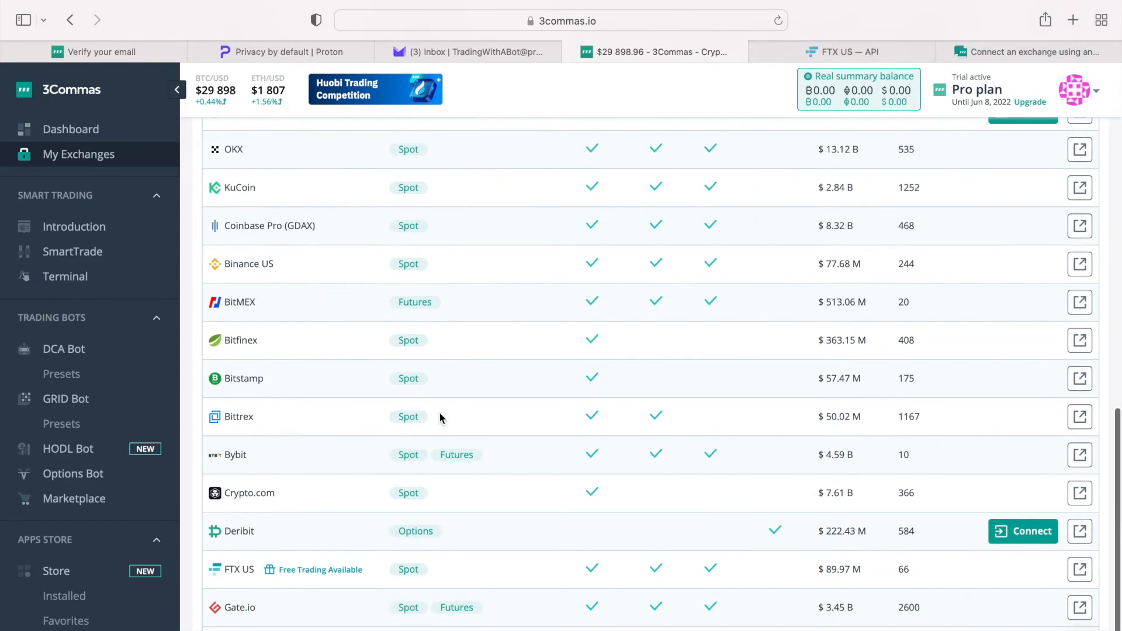
scroll(down, 3)
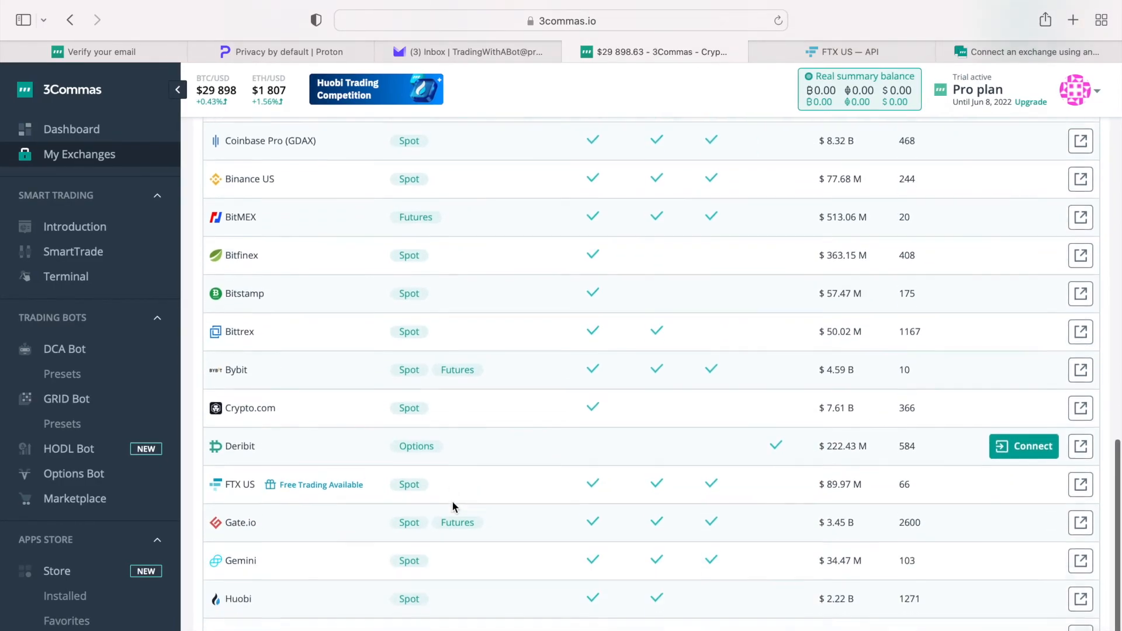
scroll(down, 3)
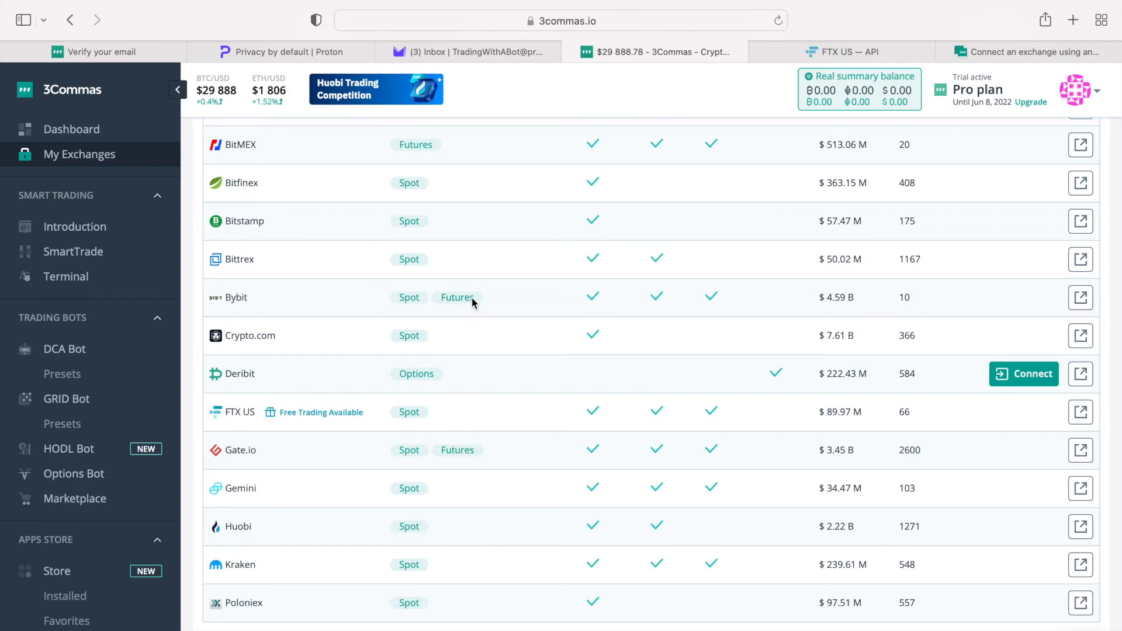
scroll(down, 3)
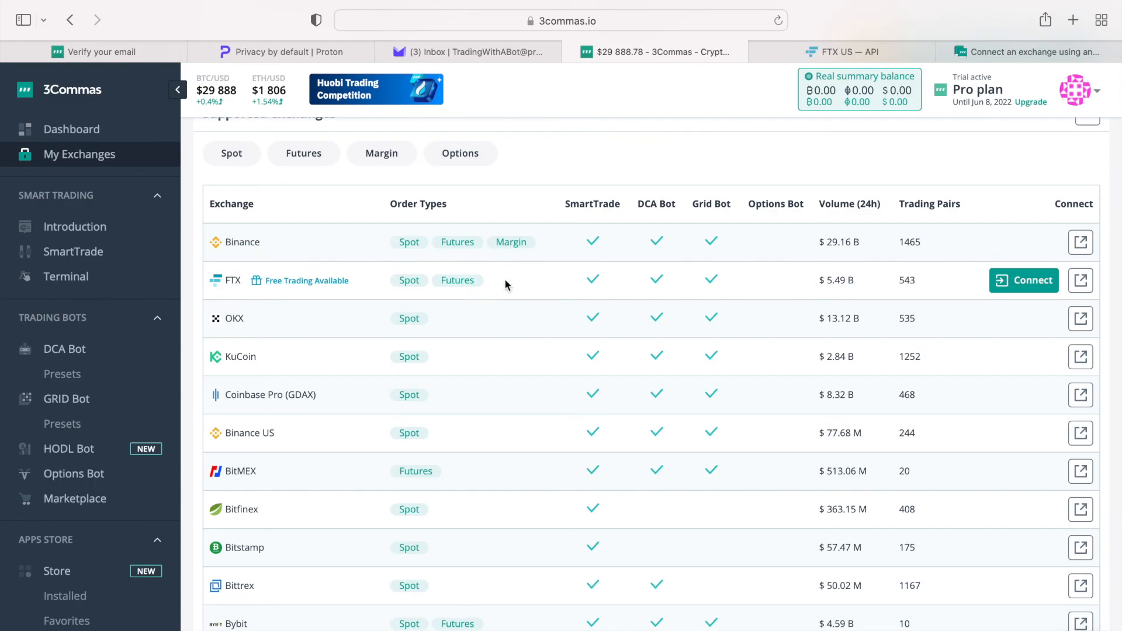
mouse_move(507, 294)
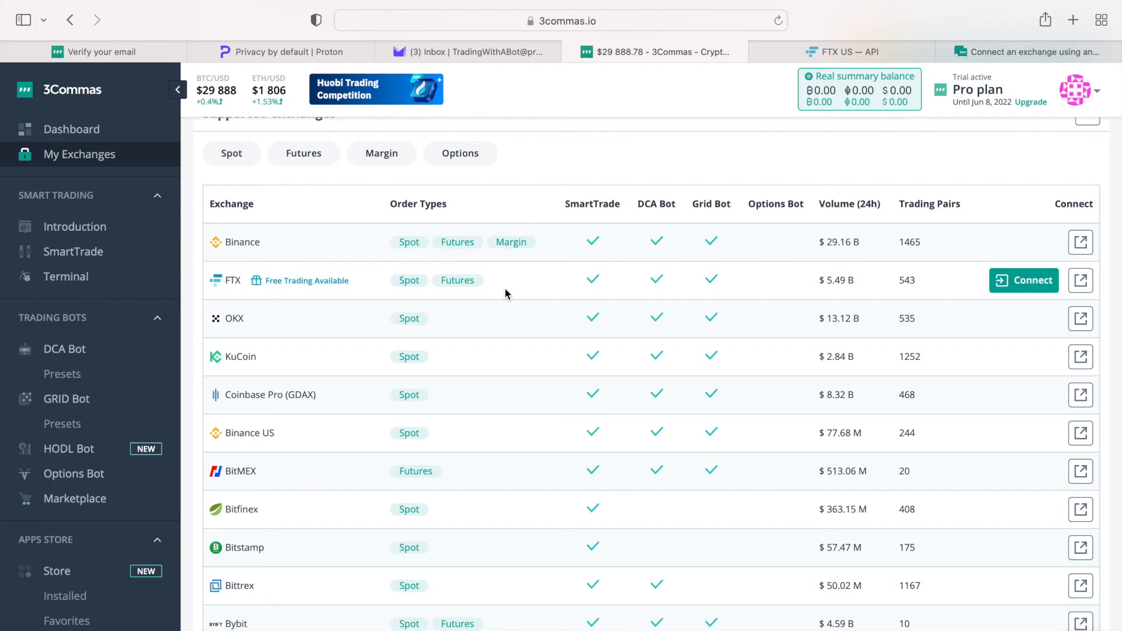
mouse_move(429, 321)
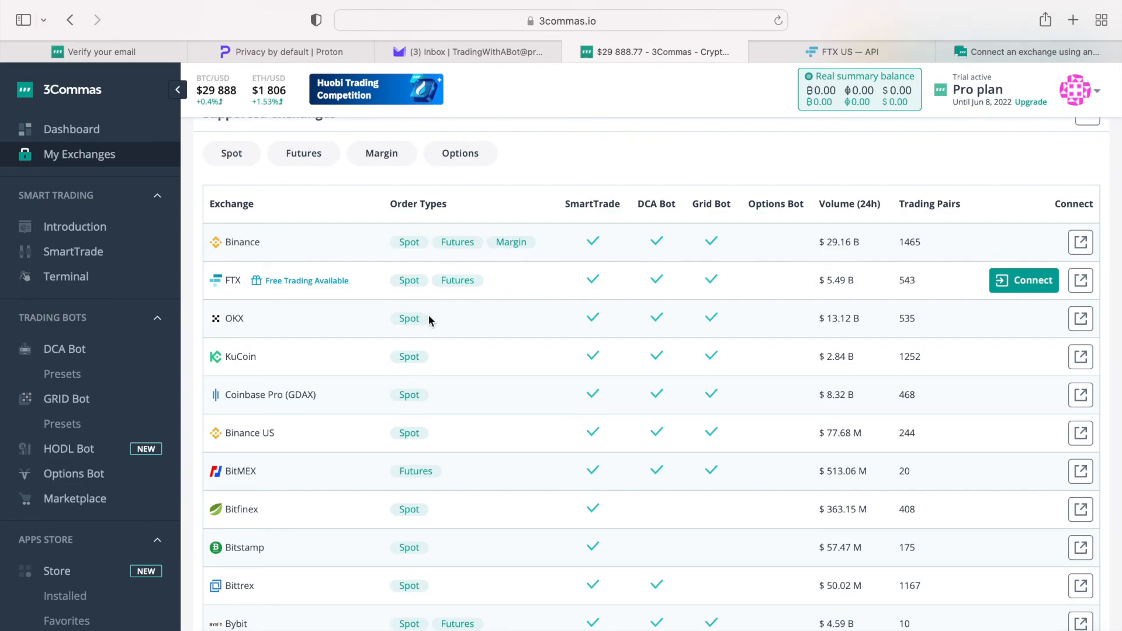
mouse_move(429, 440)
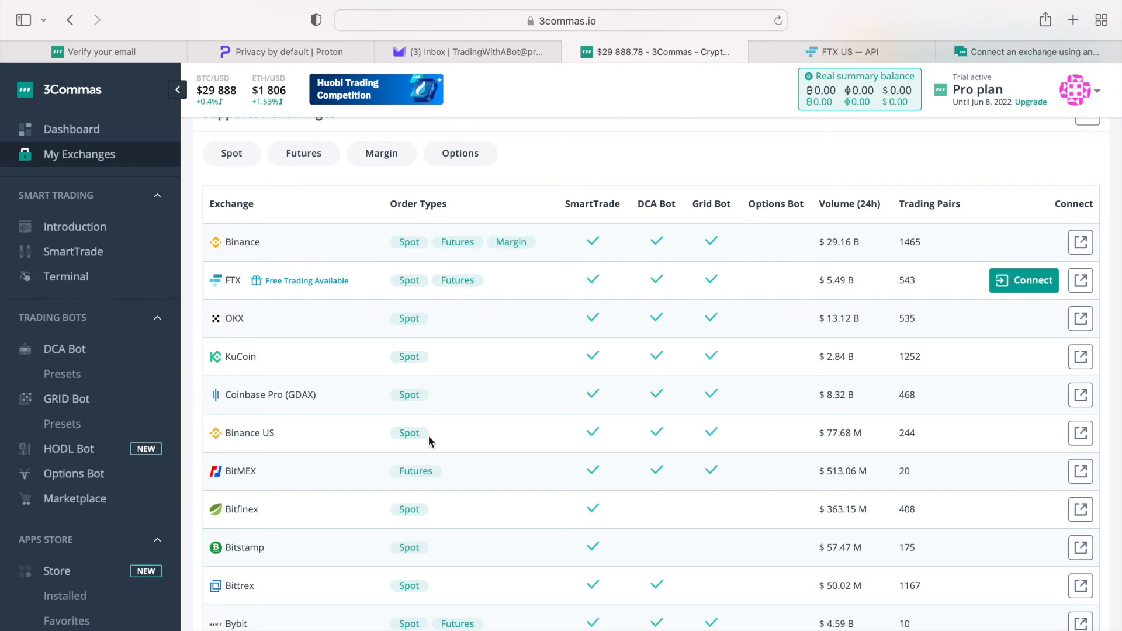
mouse_move(561, 277)
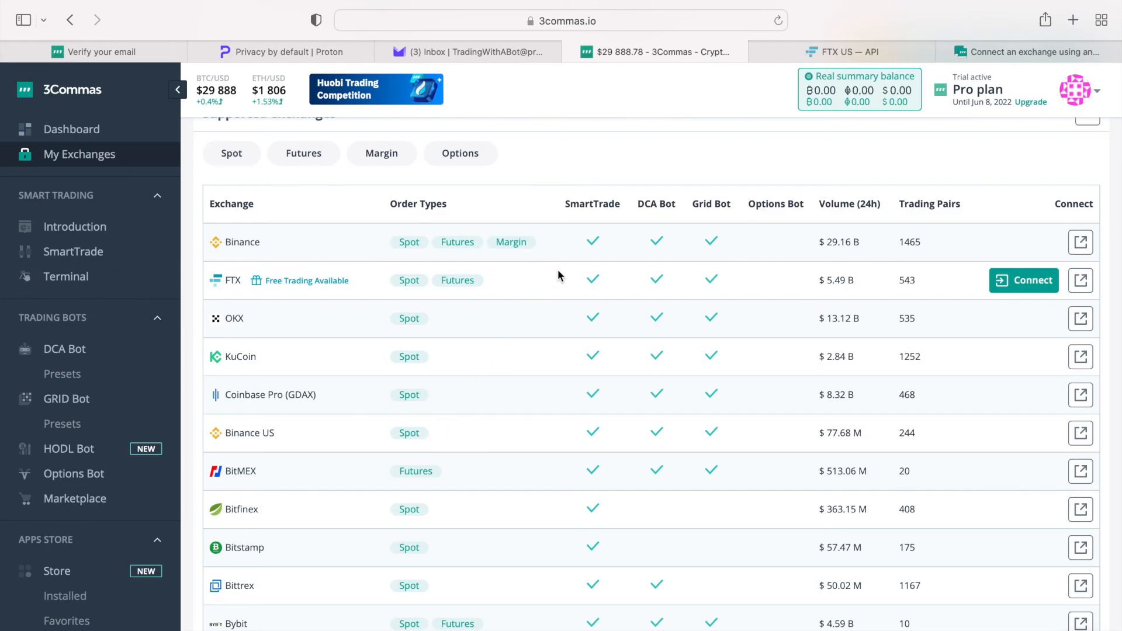
mouse_move(587, 245)
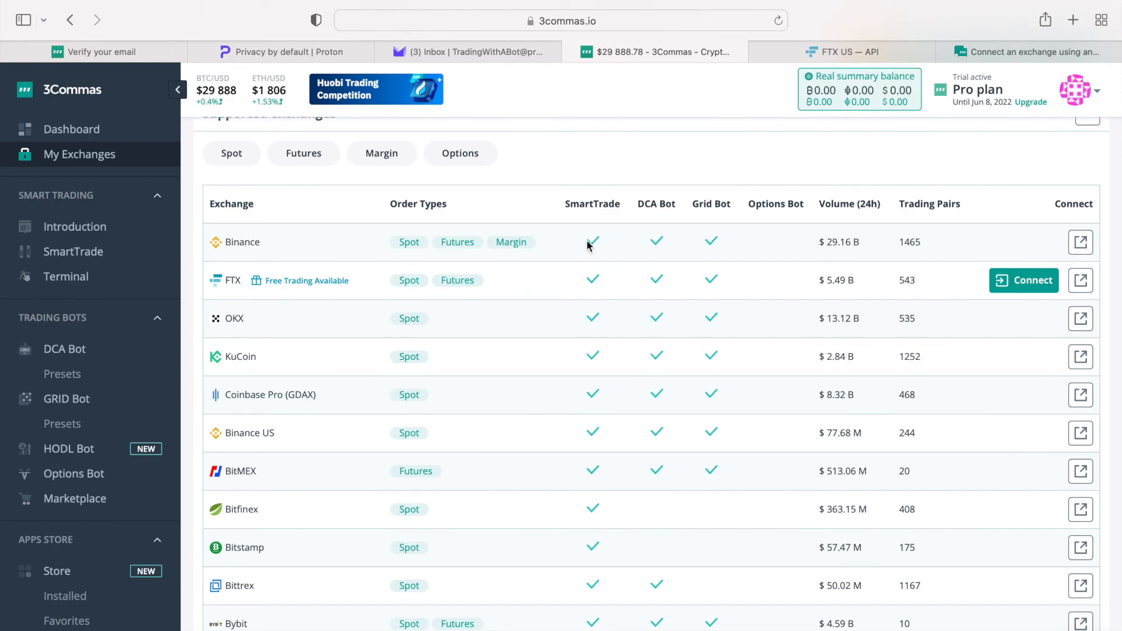
mouse_move(682, 244)
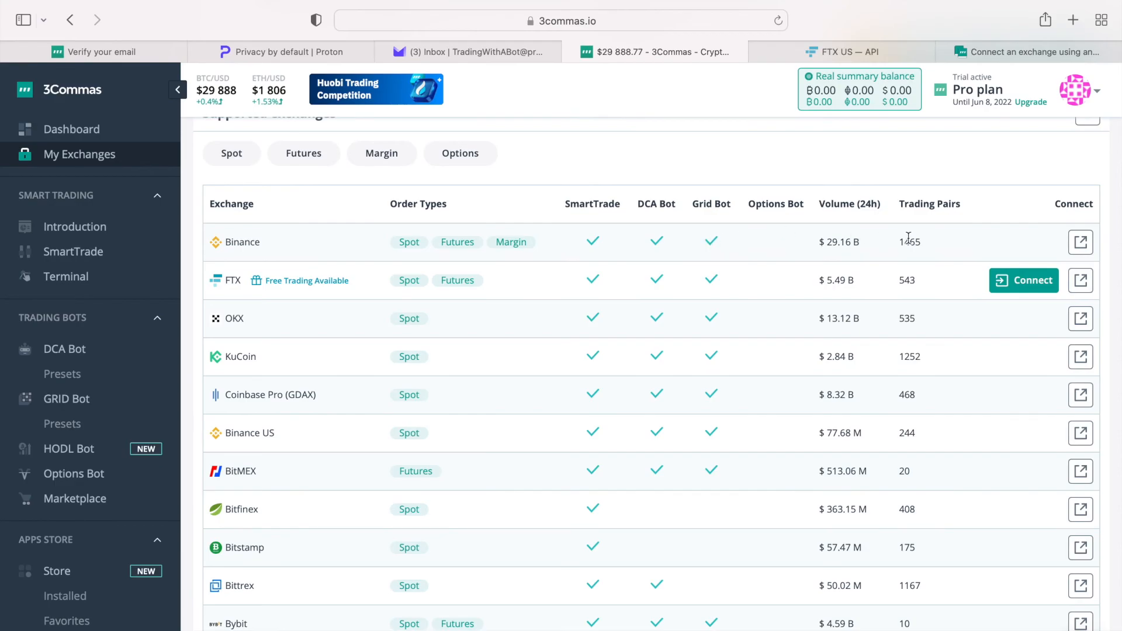
mouse_move(919, 261)
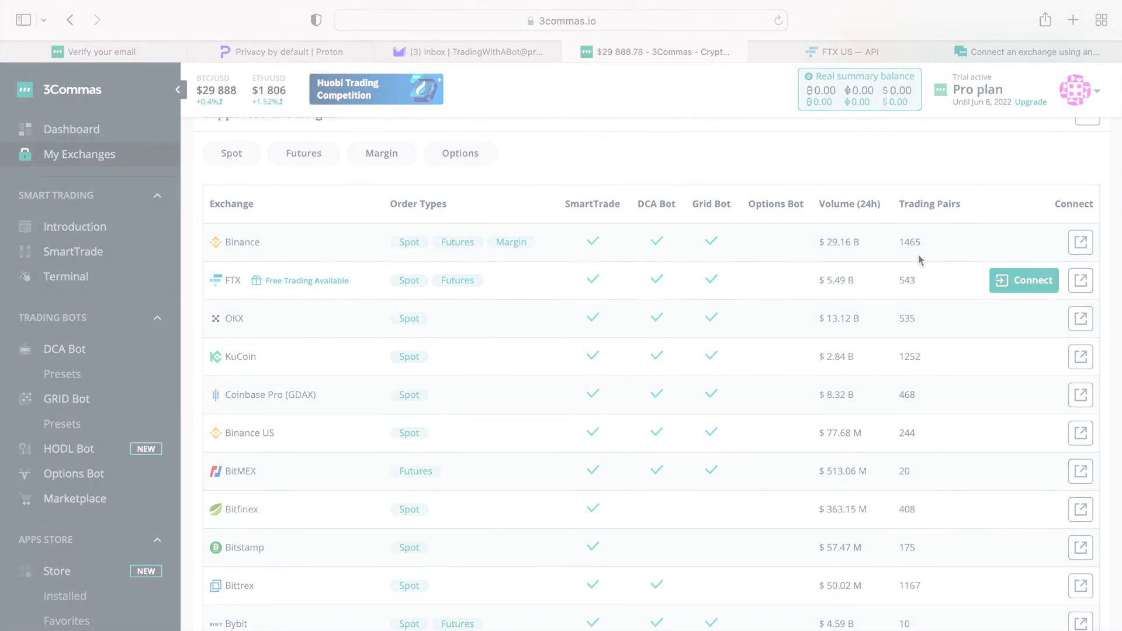
Step: Start a new API Connect form with Crypto.com as the exchange, then return to the portfolio dashboard
click(1023, 280)
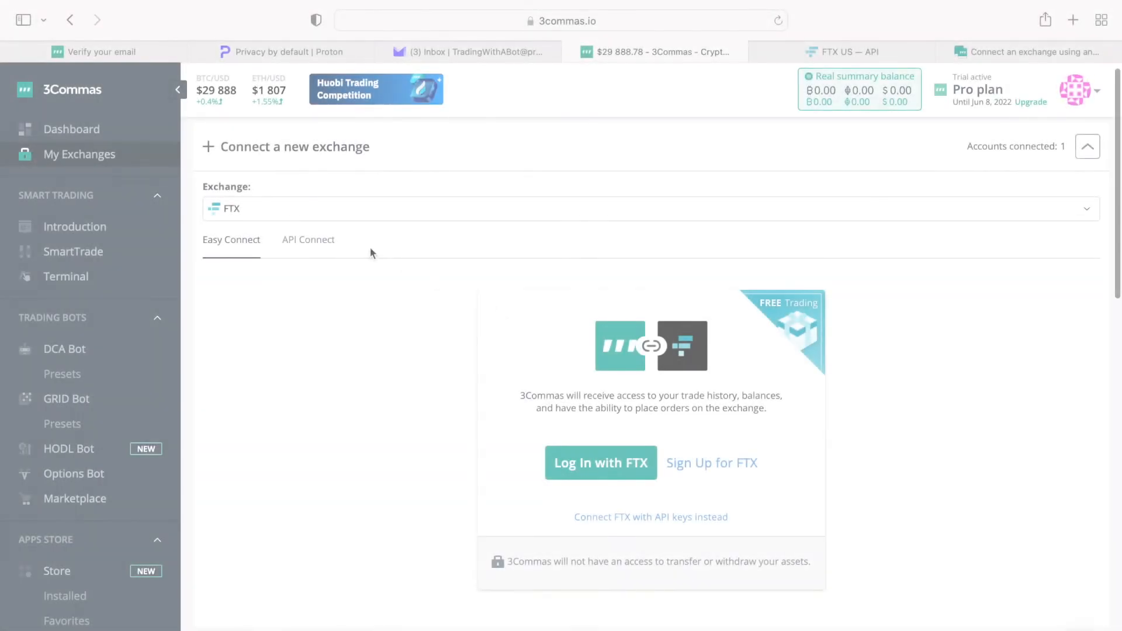
click(308, 240)
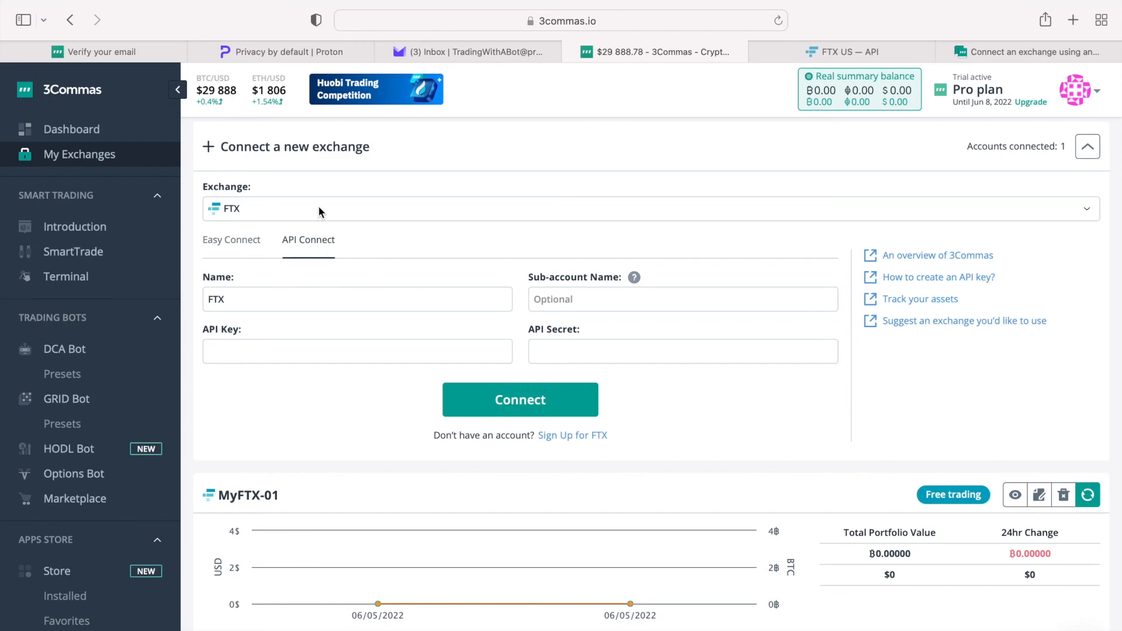
click(647, 208)
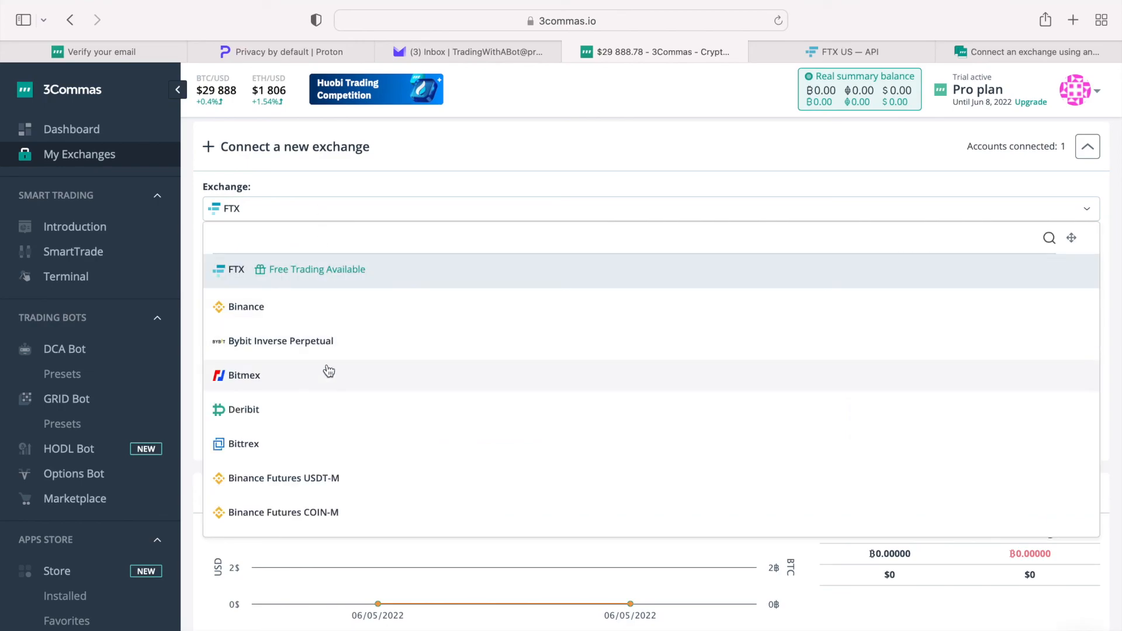
scroll(down, 3)
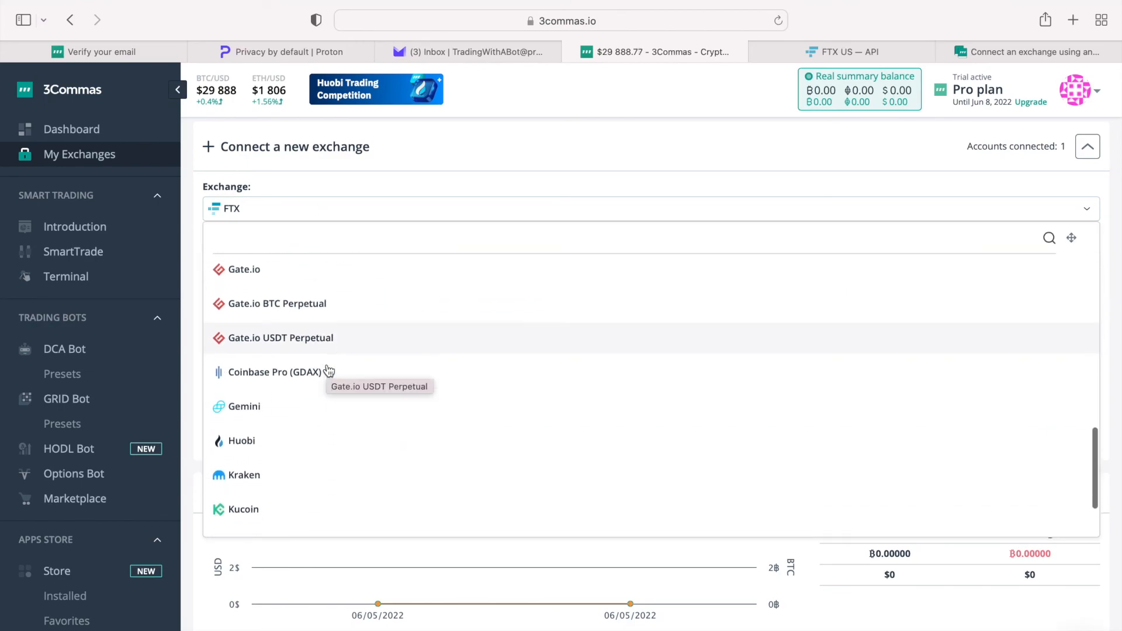
scroll(down, 3)
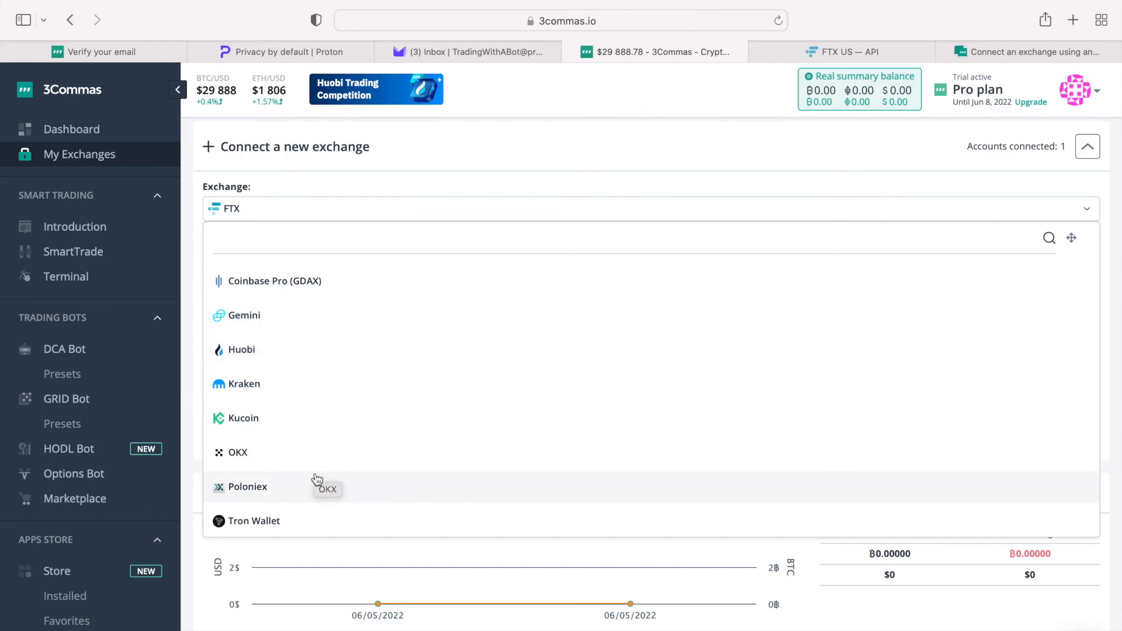
scroll(down, 3)
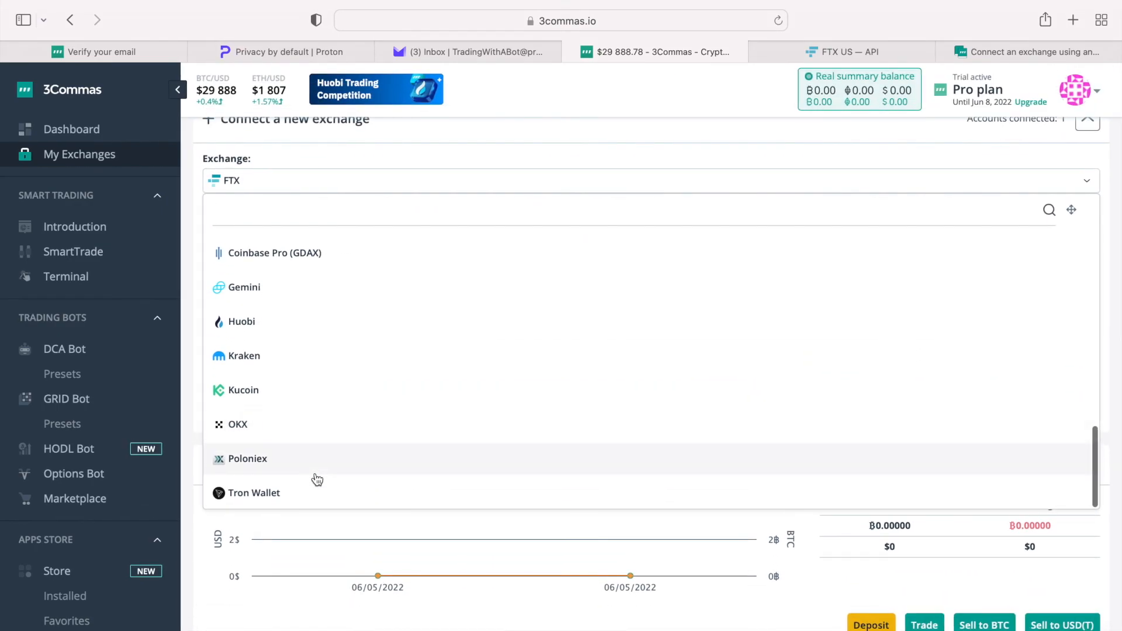
scroll(up, 3)
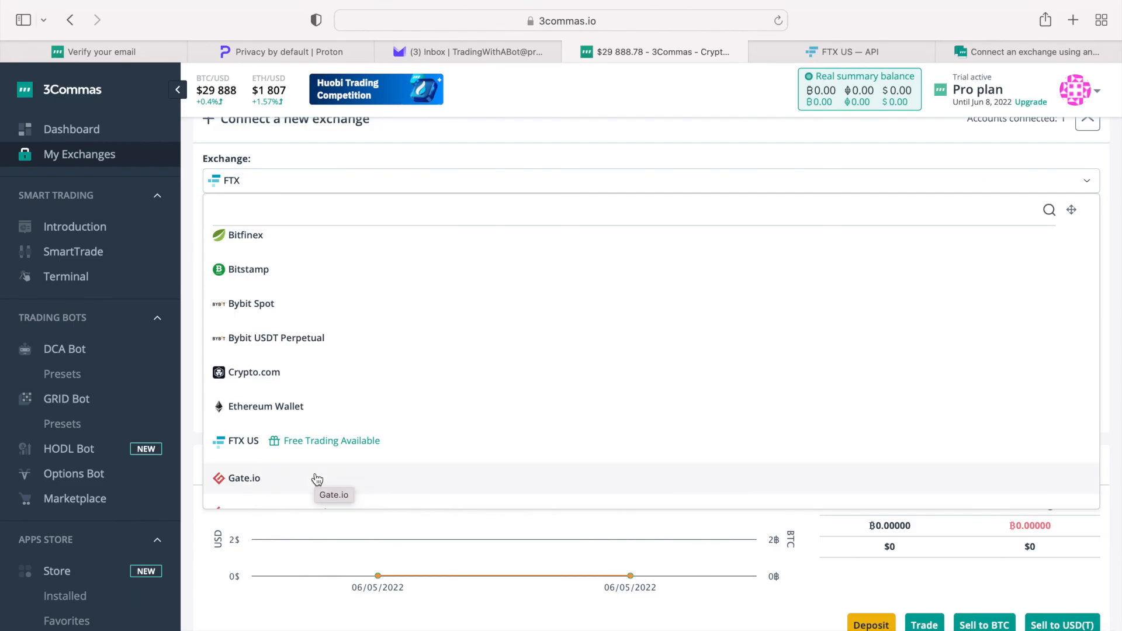
click(252, 371)
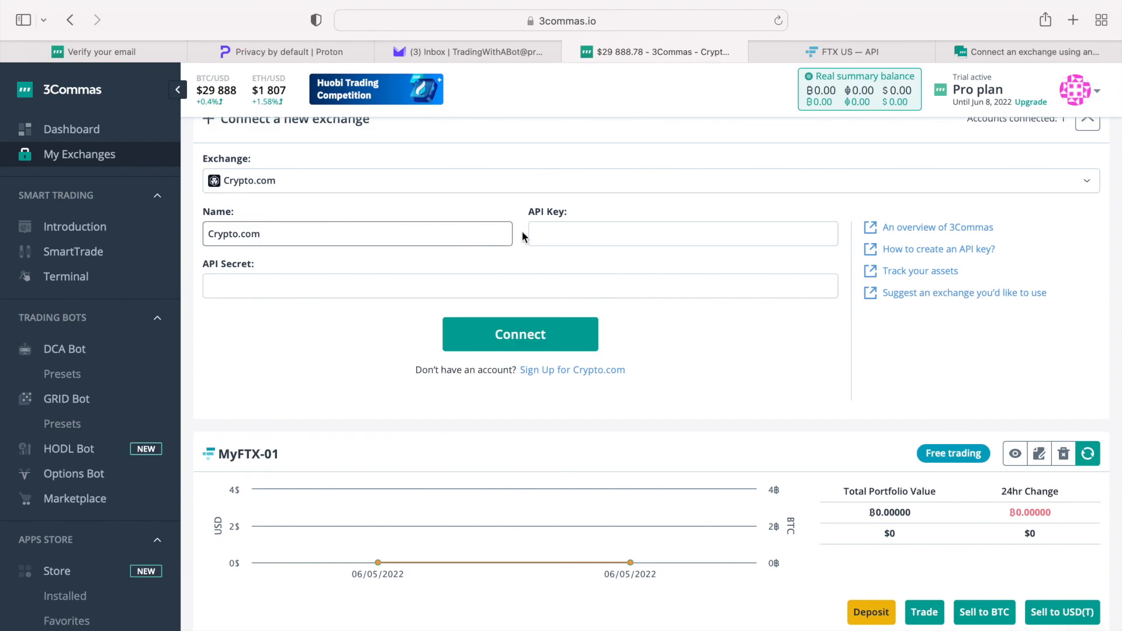
click(682, 233)
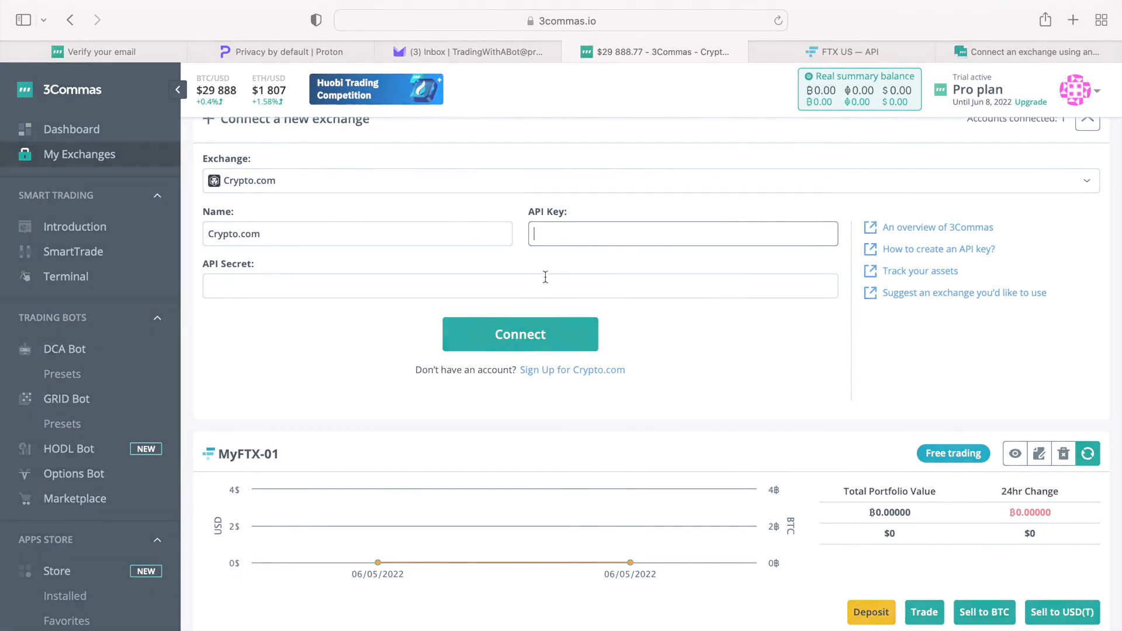
click(71, 129)
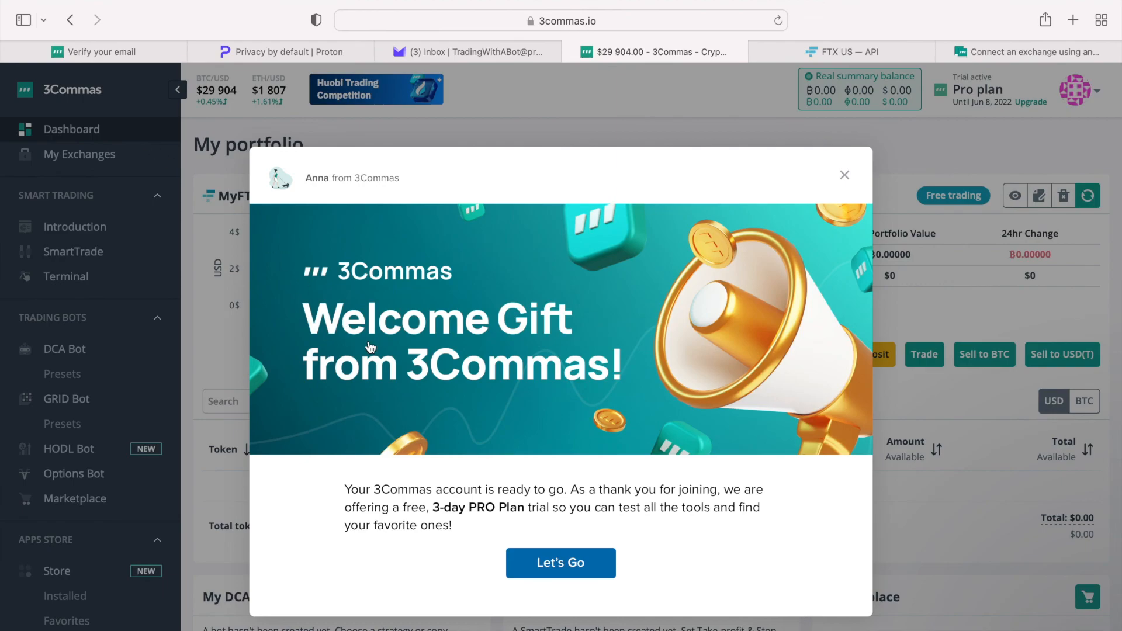
mouse_move(507, 532)
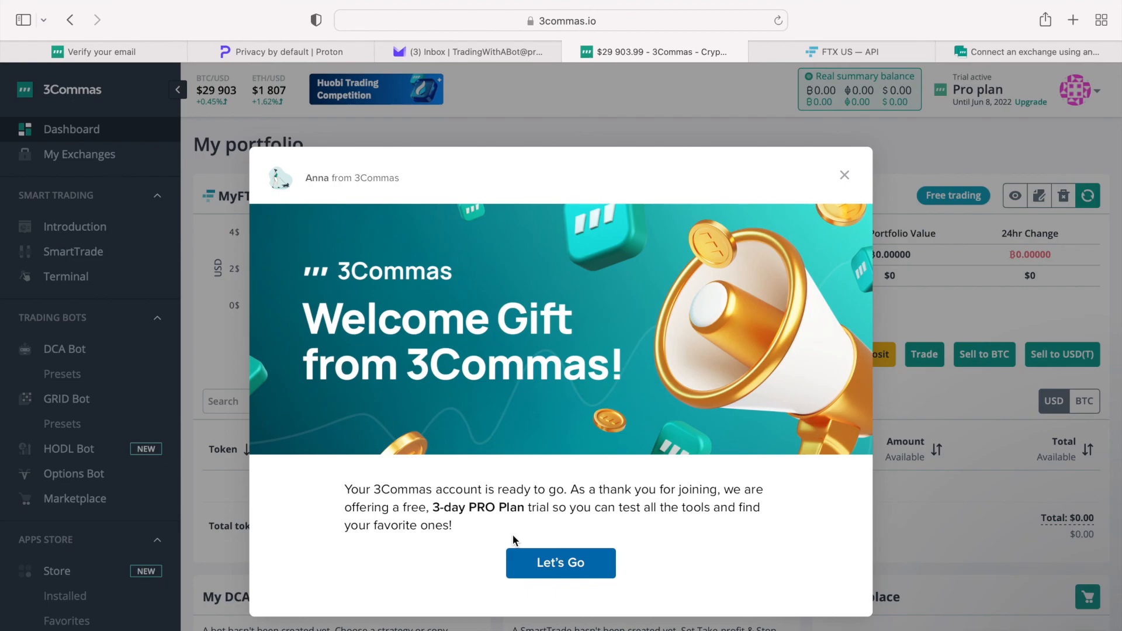
Step: Dismiss the Welcome Gift message and bring up the Create a new DCA bot options (Gordon, Wizard, Advanced)
click(561, 562)
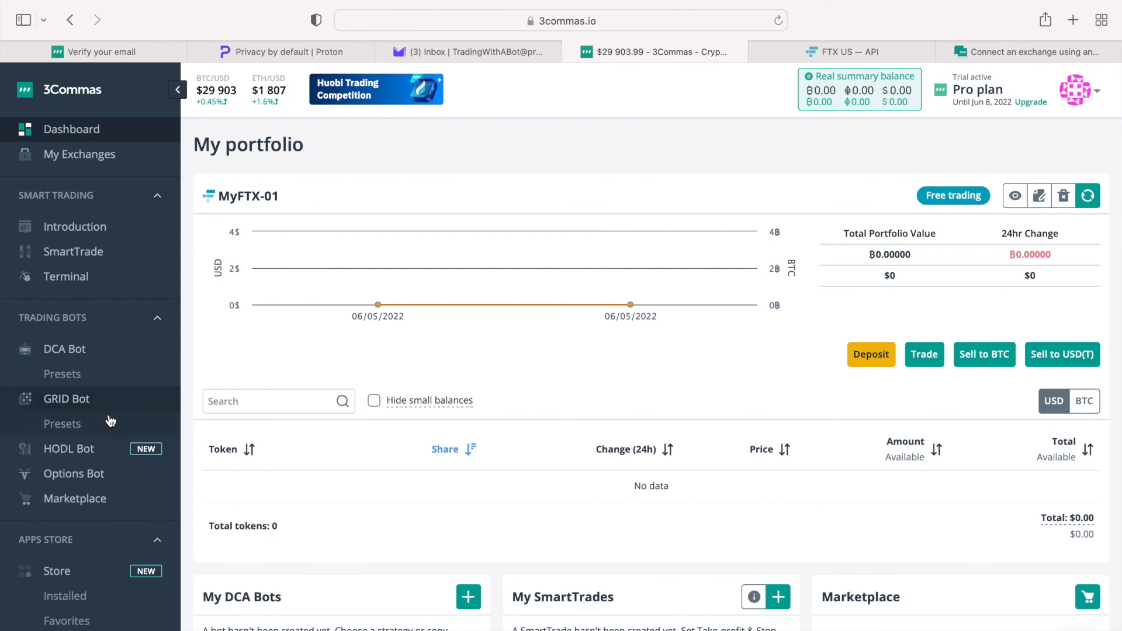
mouse_move(103, 449)
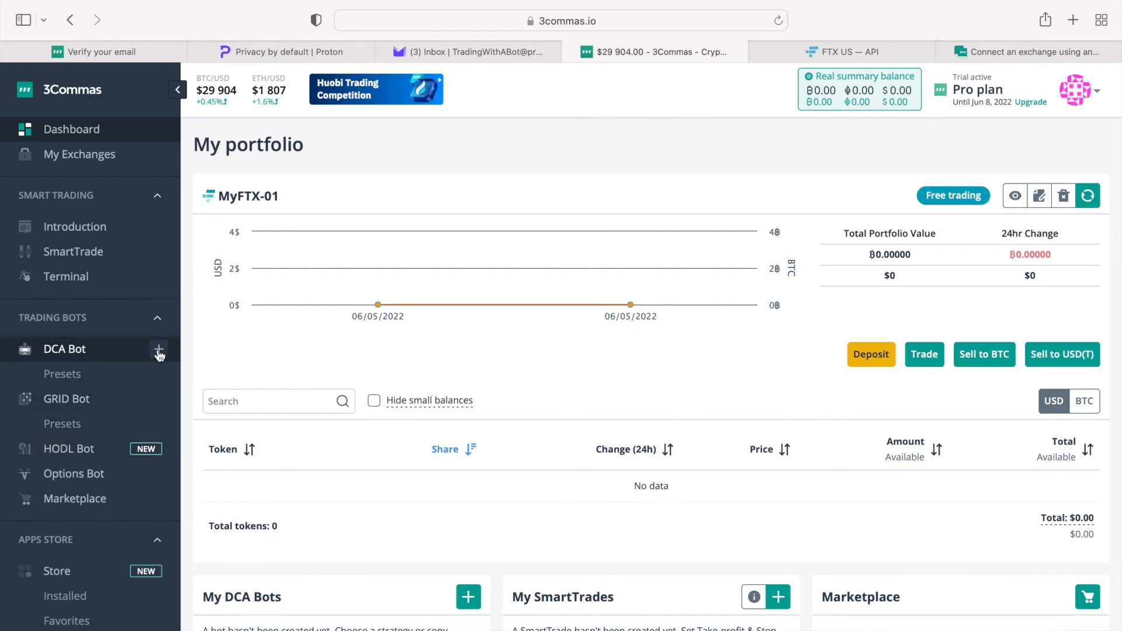
click(159, 349)
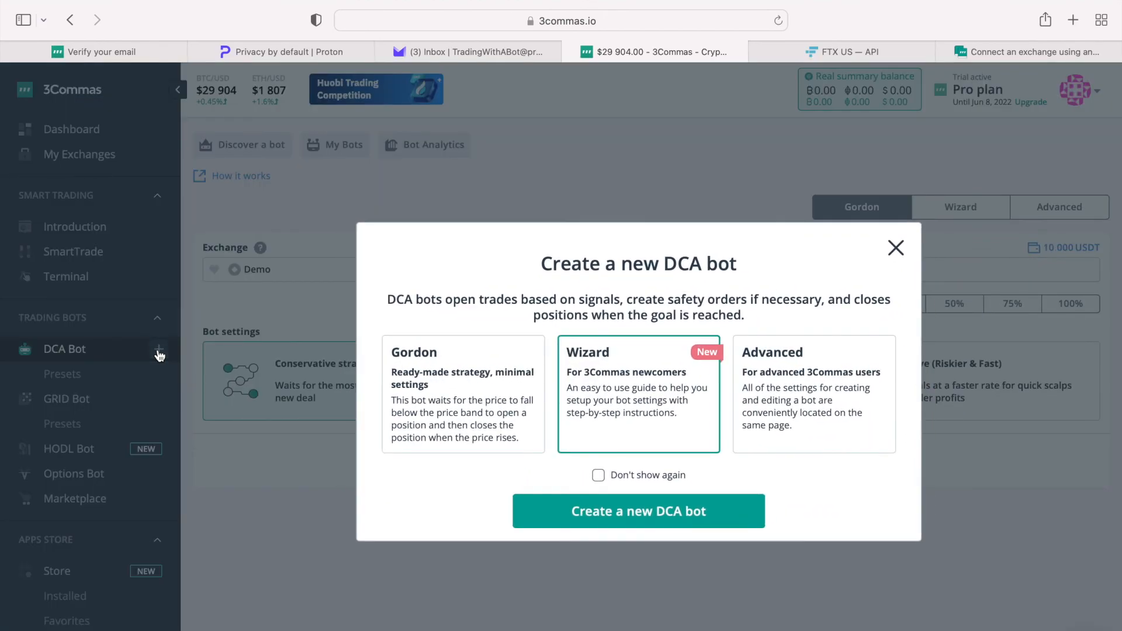